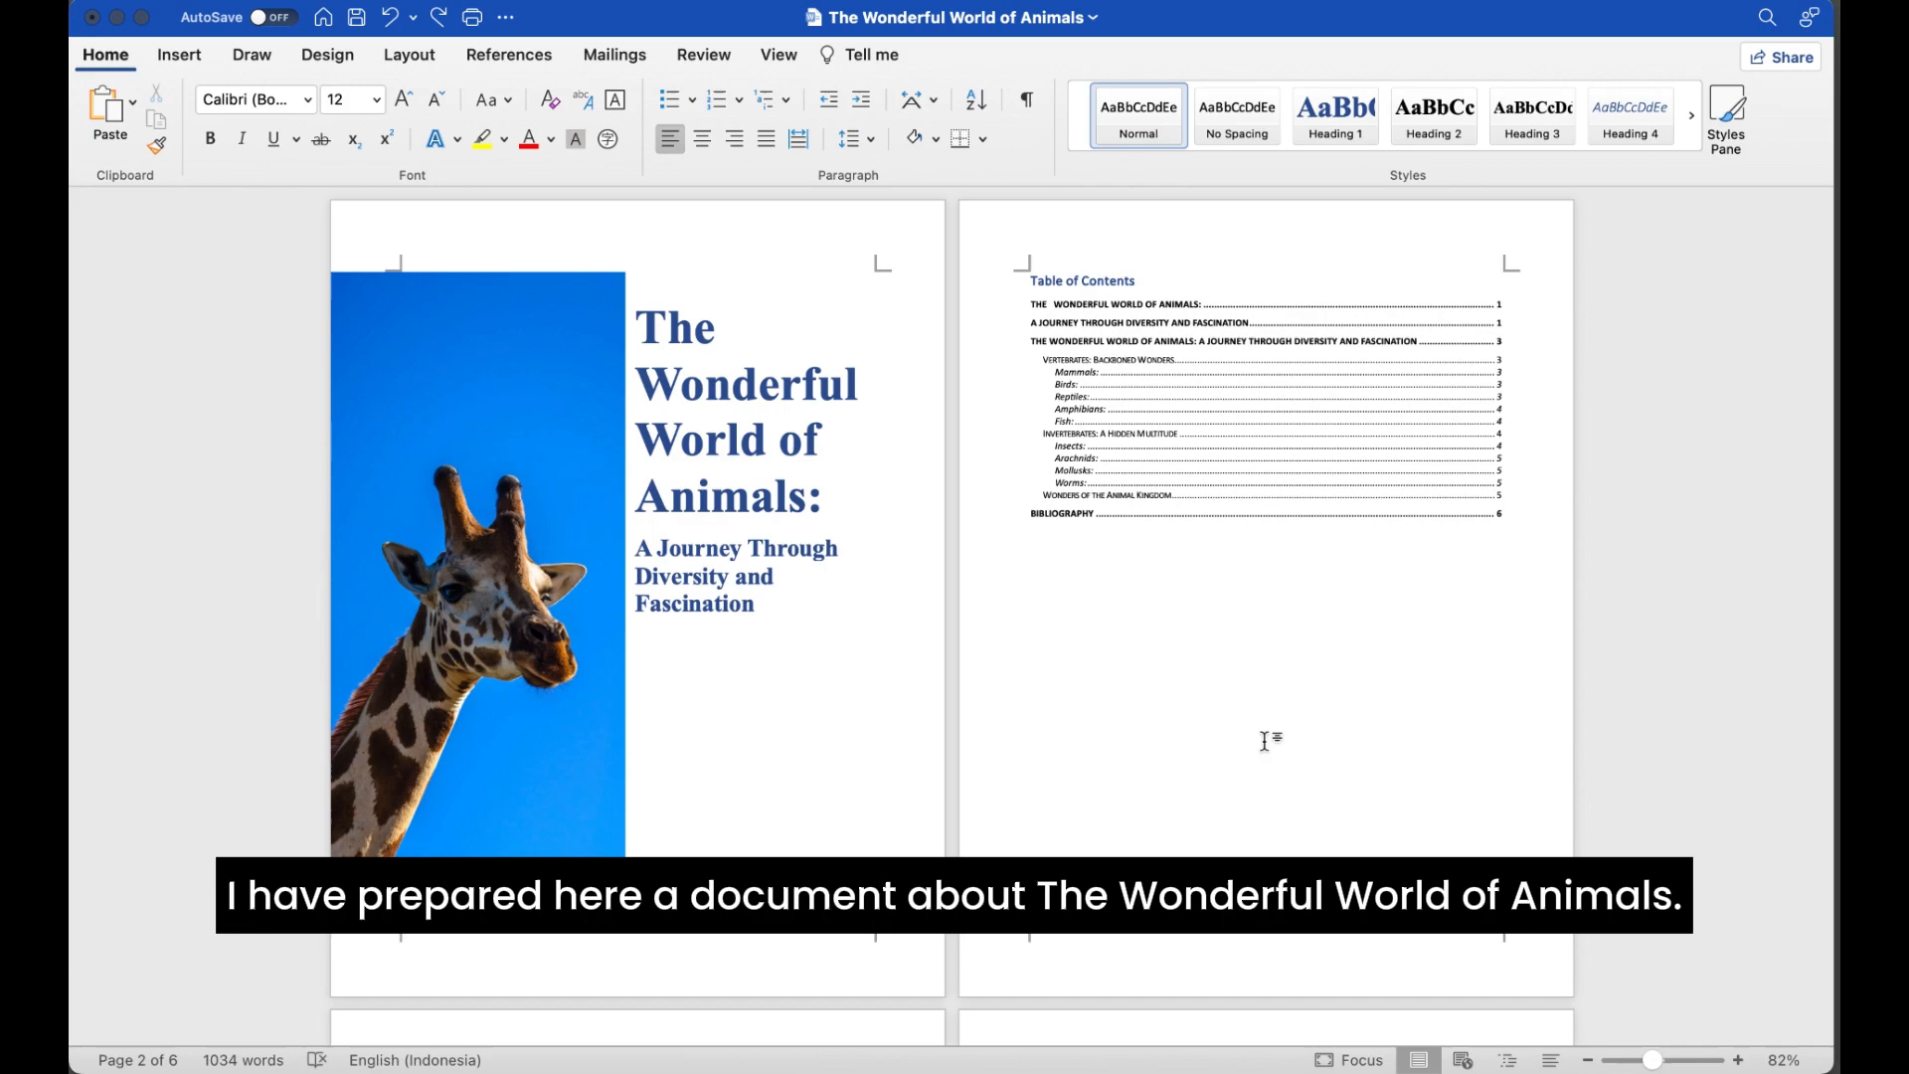
Show the Insert commands for headers, footers and page numbers in the Animals document
{"action": "scroll", "scroll_direction": "down", "scroll_amount": 3}
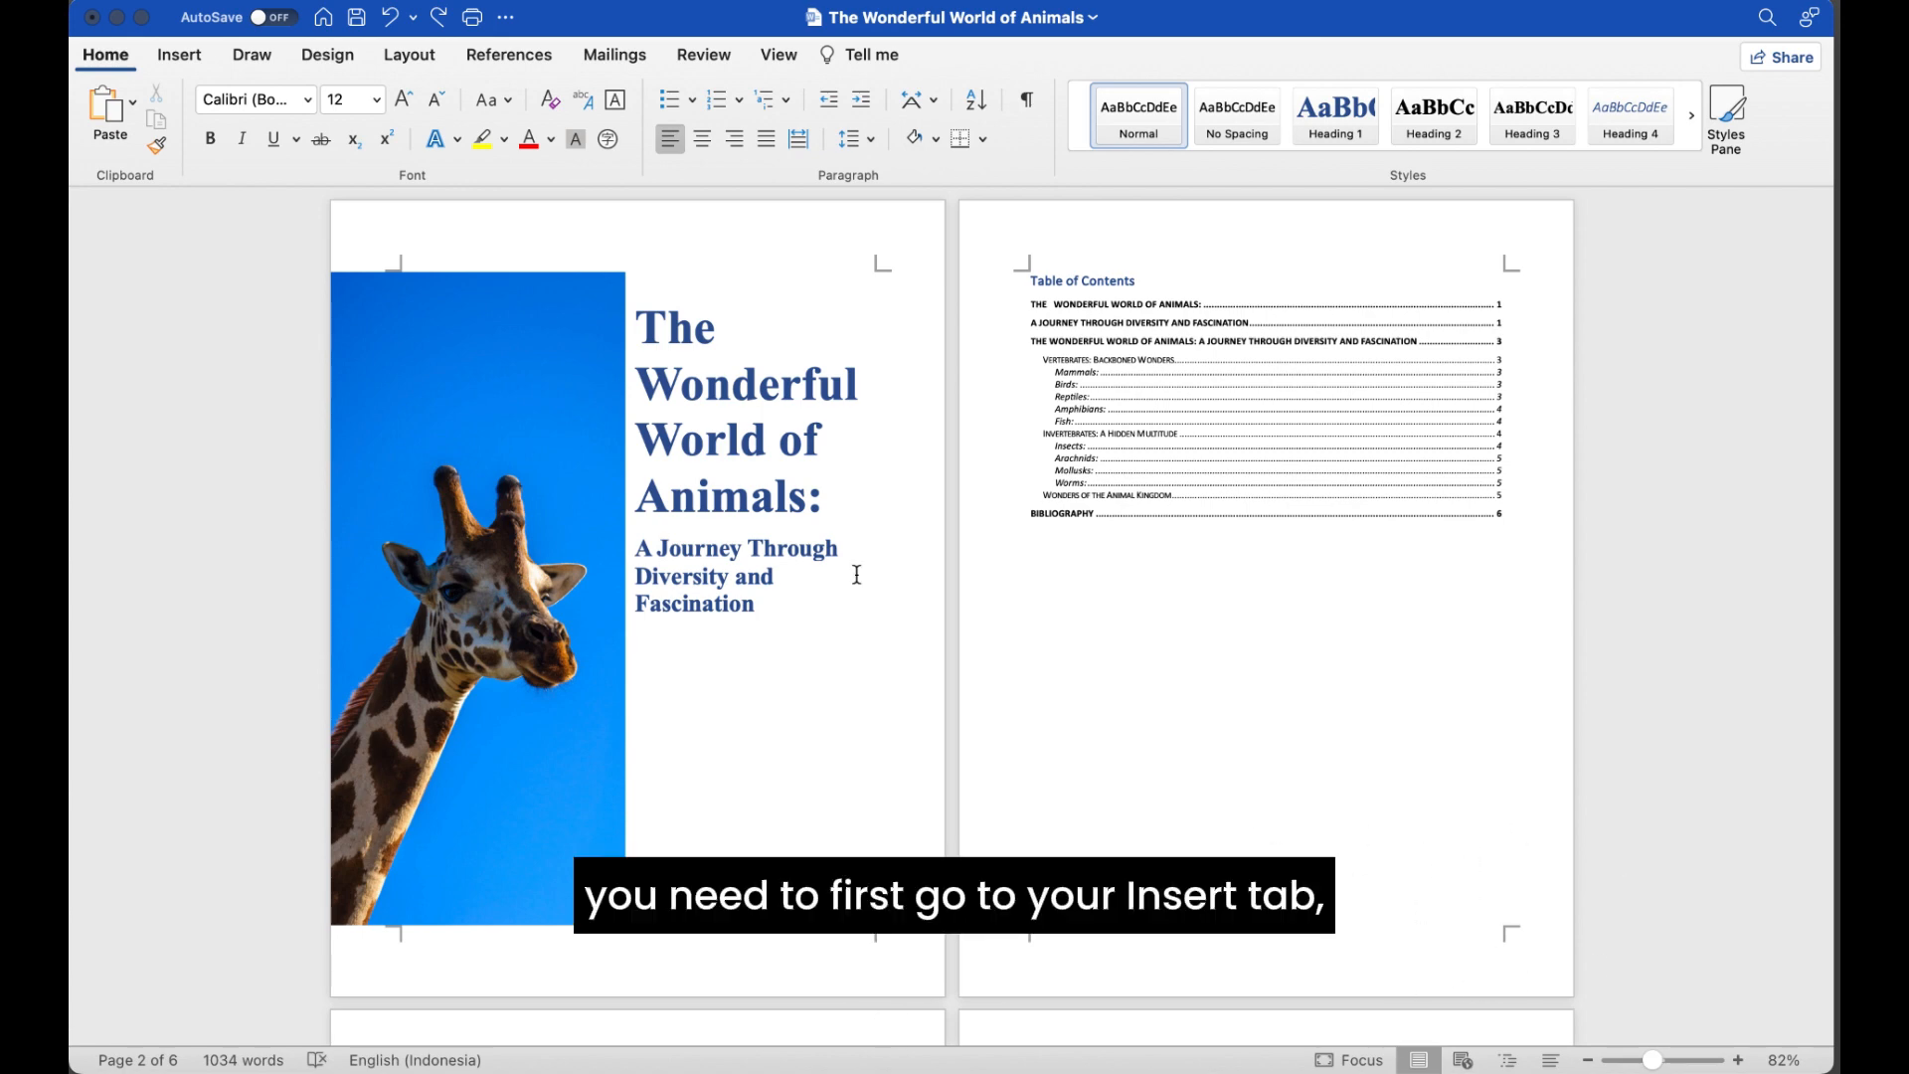
{"action": "left_click", "coordinate": [179, 56]}
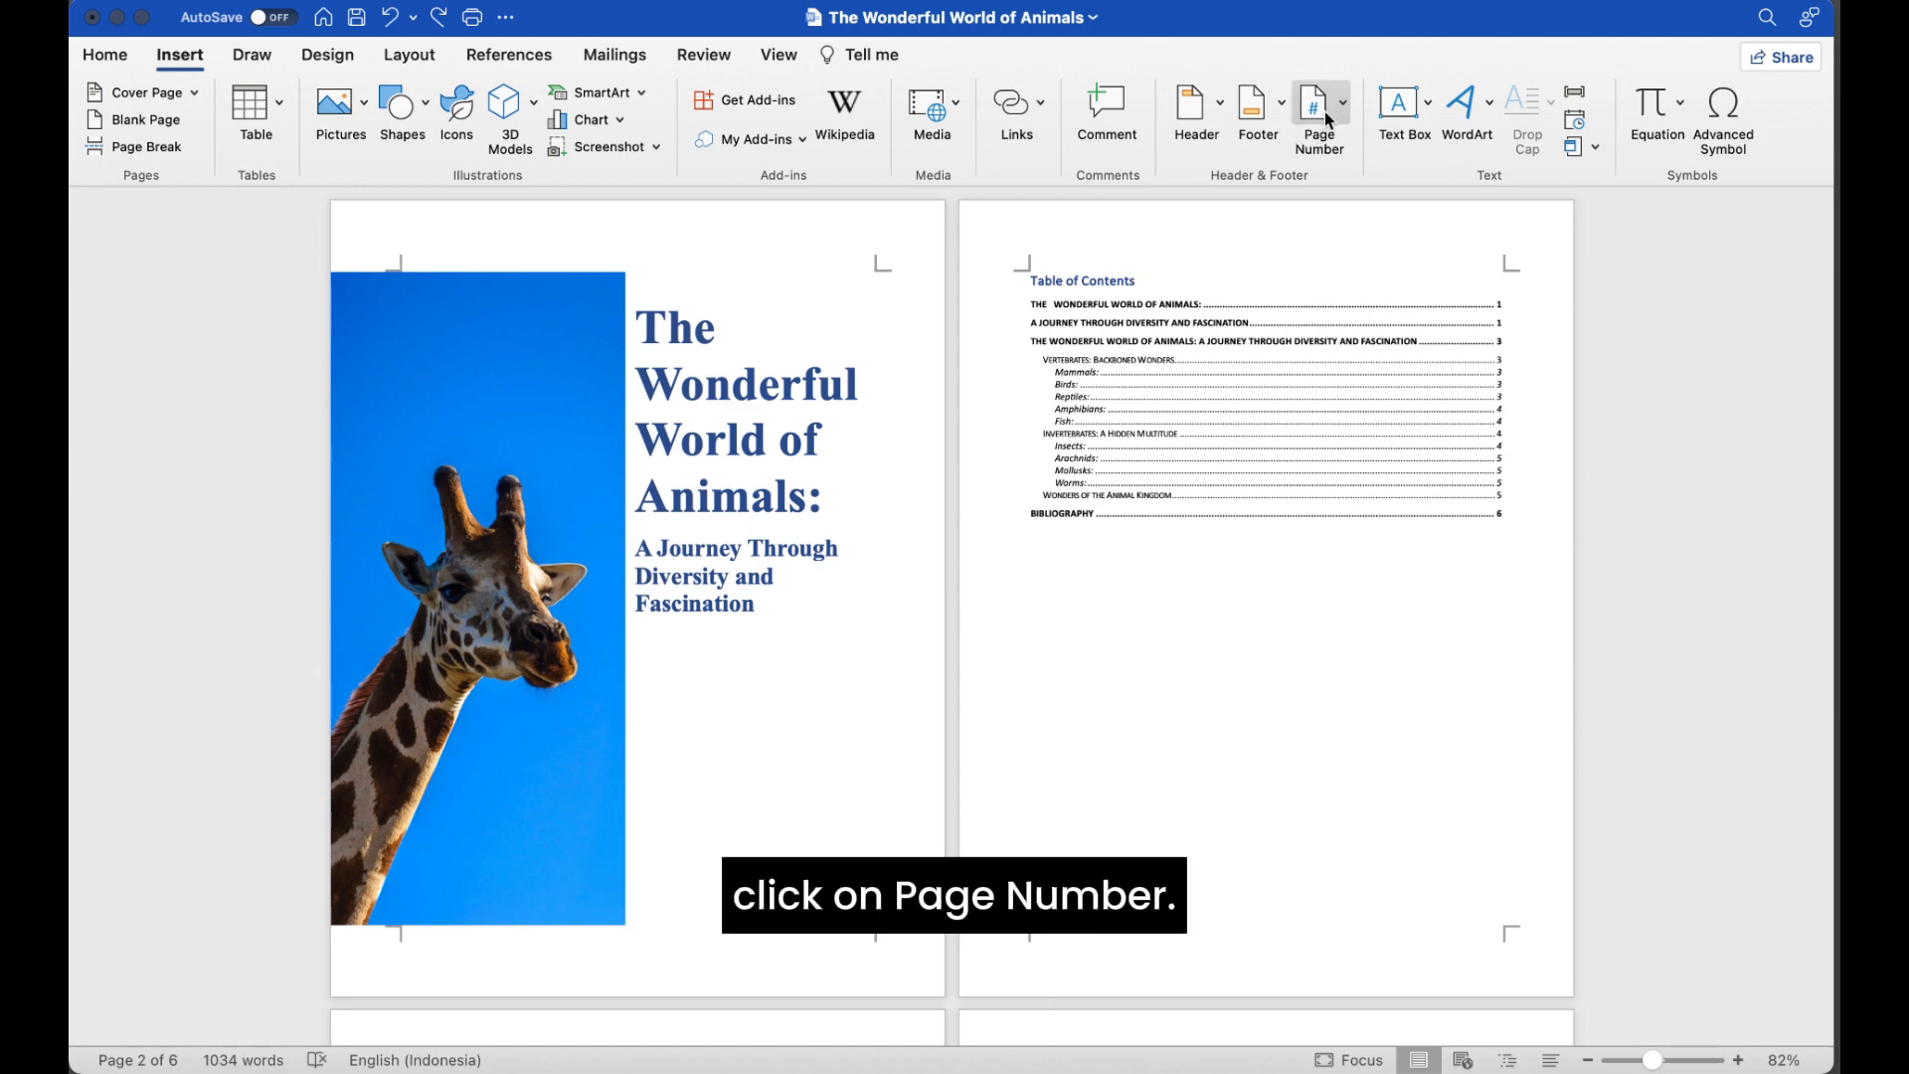
Insert page numbers at Bottom of page, aligned Right, with no number on the first page
{"action": "left_click", "coordinate": [1315, 103]}
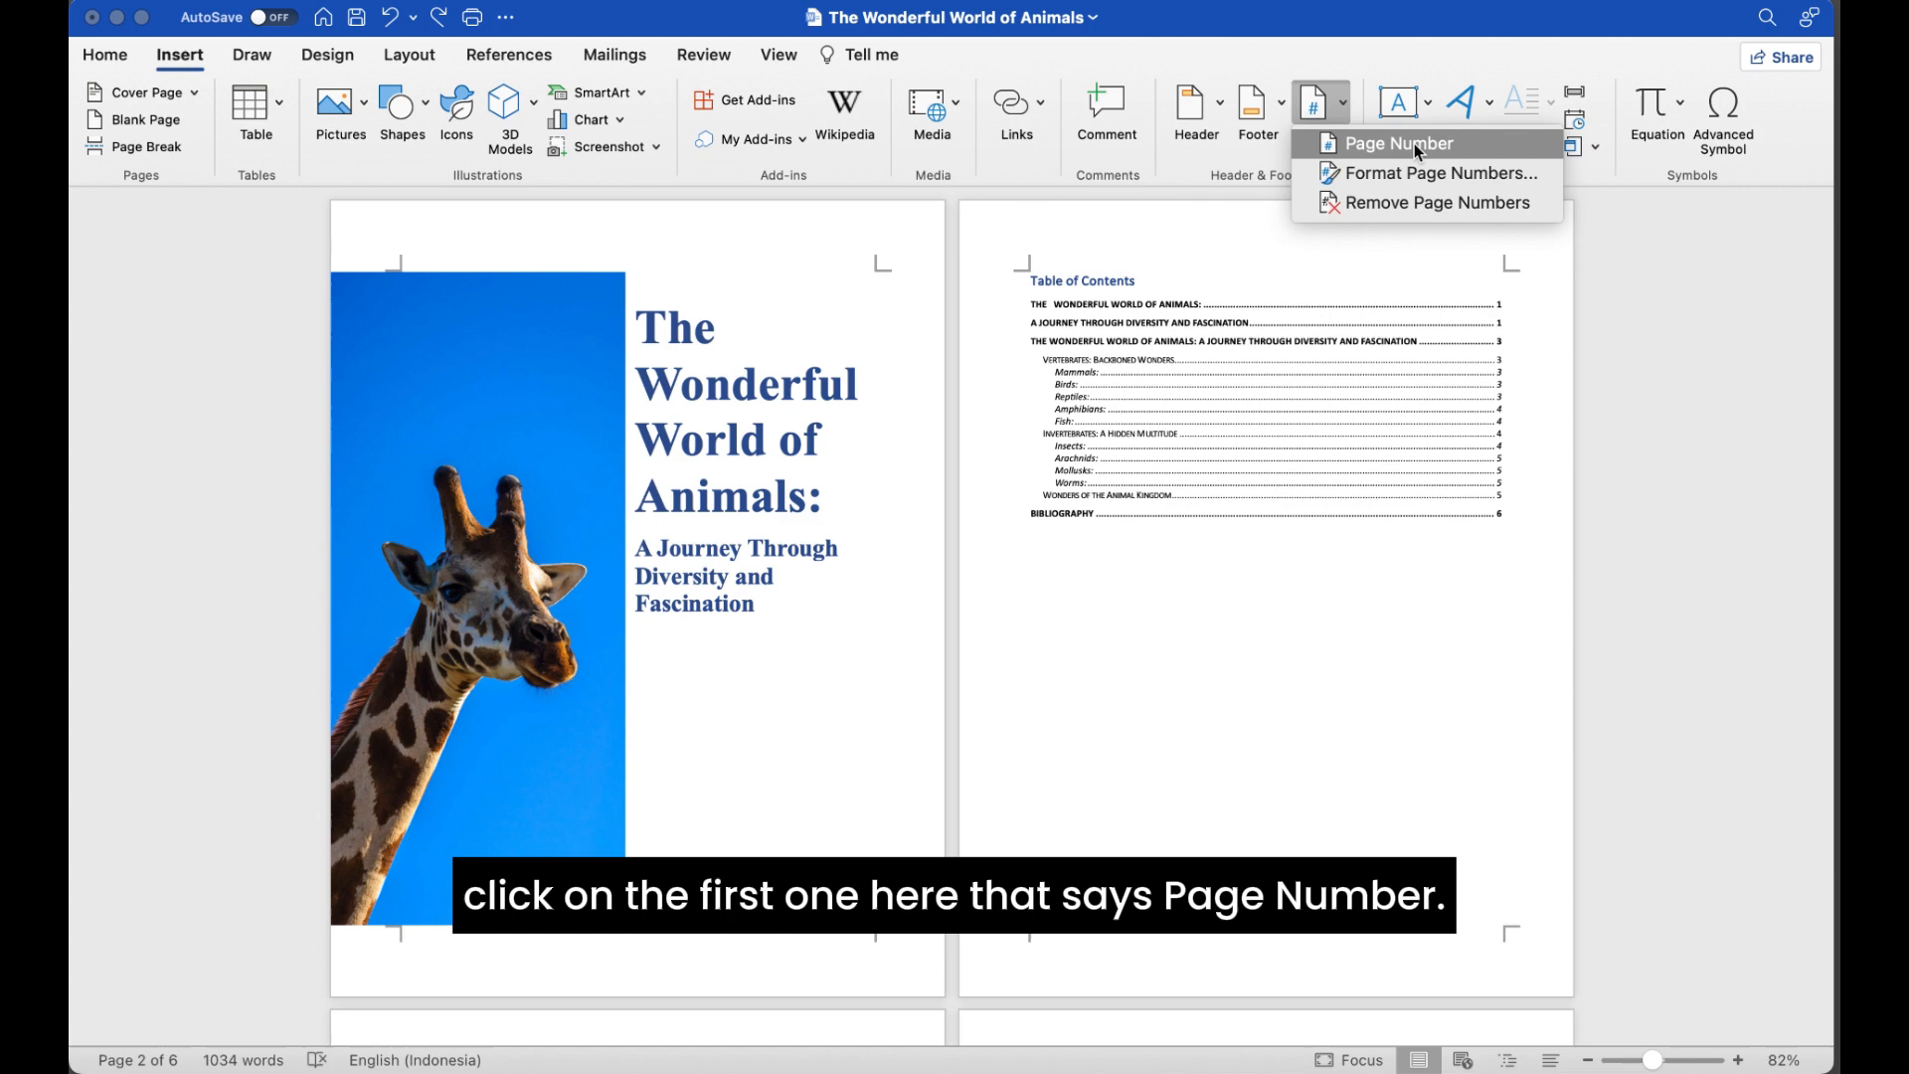
{"action": "left_click", "coordinate": [1394, 144]}
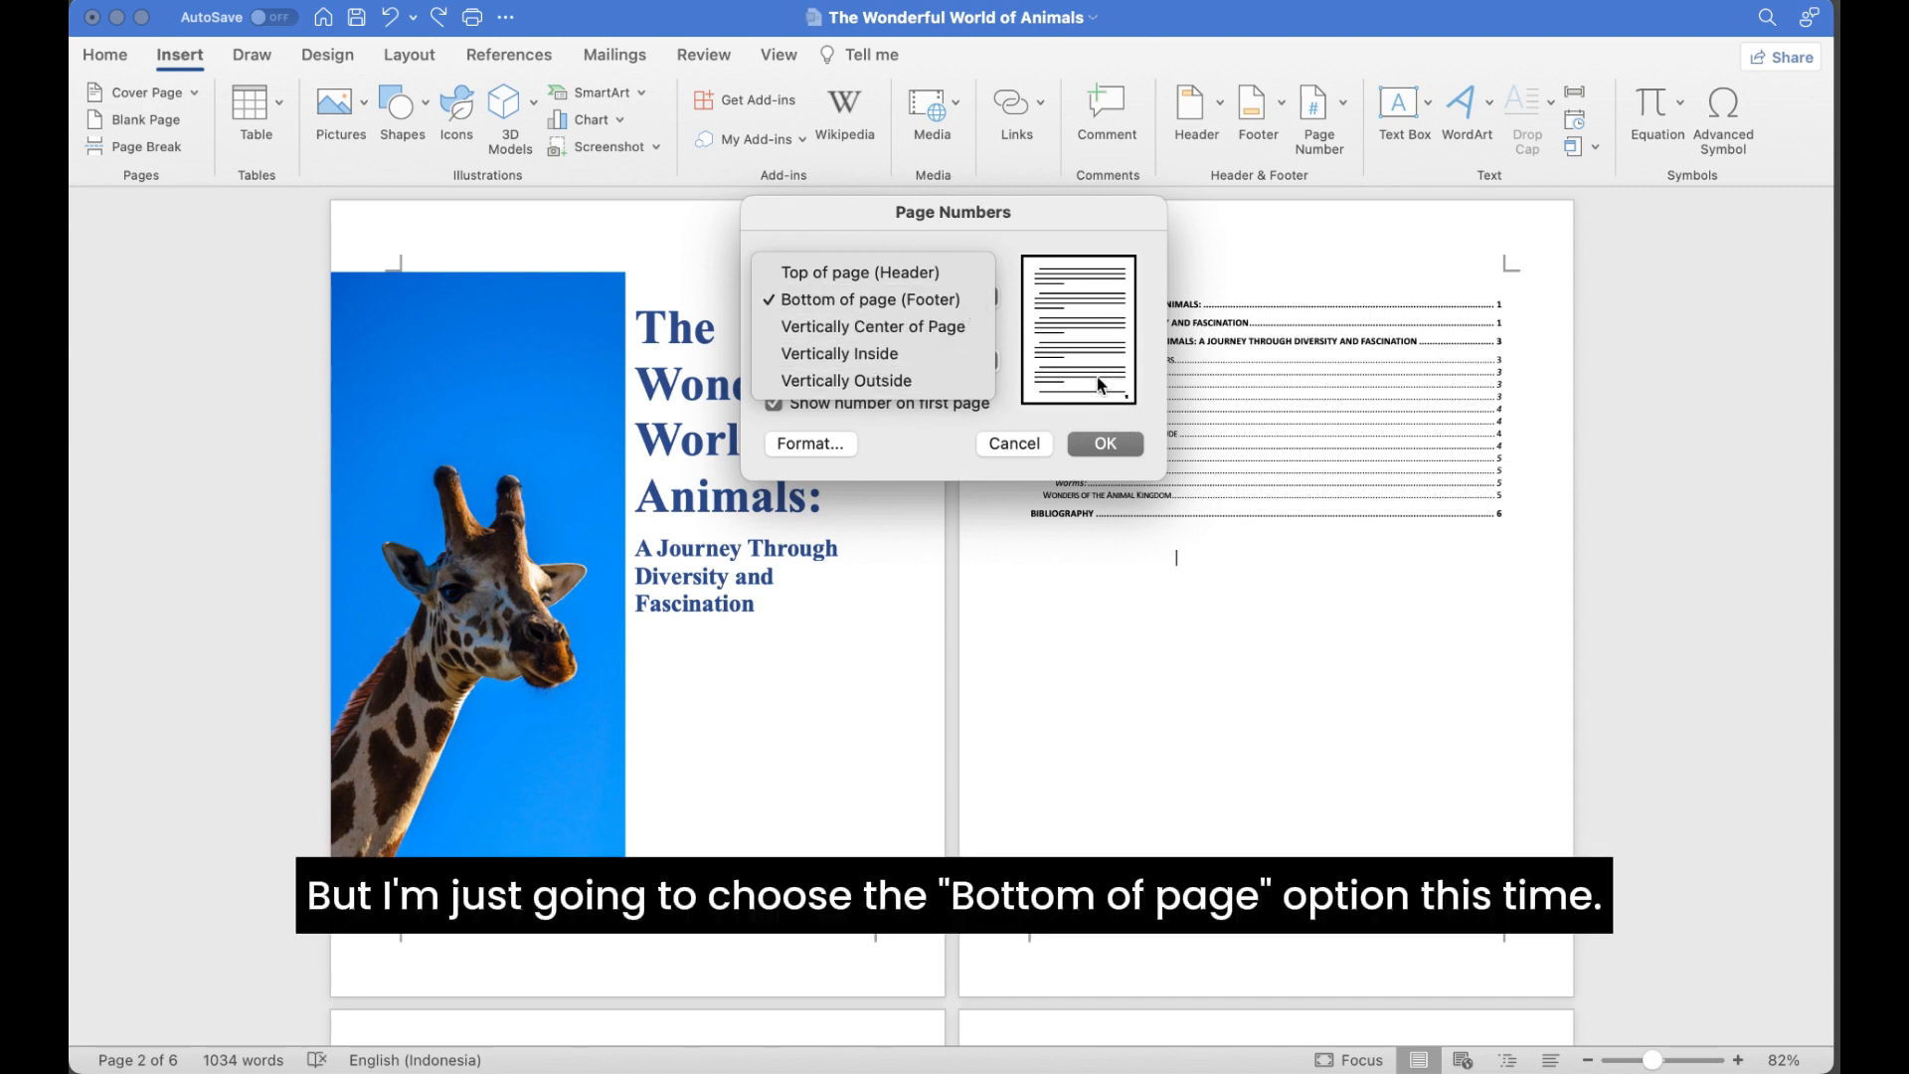
{"action": "left_click", "coordinate": [871, 299]}
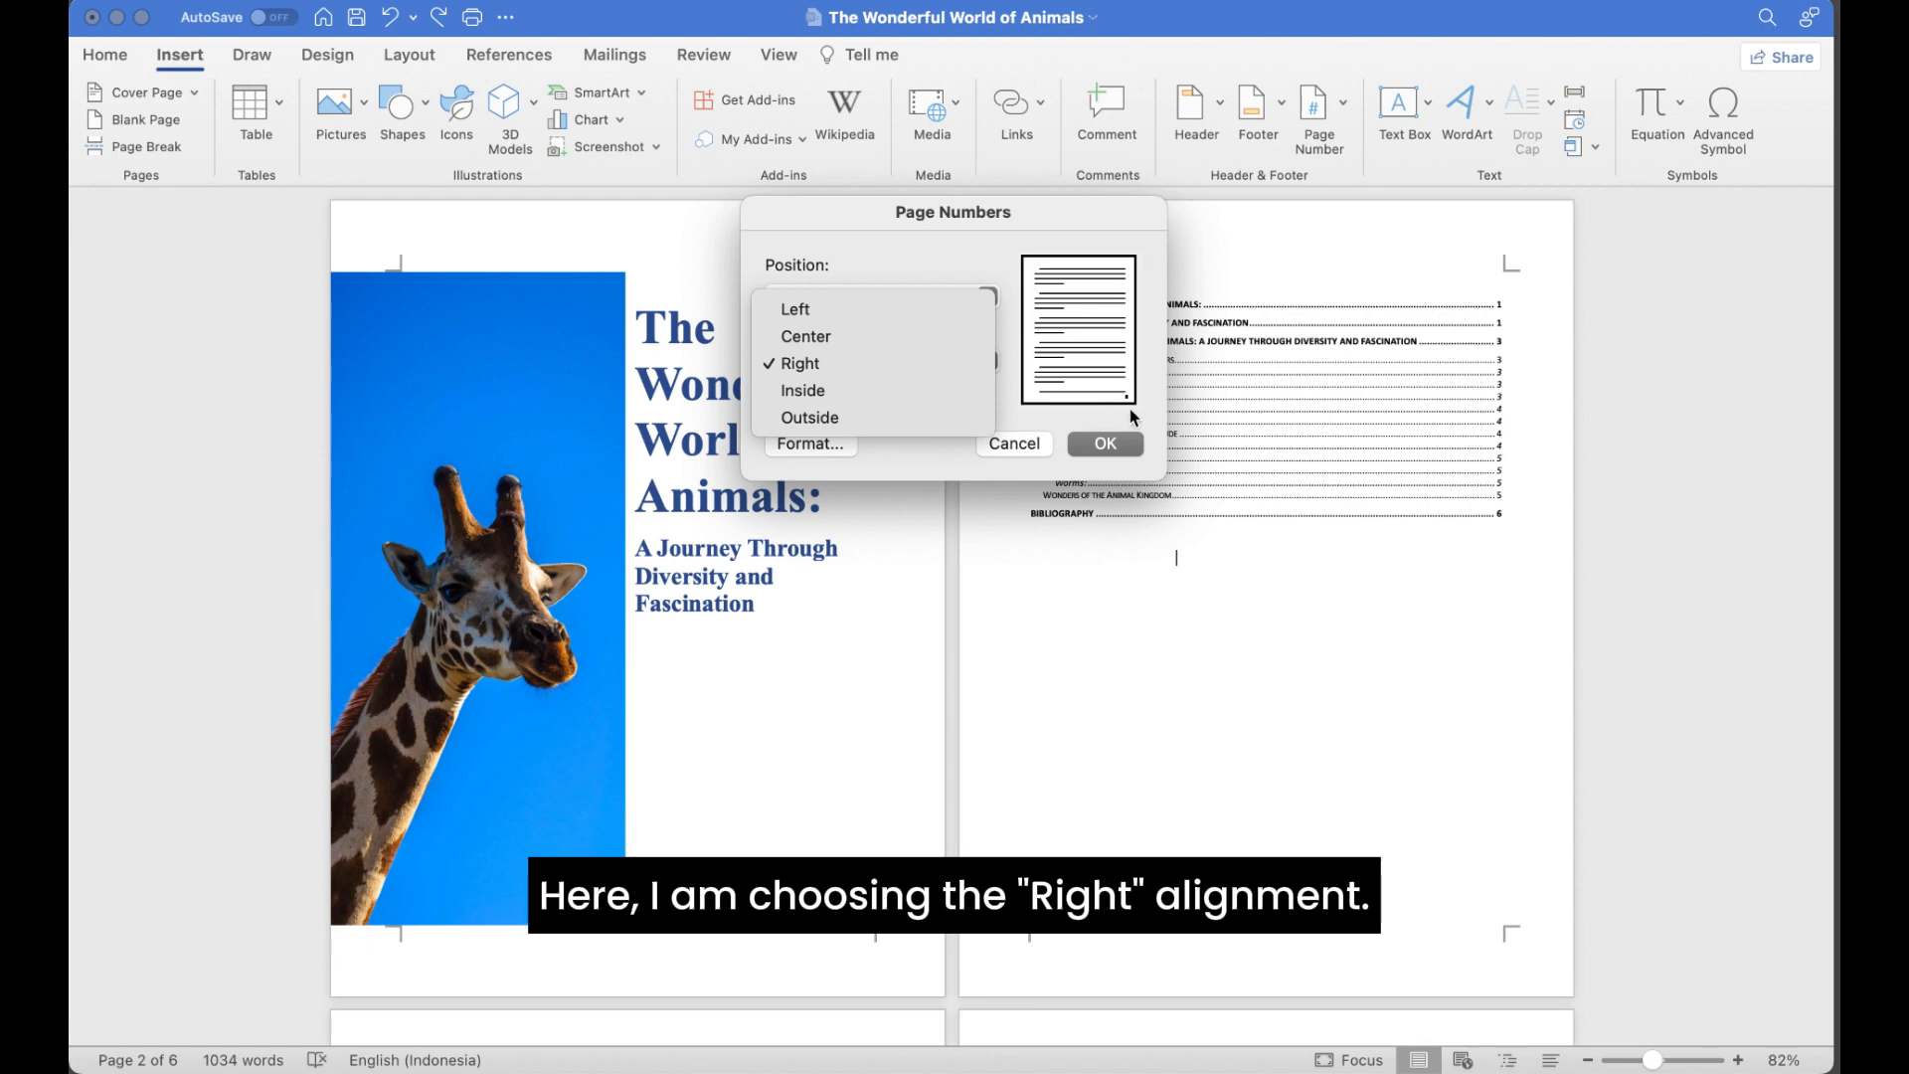
{"action": "left_click", "coordinate": [840, 364]}
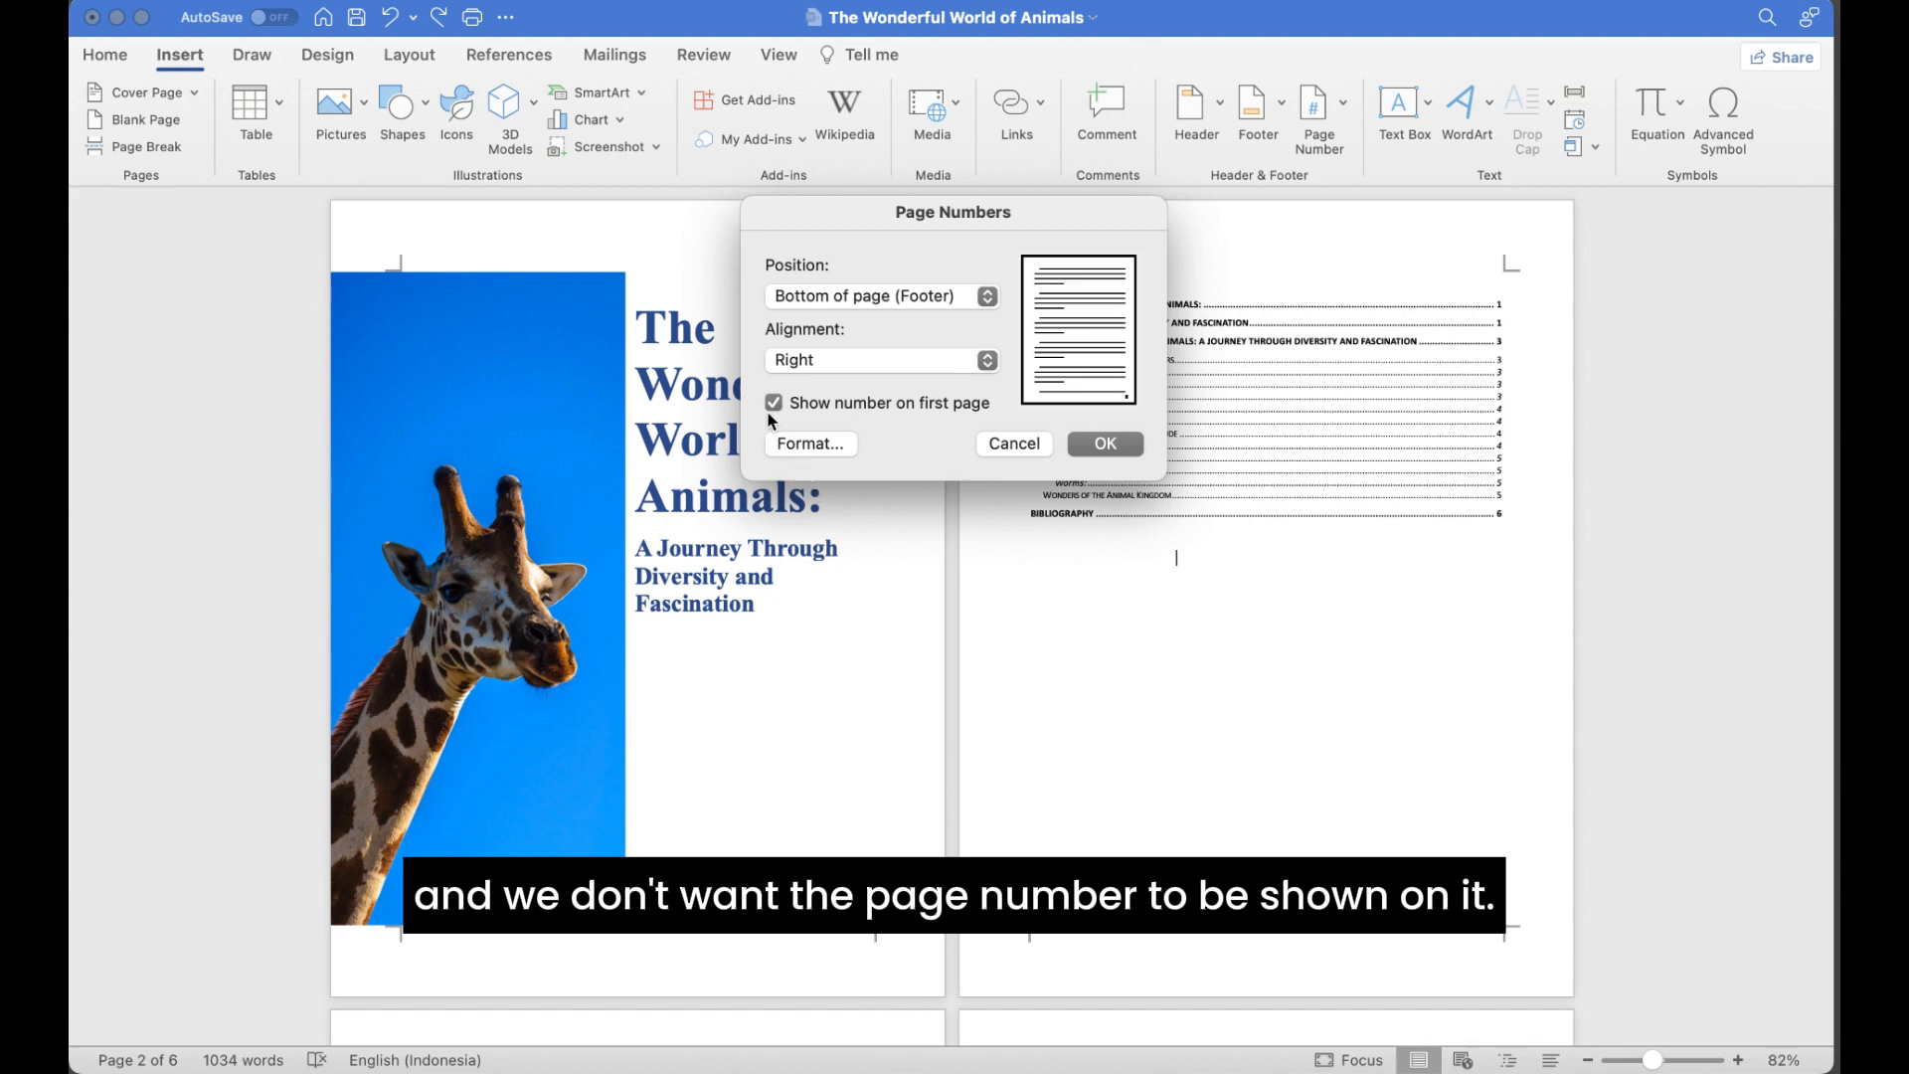
{"action": "left_click", "coordinate": [774, 402]}
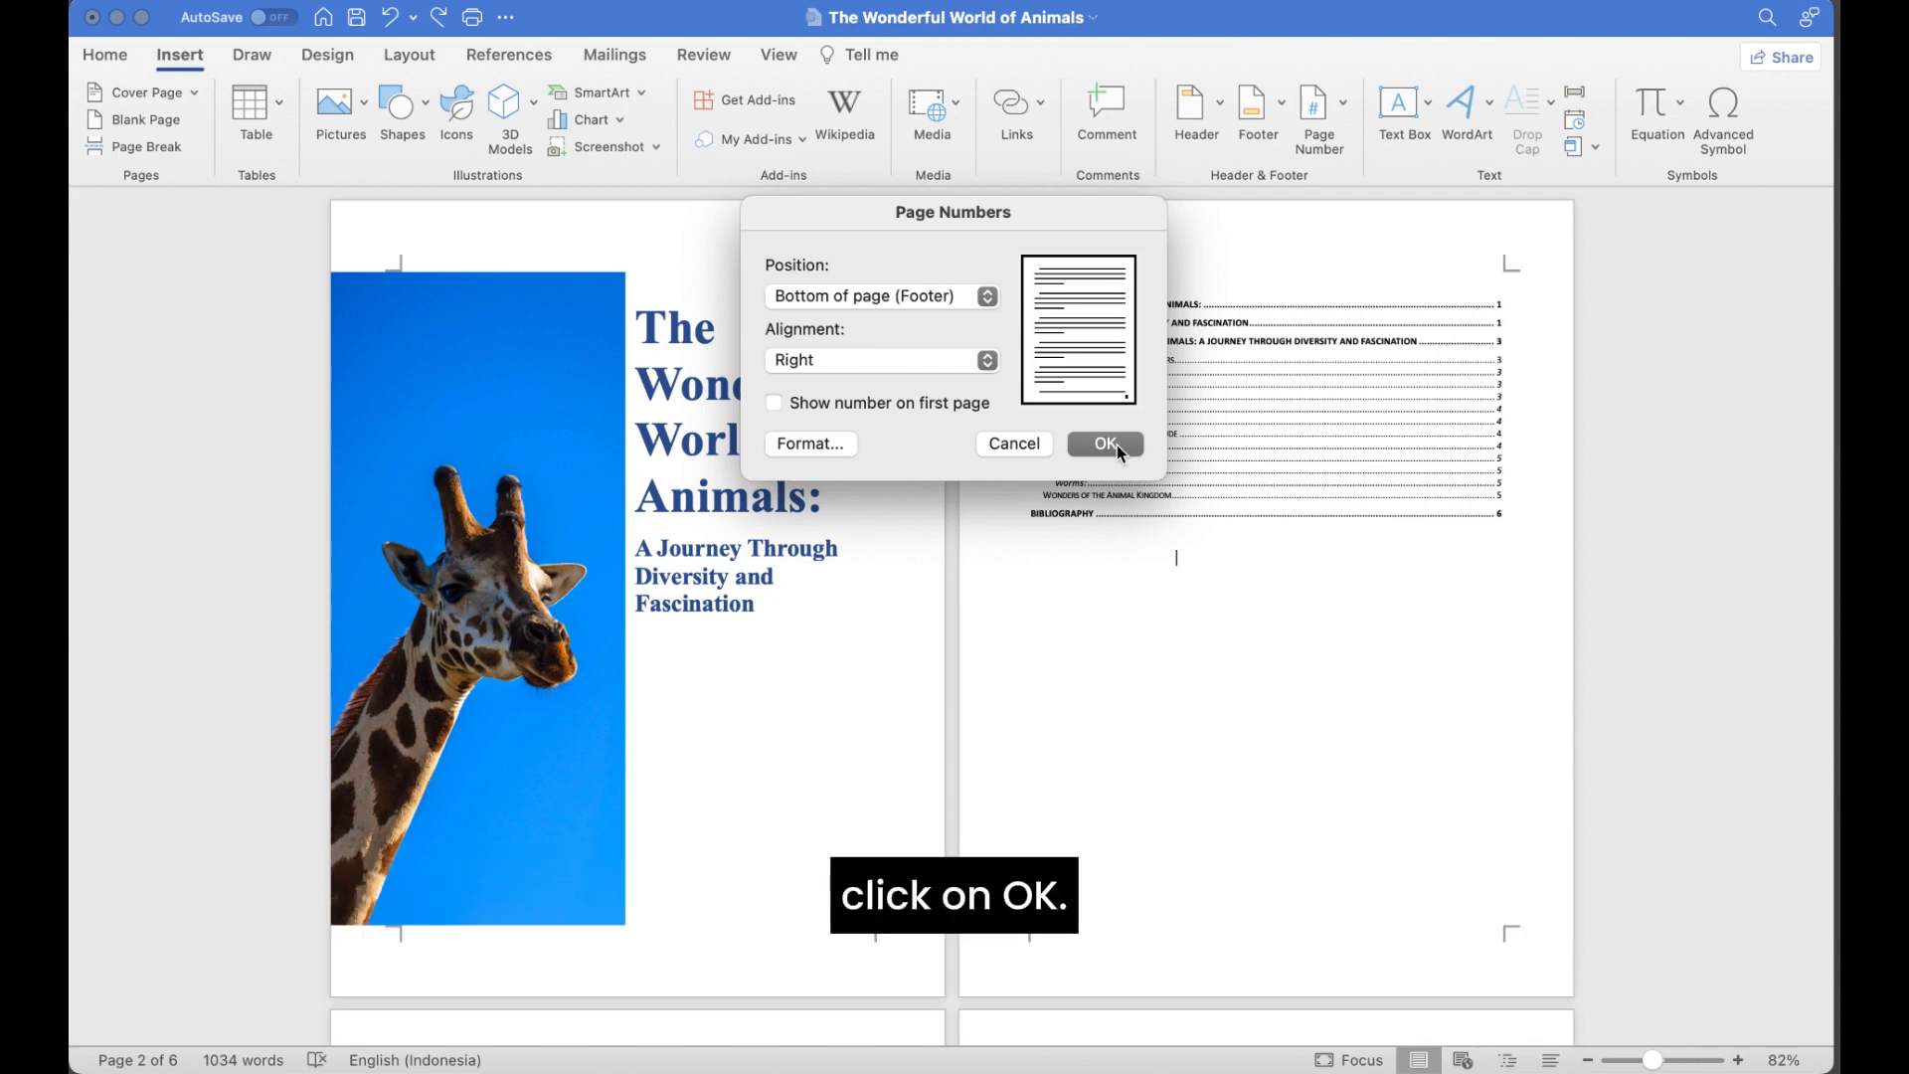
{"action": "left_click", "coordinate": [1102, 443]}
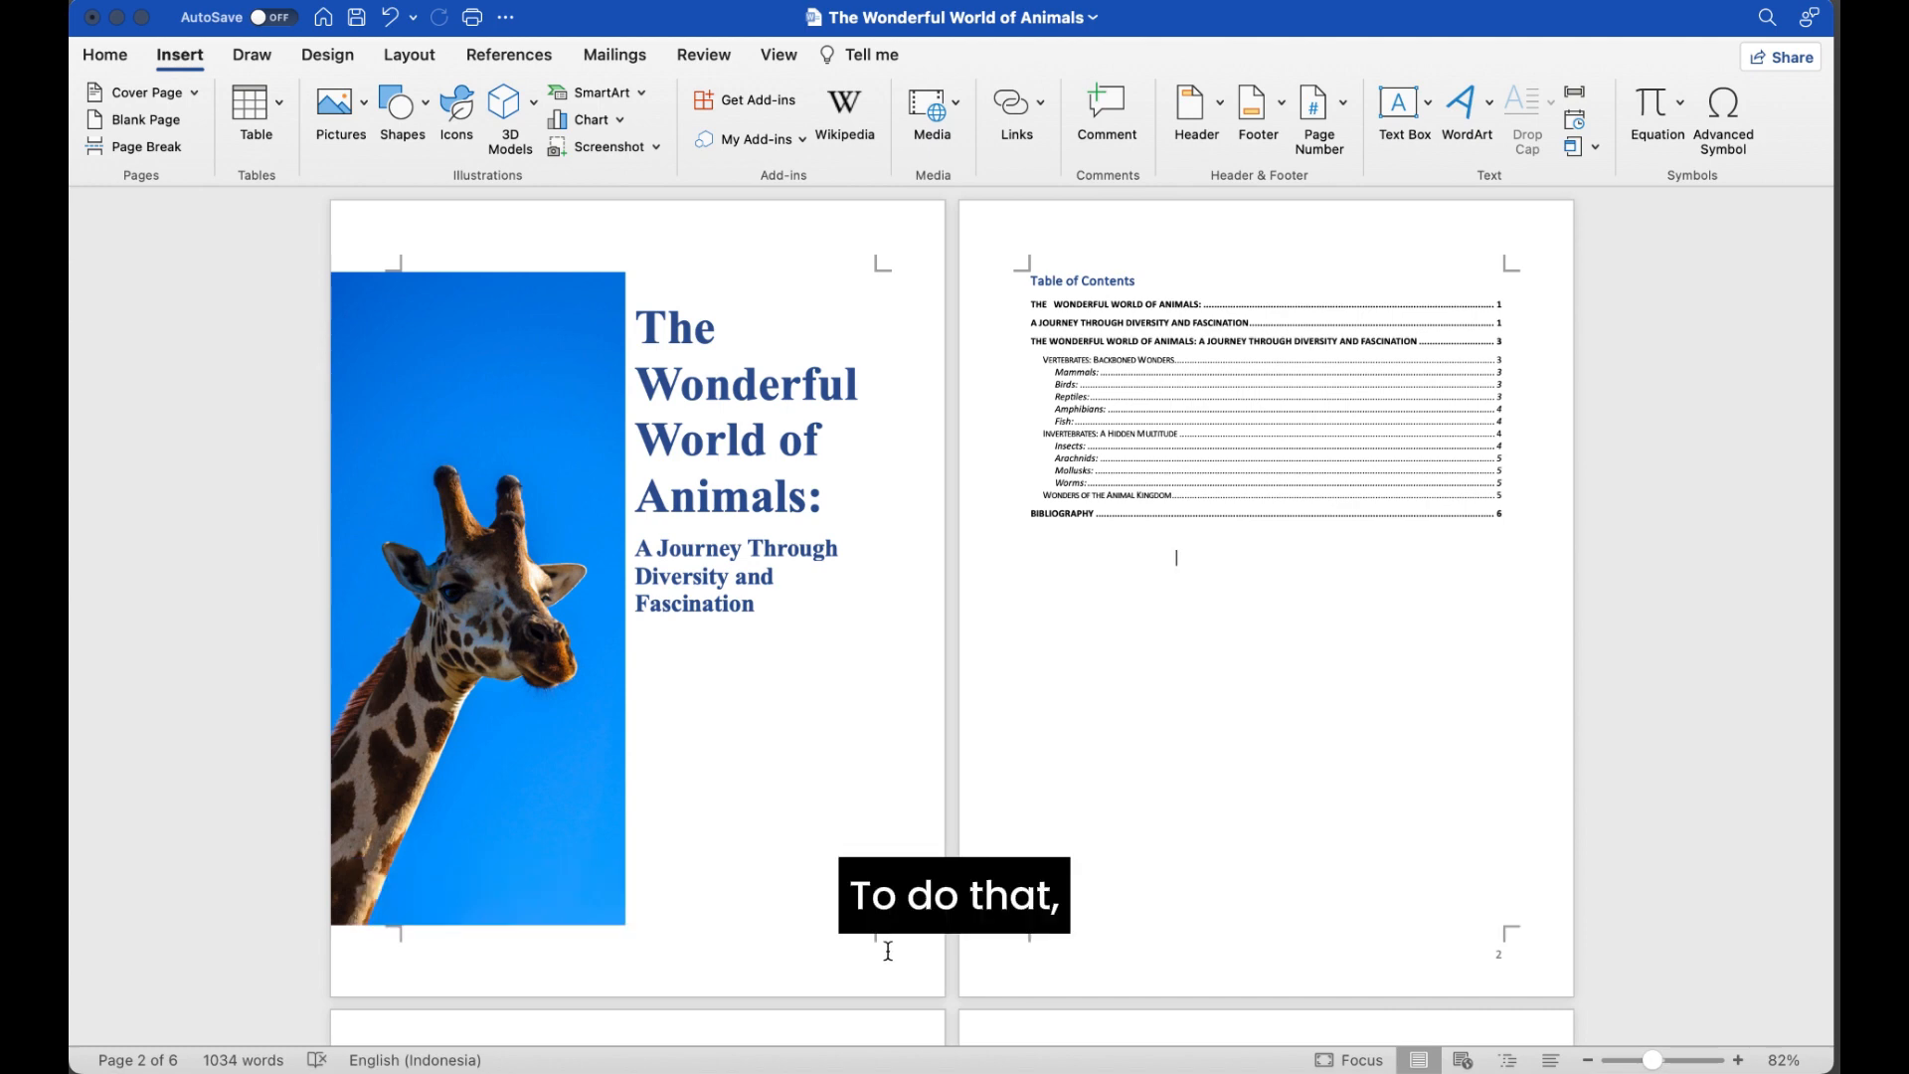
From the title page, format page numbers to start at 0 so the contents page shows 1
{"action": "left_click", "coordinate": [635, 931]}
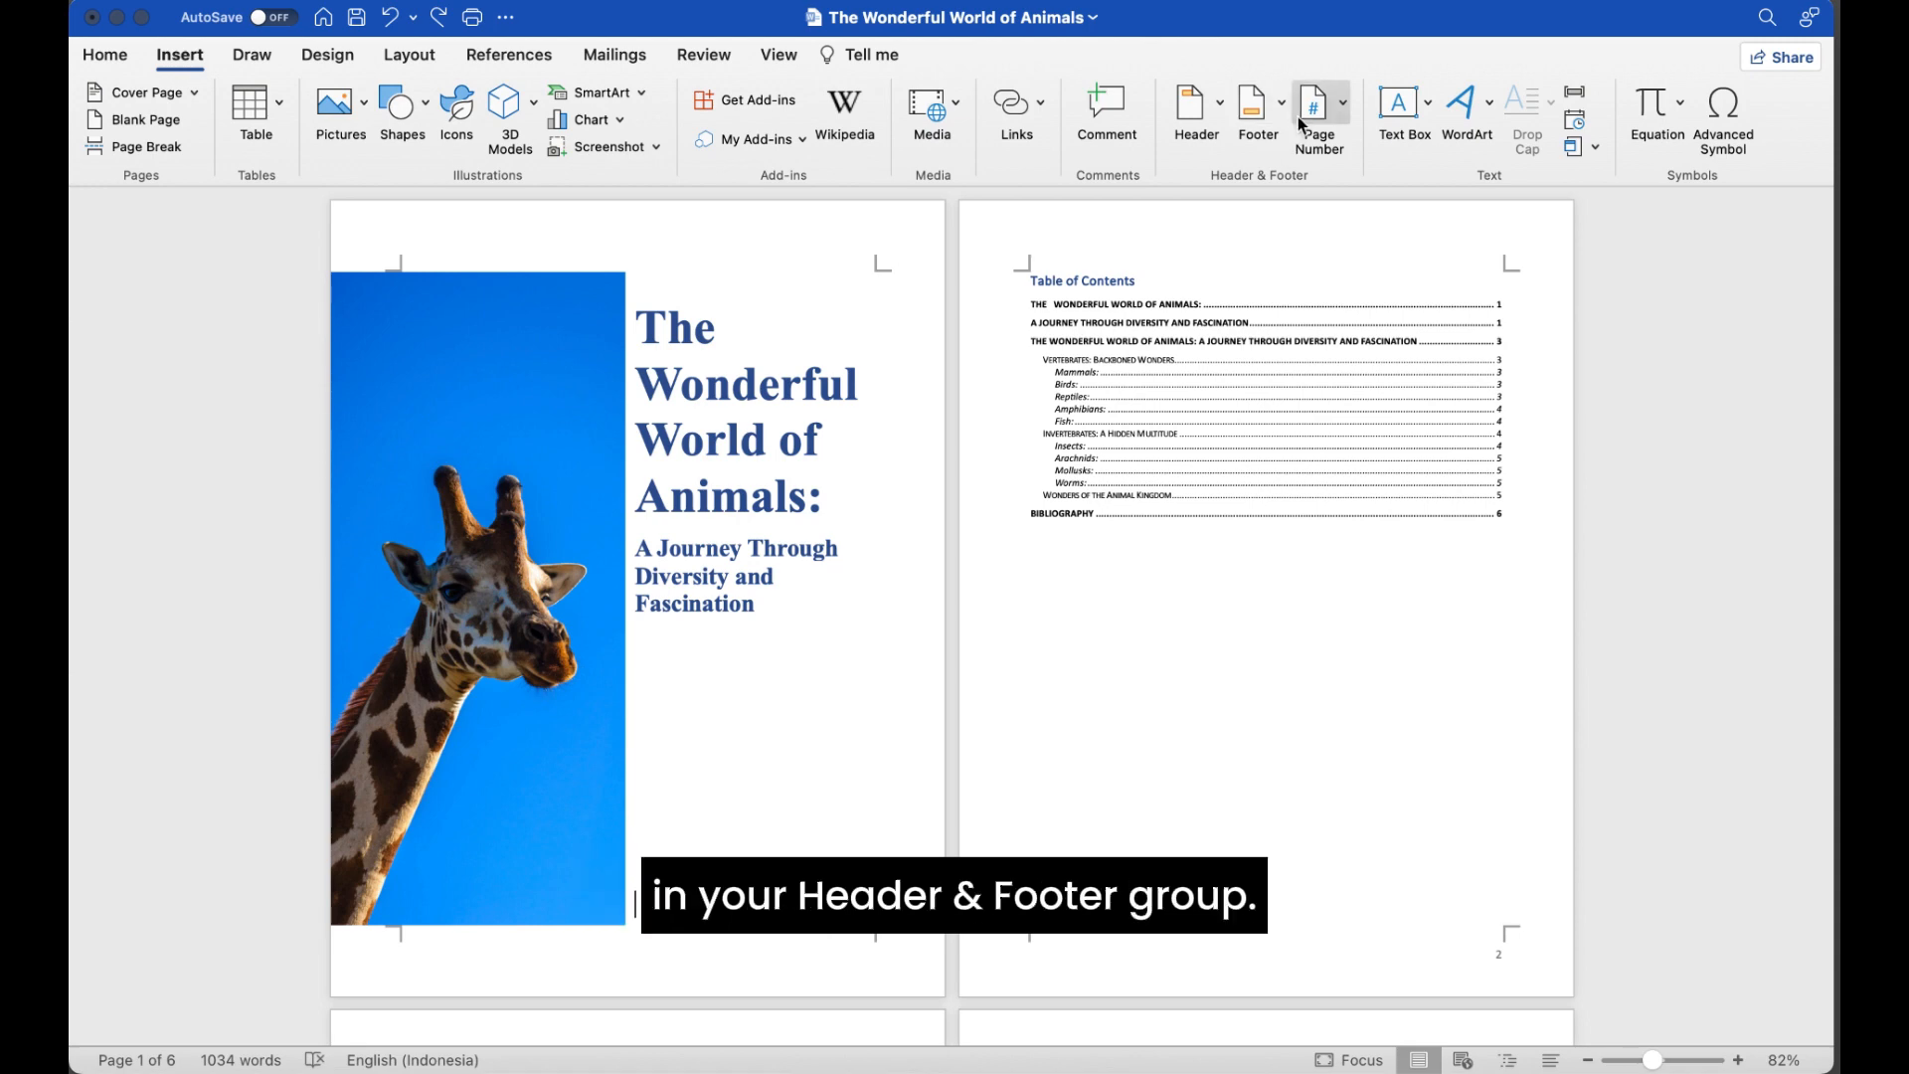
{"action": "left_click", "coordinate": [1312, 103]}
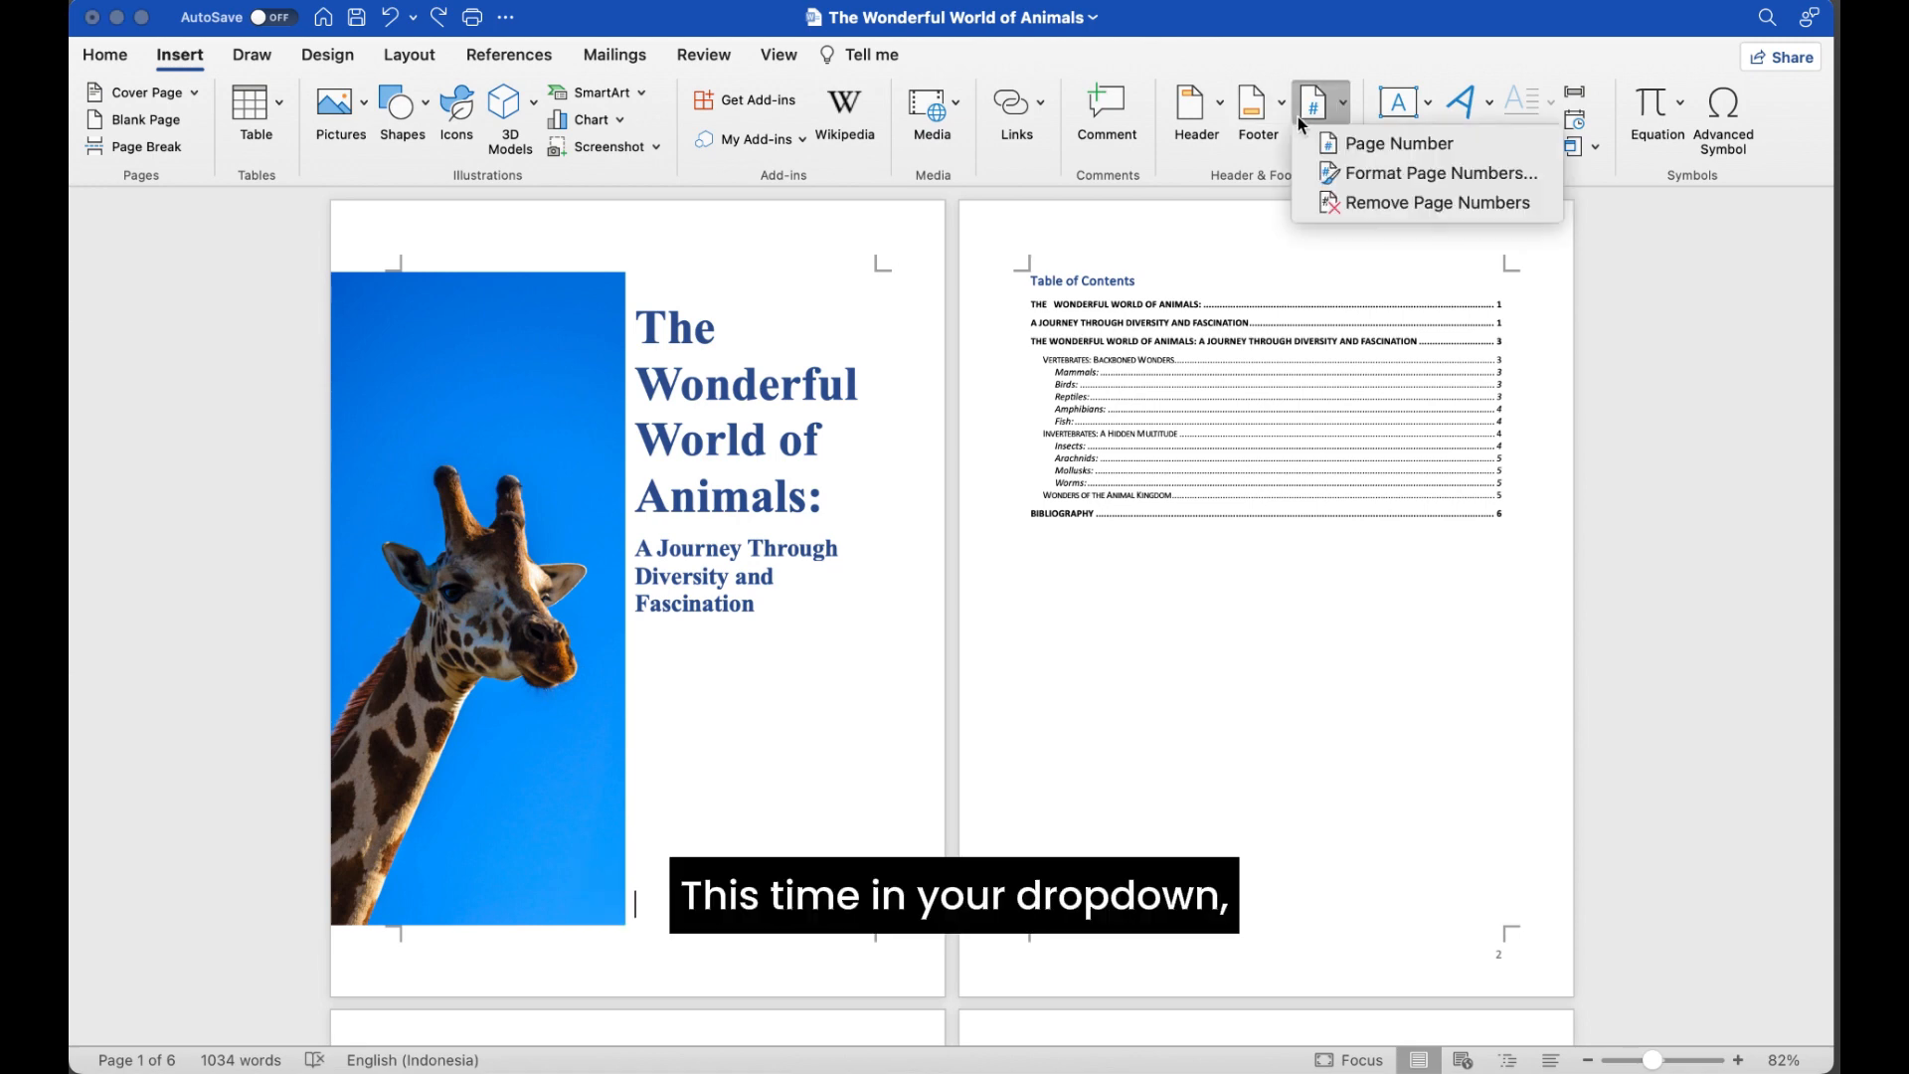
{"action": "mouse_move", "coordinate": [1398, 143]}
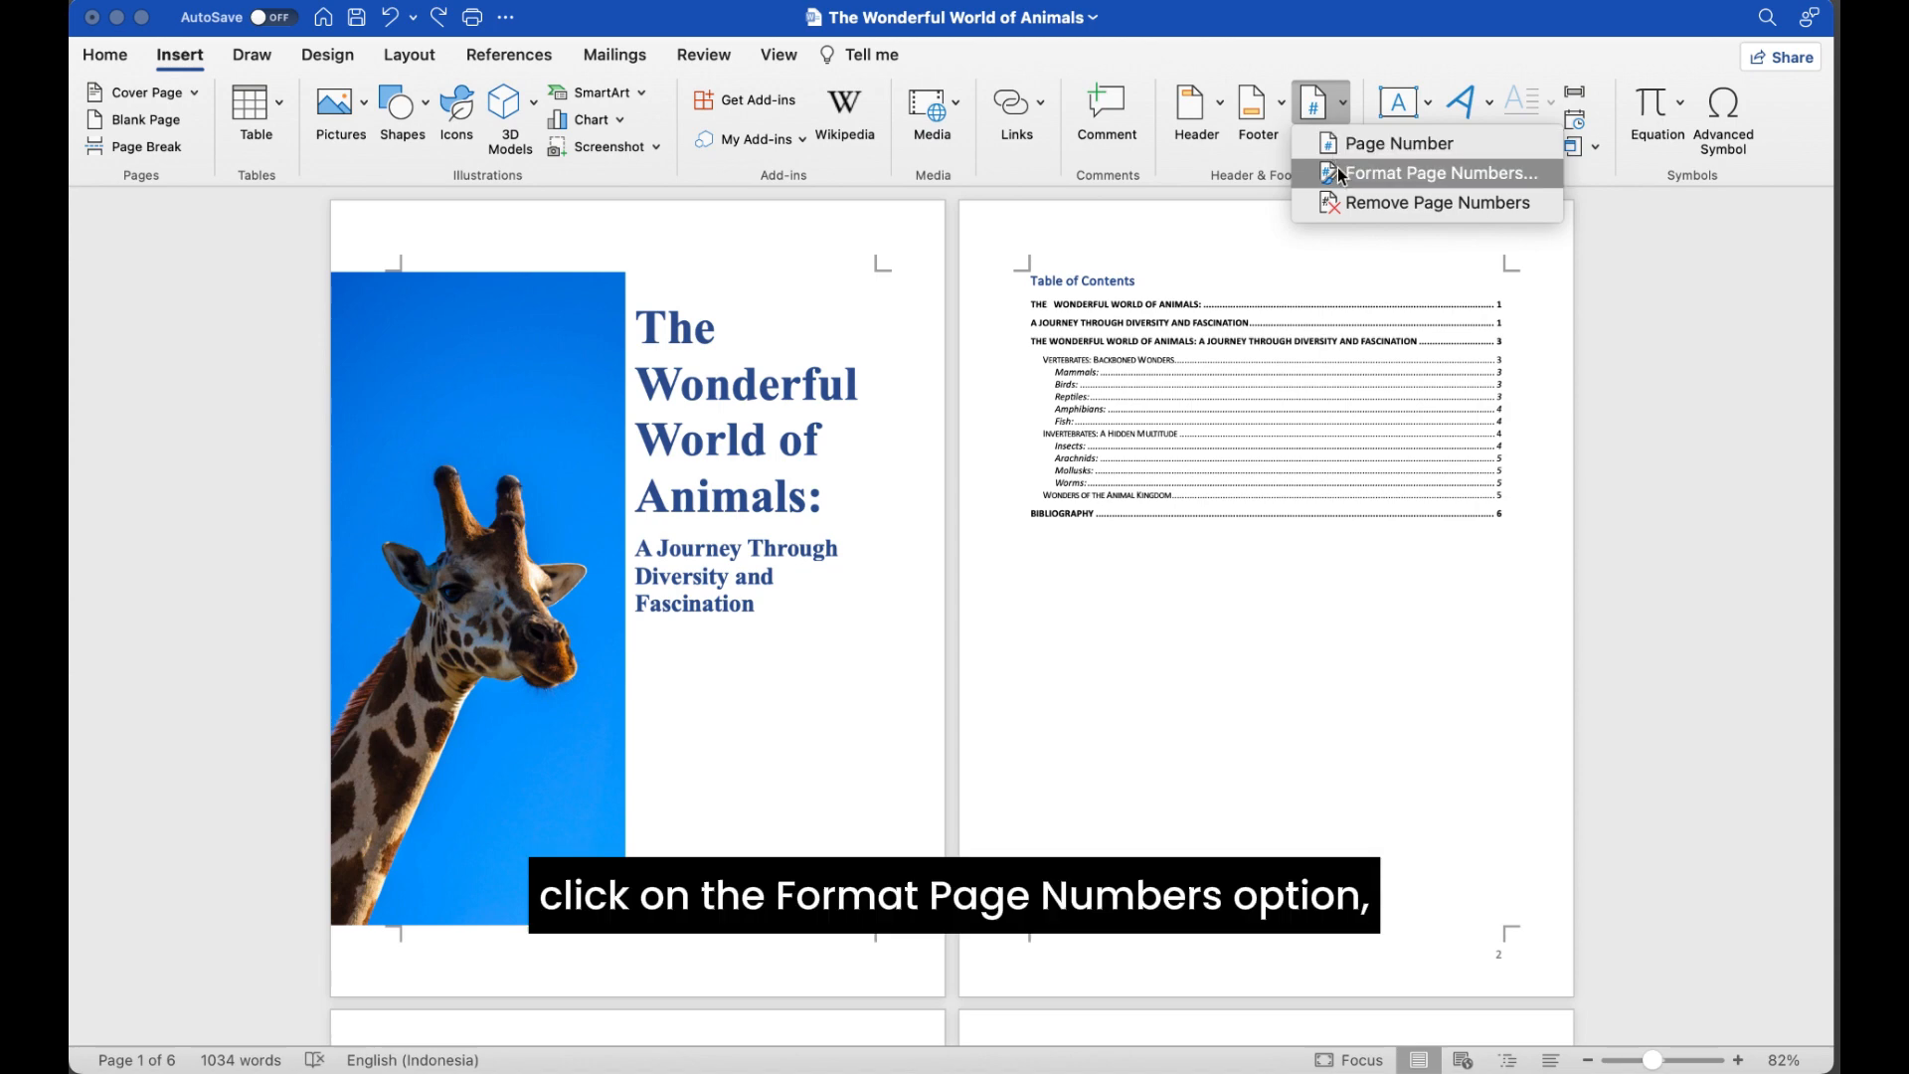
{"action": "left_click", "coordinate": [1440, 173]}
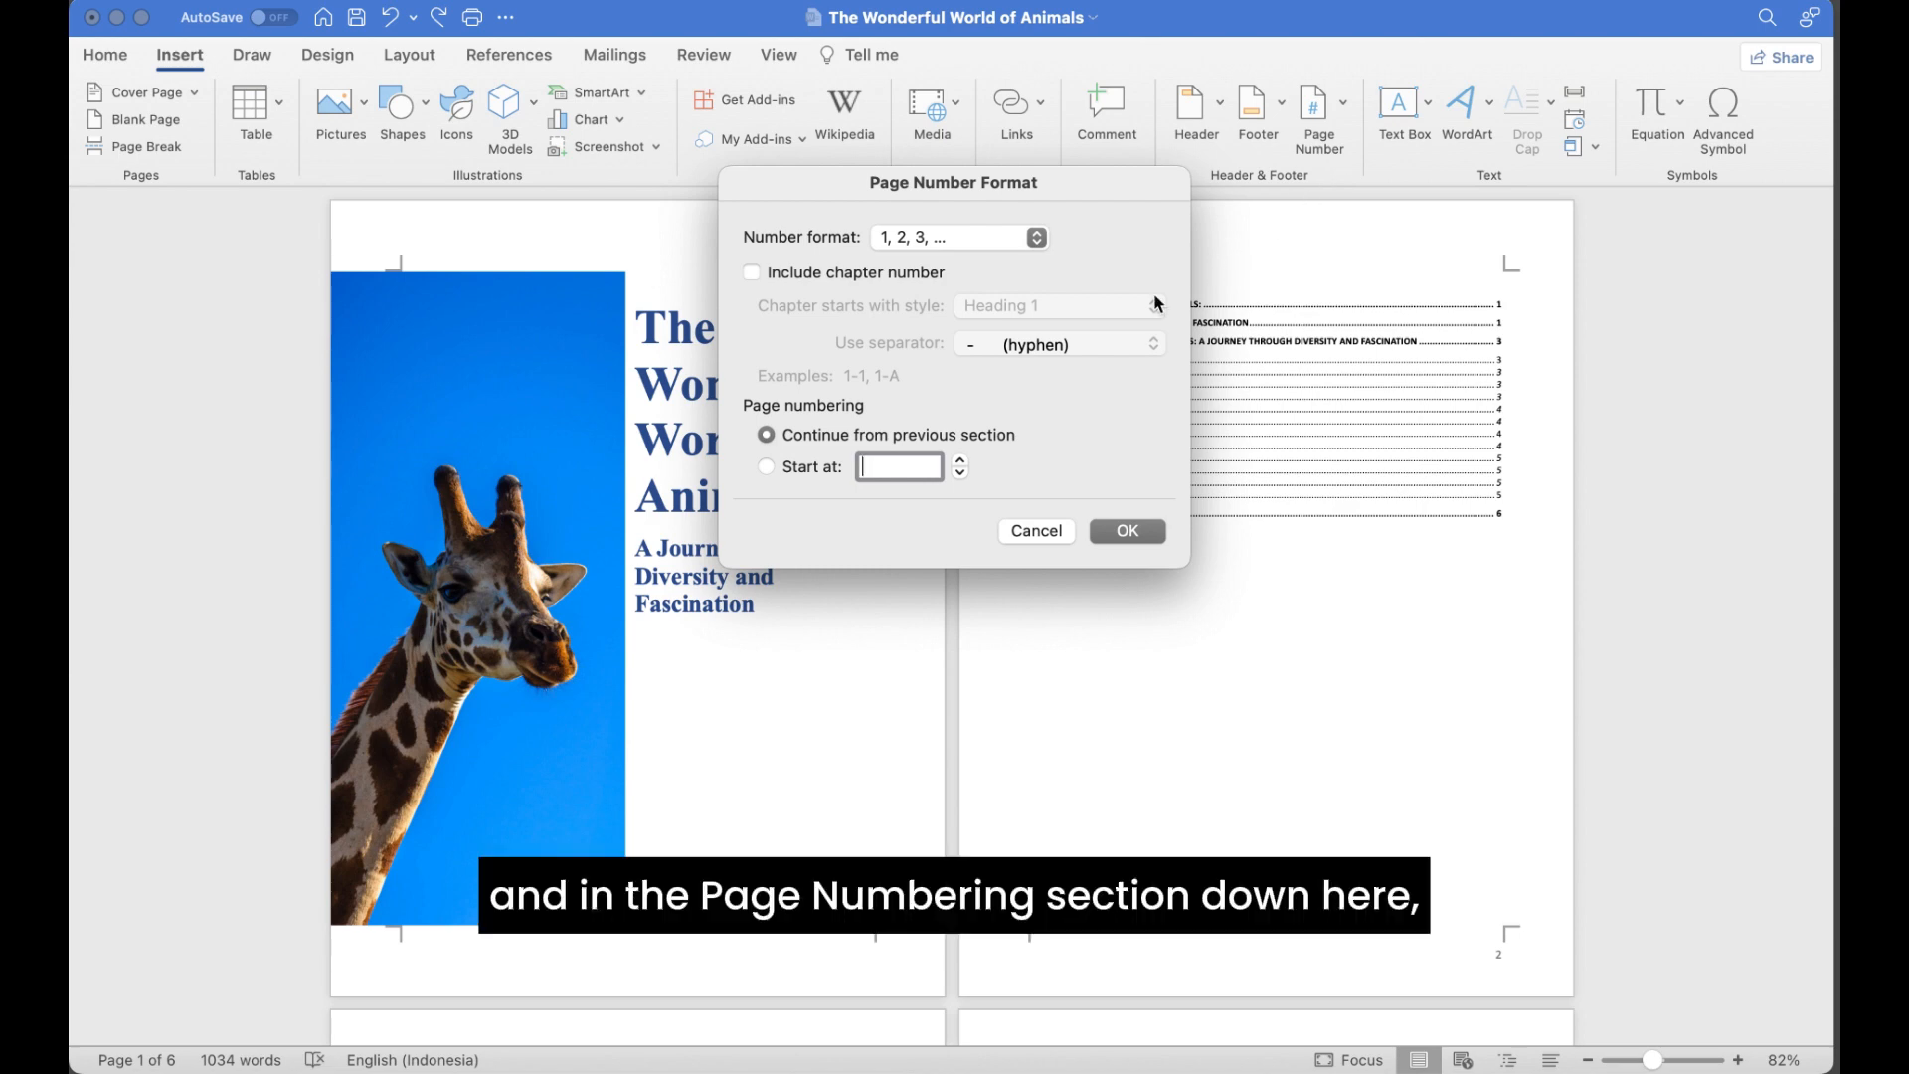
{"action": "left_click", "coordinate": [766, 466]}
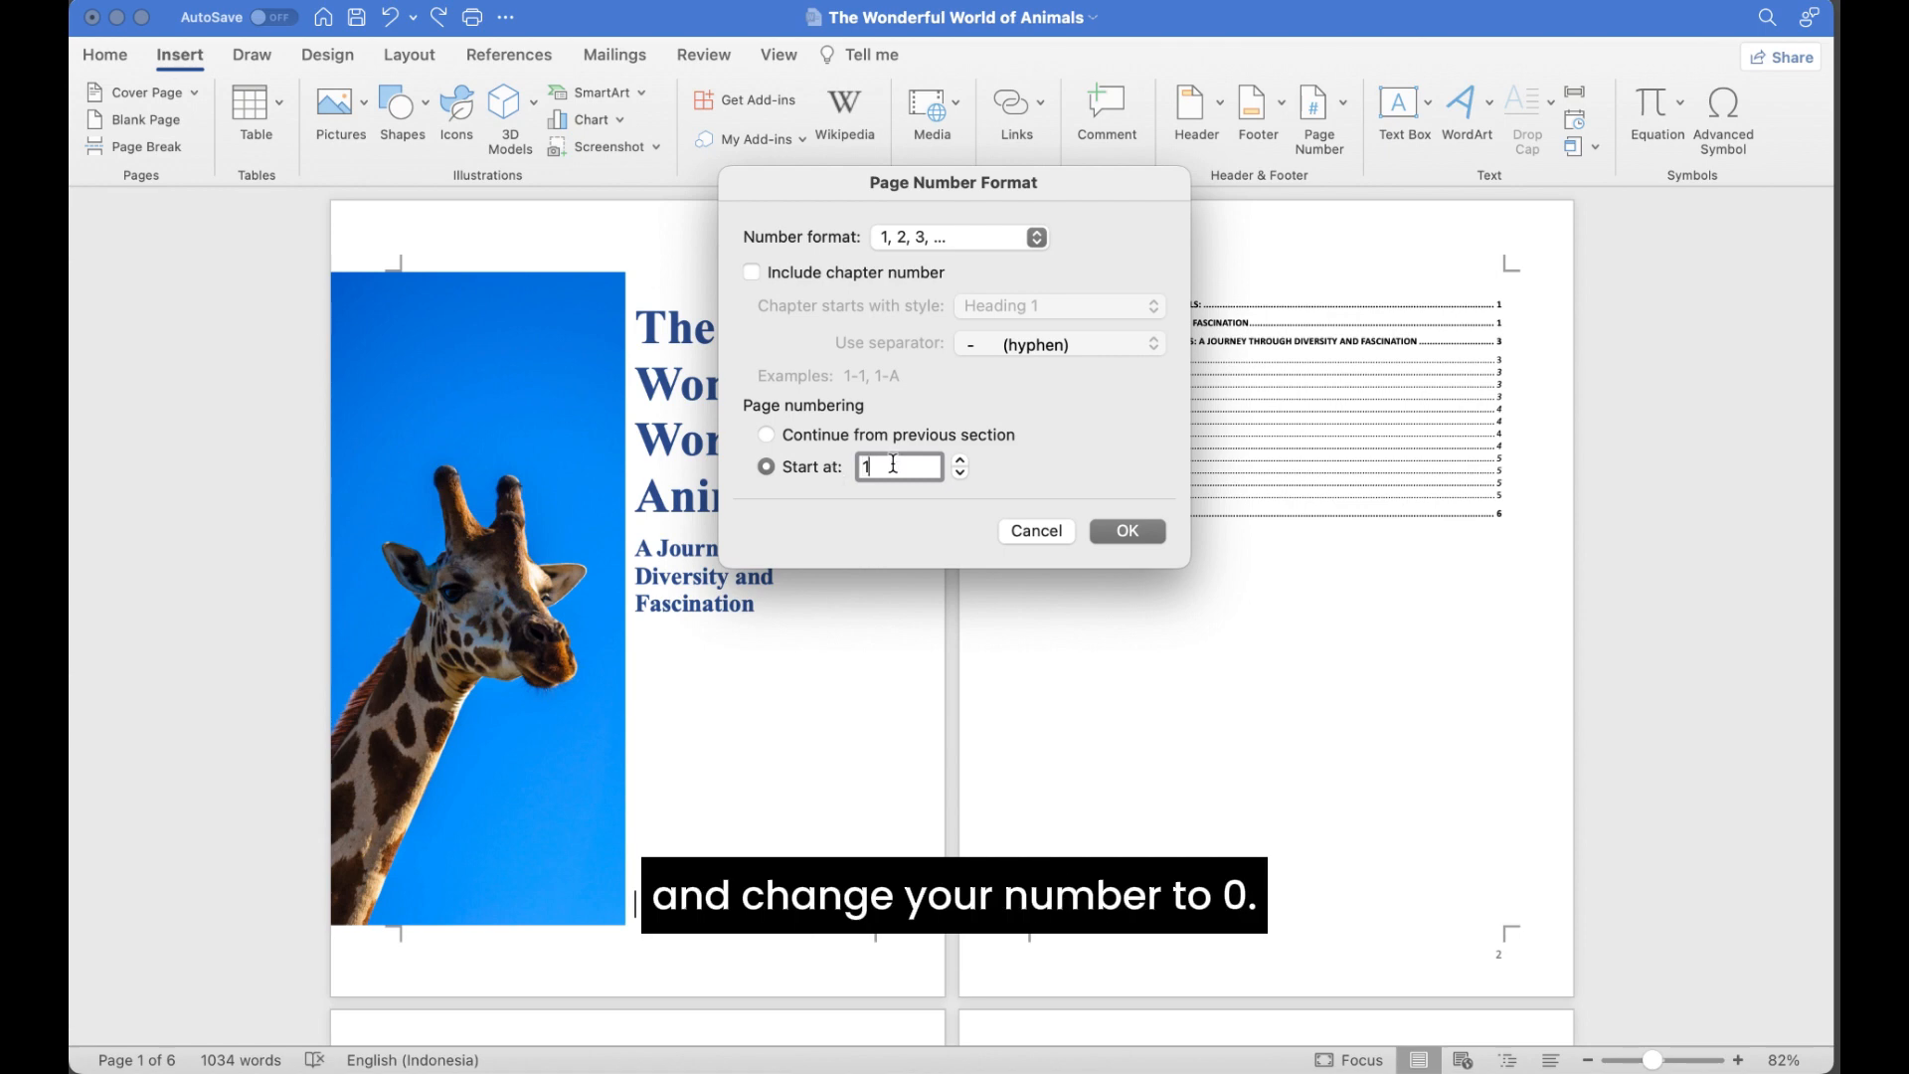
{"action": "type", "text": "0"}
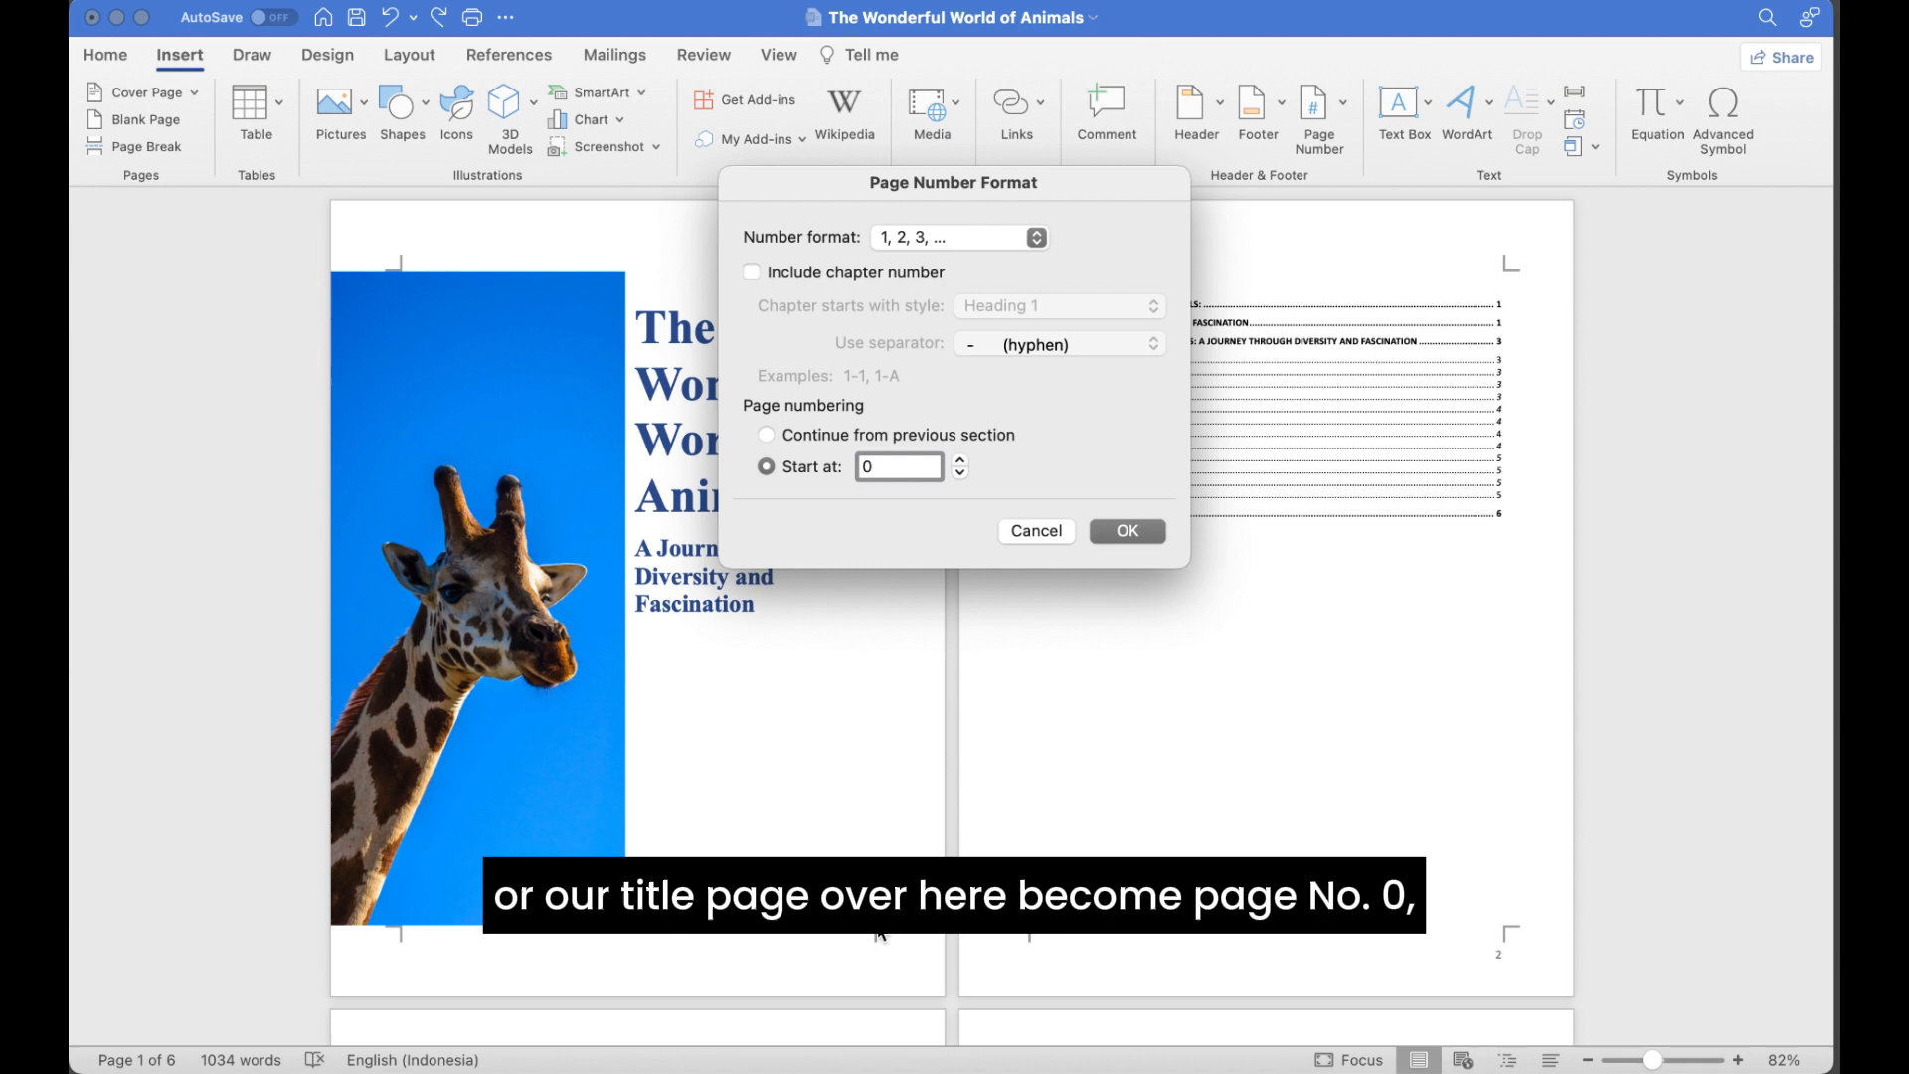
{"action": "mouse_move", "coordinate": [895, 948]}
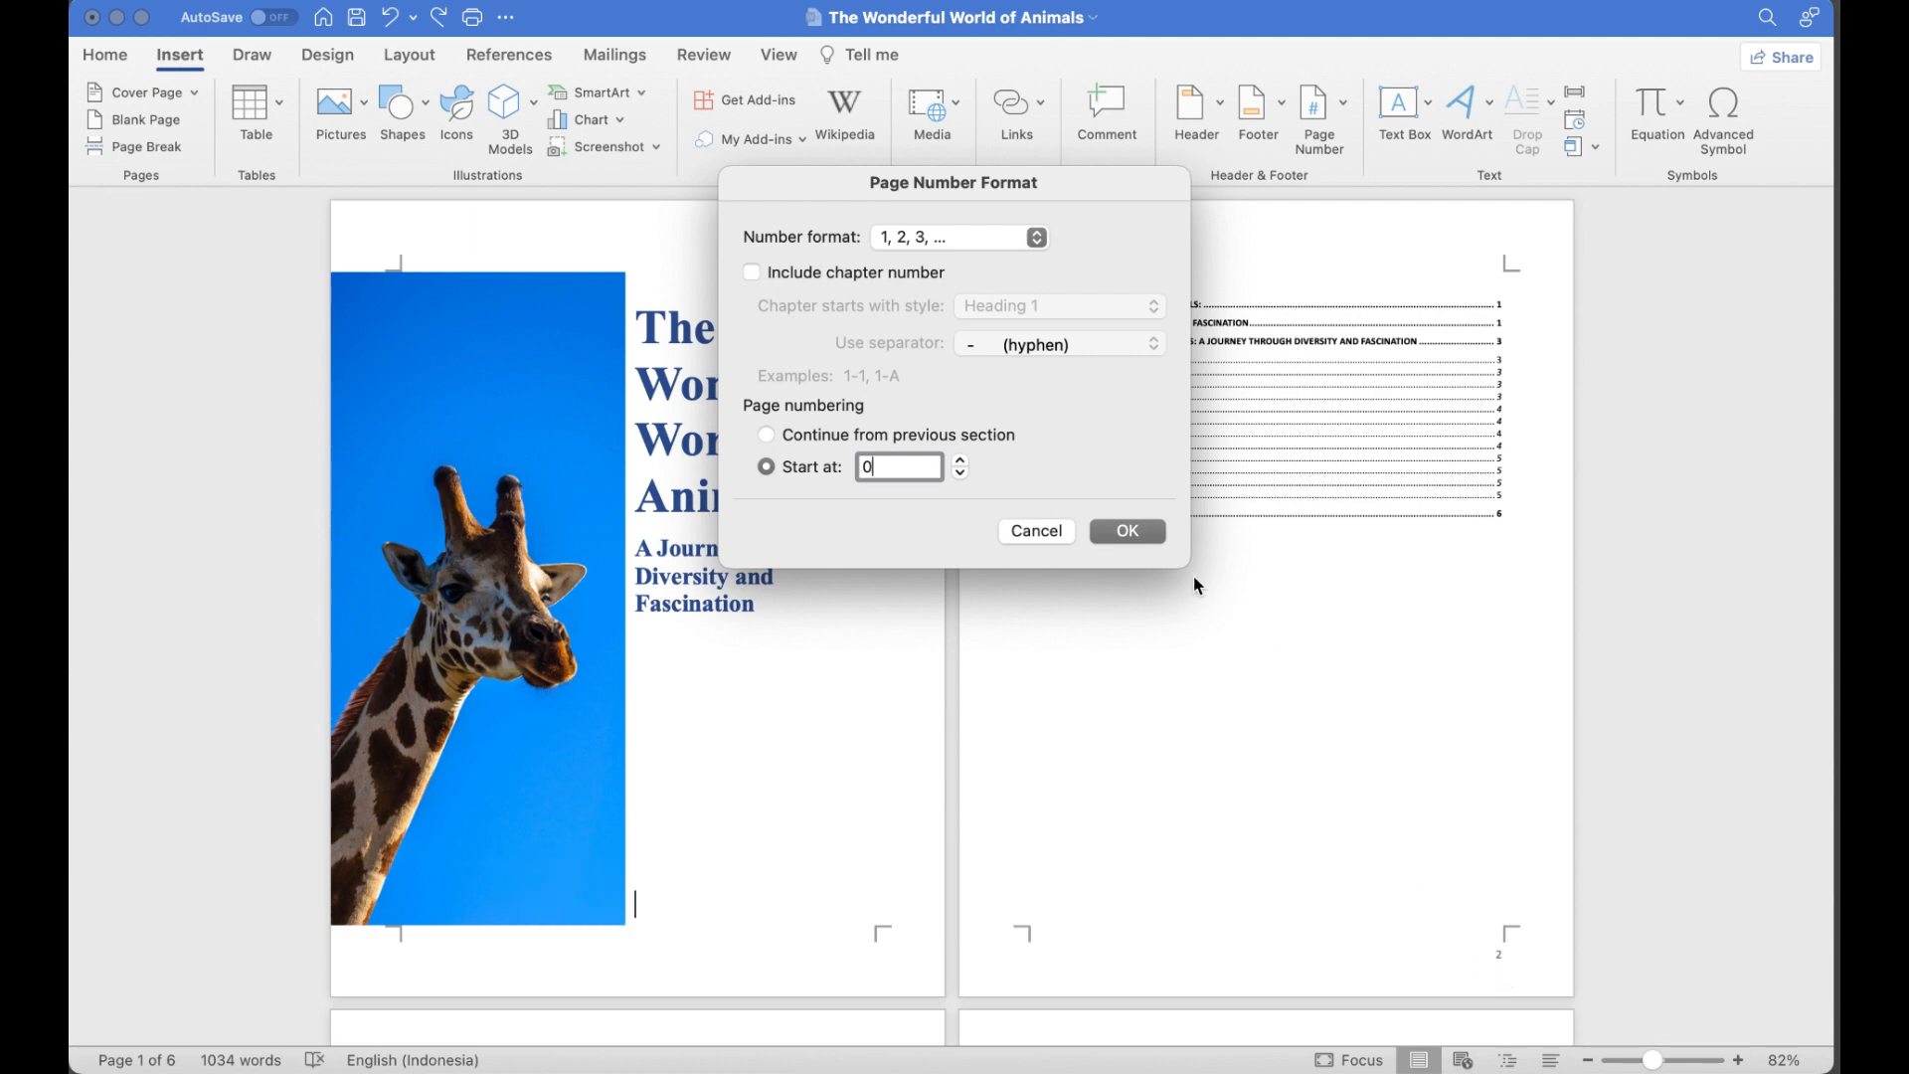
{"action": "left_click", "coordinate": [1126, 531]}
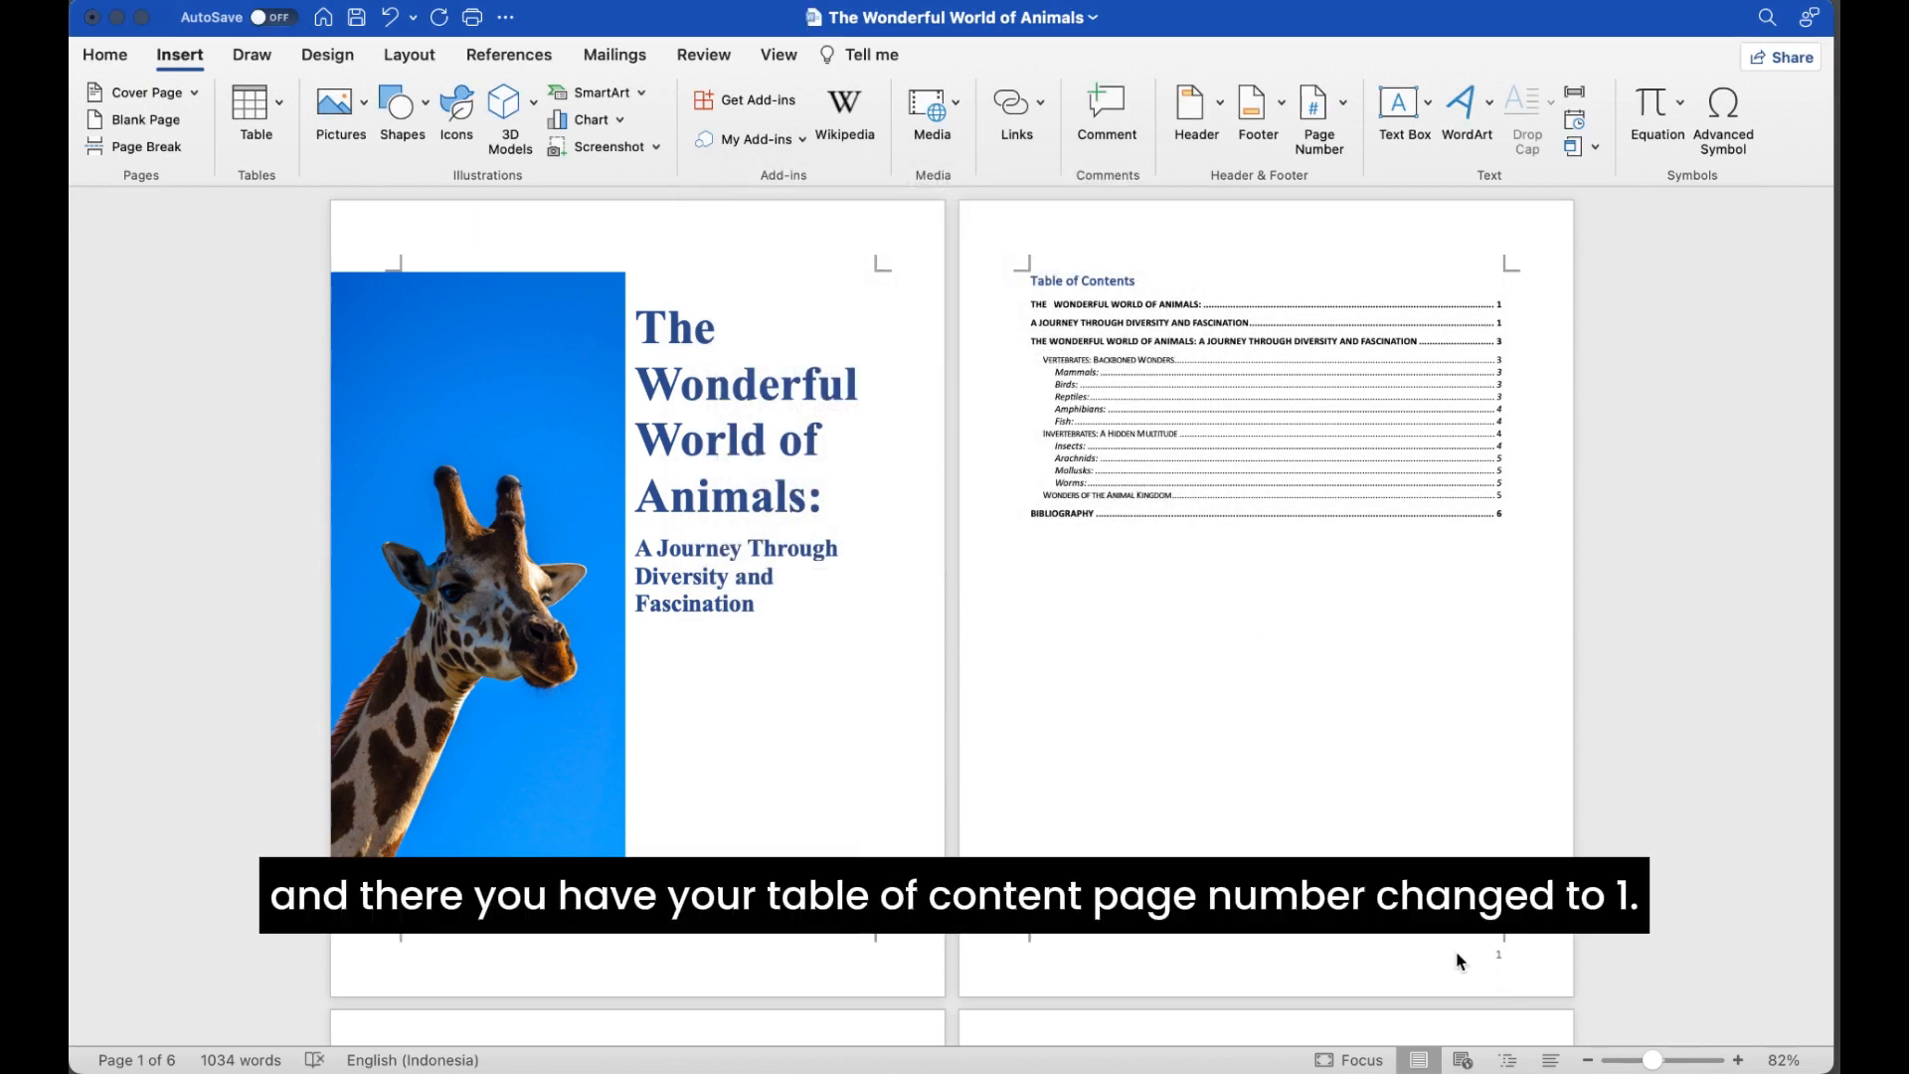
{"action": "mouse_move", "coordinate": [1480, 988]}
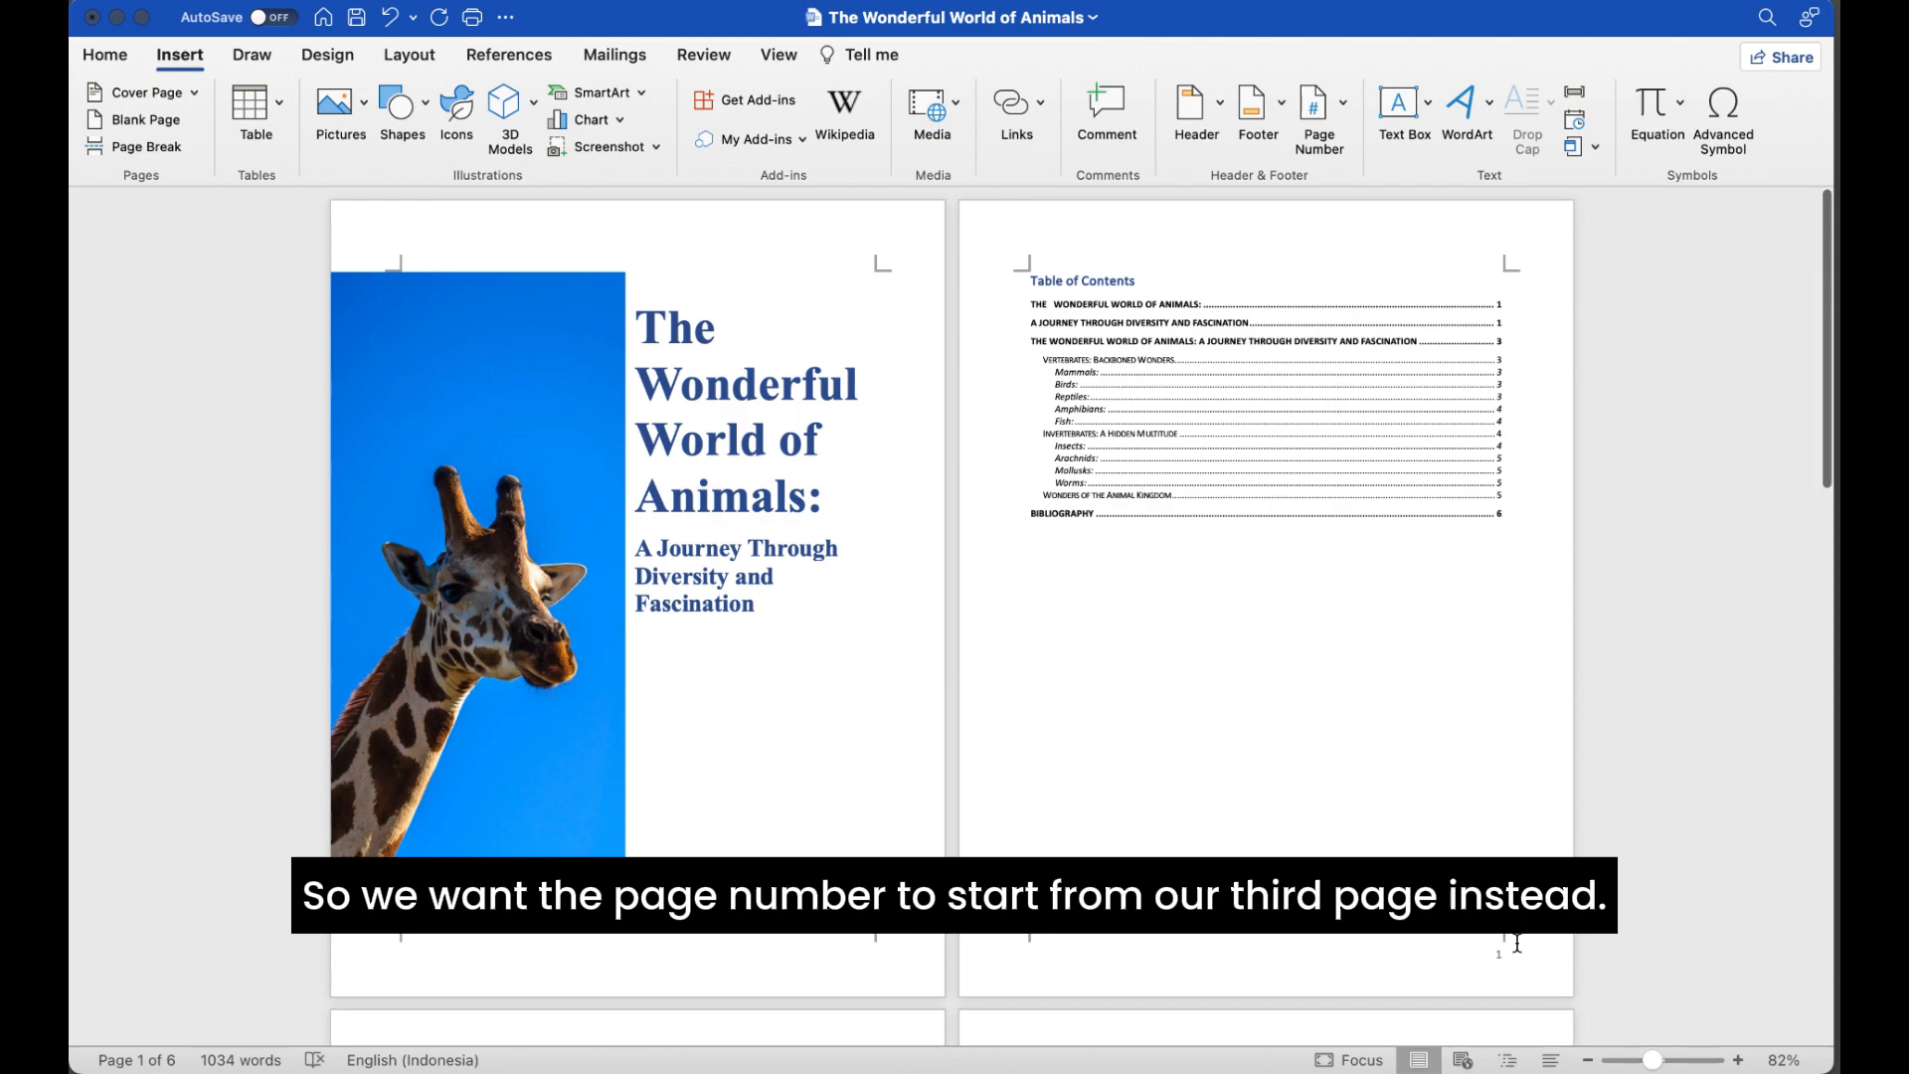
{"action": "scroll", "scroll_direction": "down", "scroll_amount": 3}
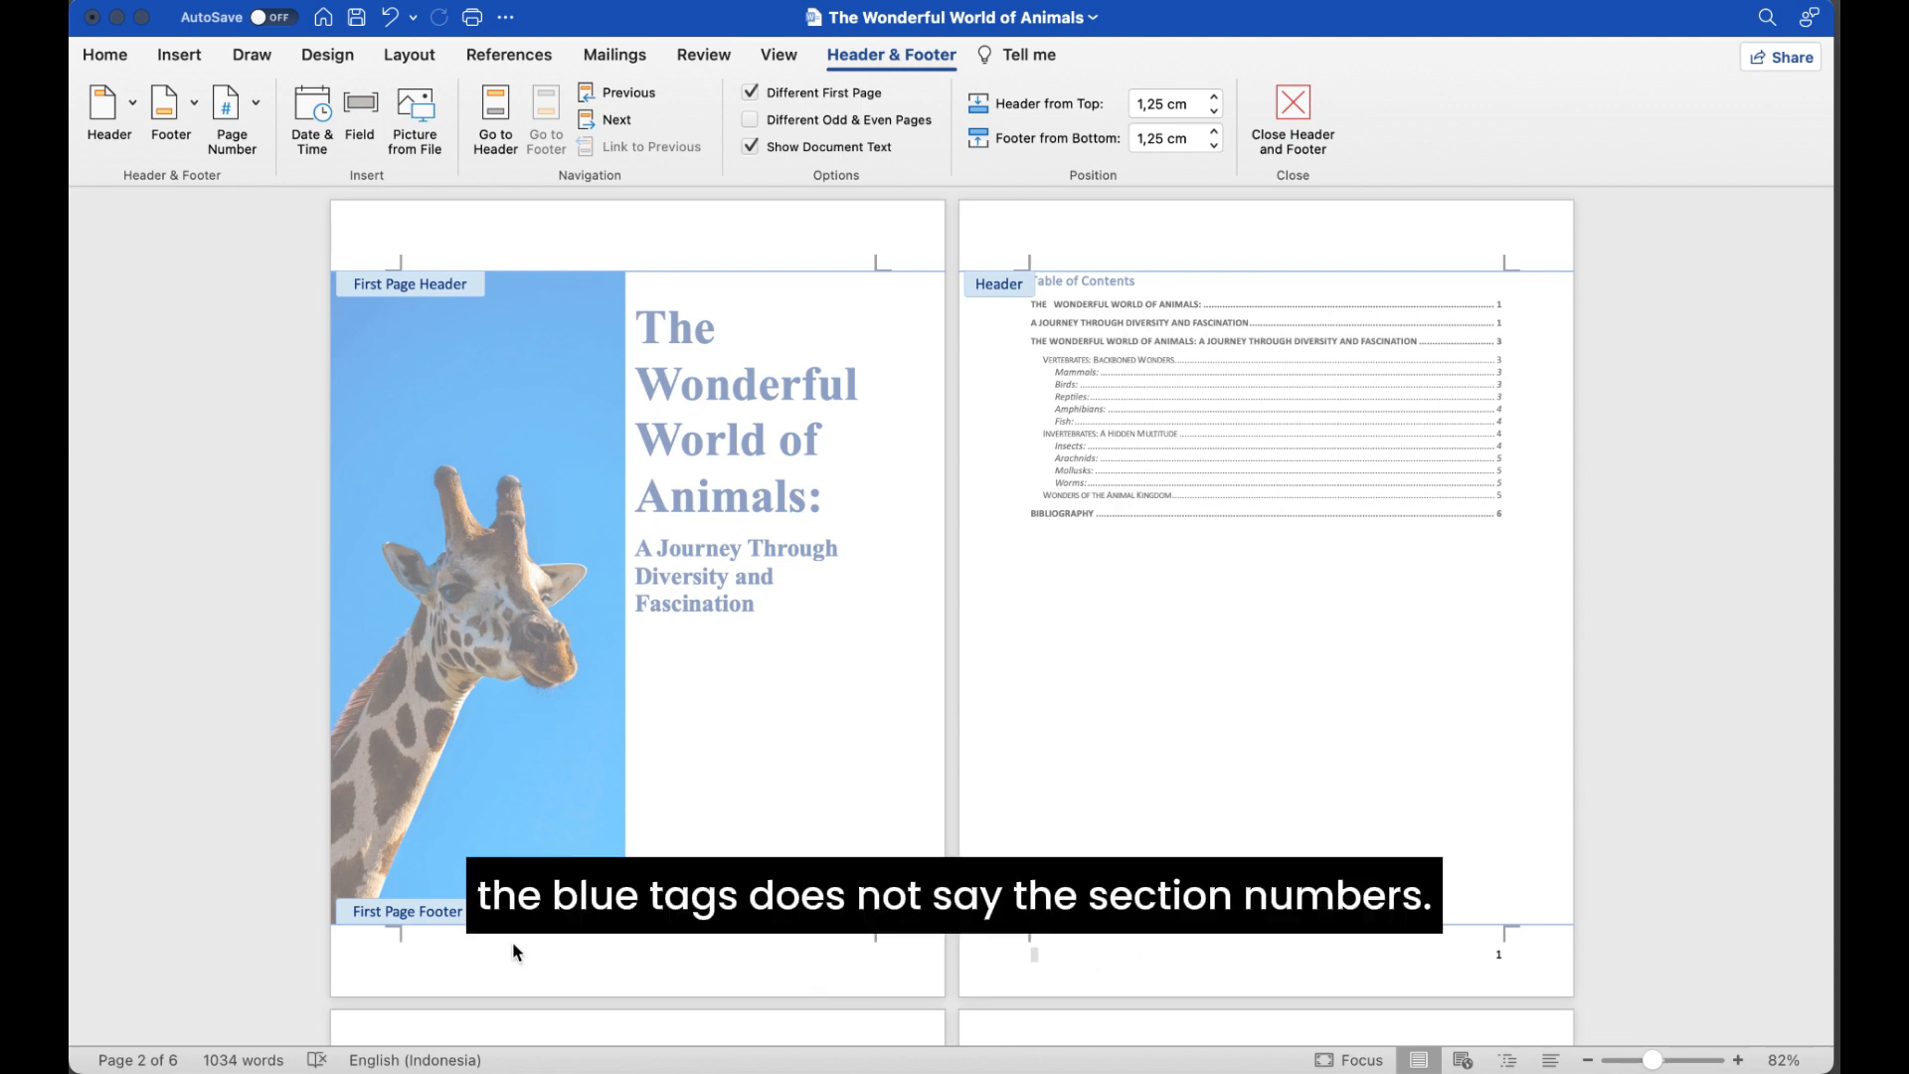
{"action": "scroll", "scroll_direction": "down", "scroll_amount": 3}
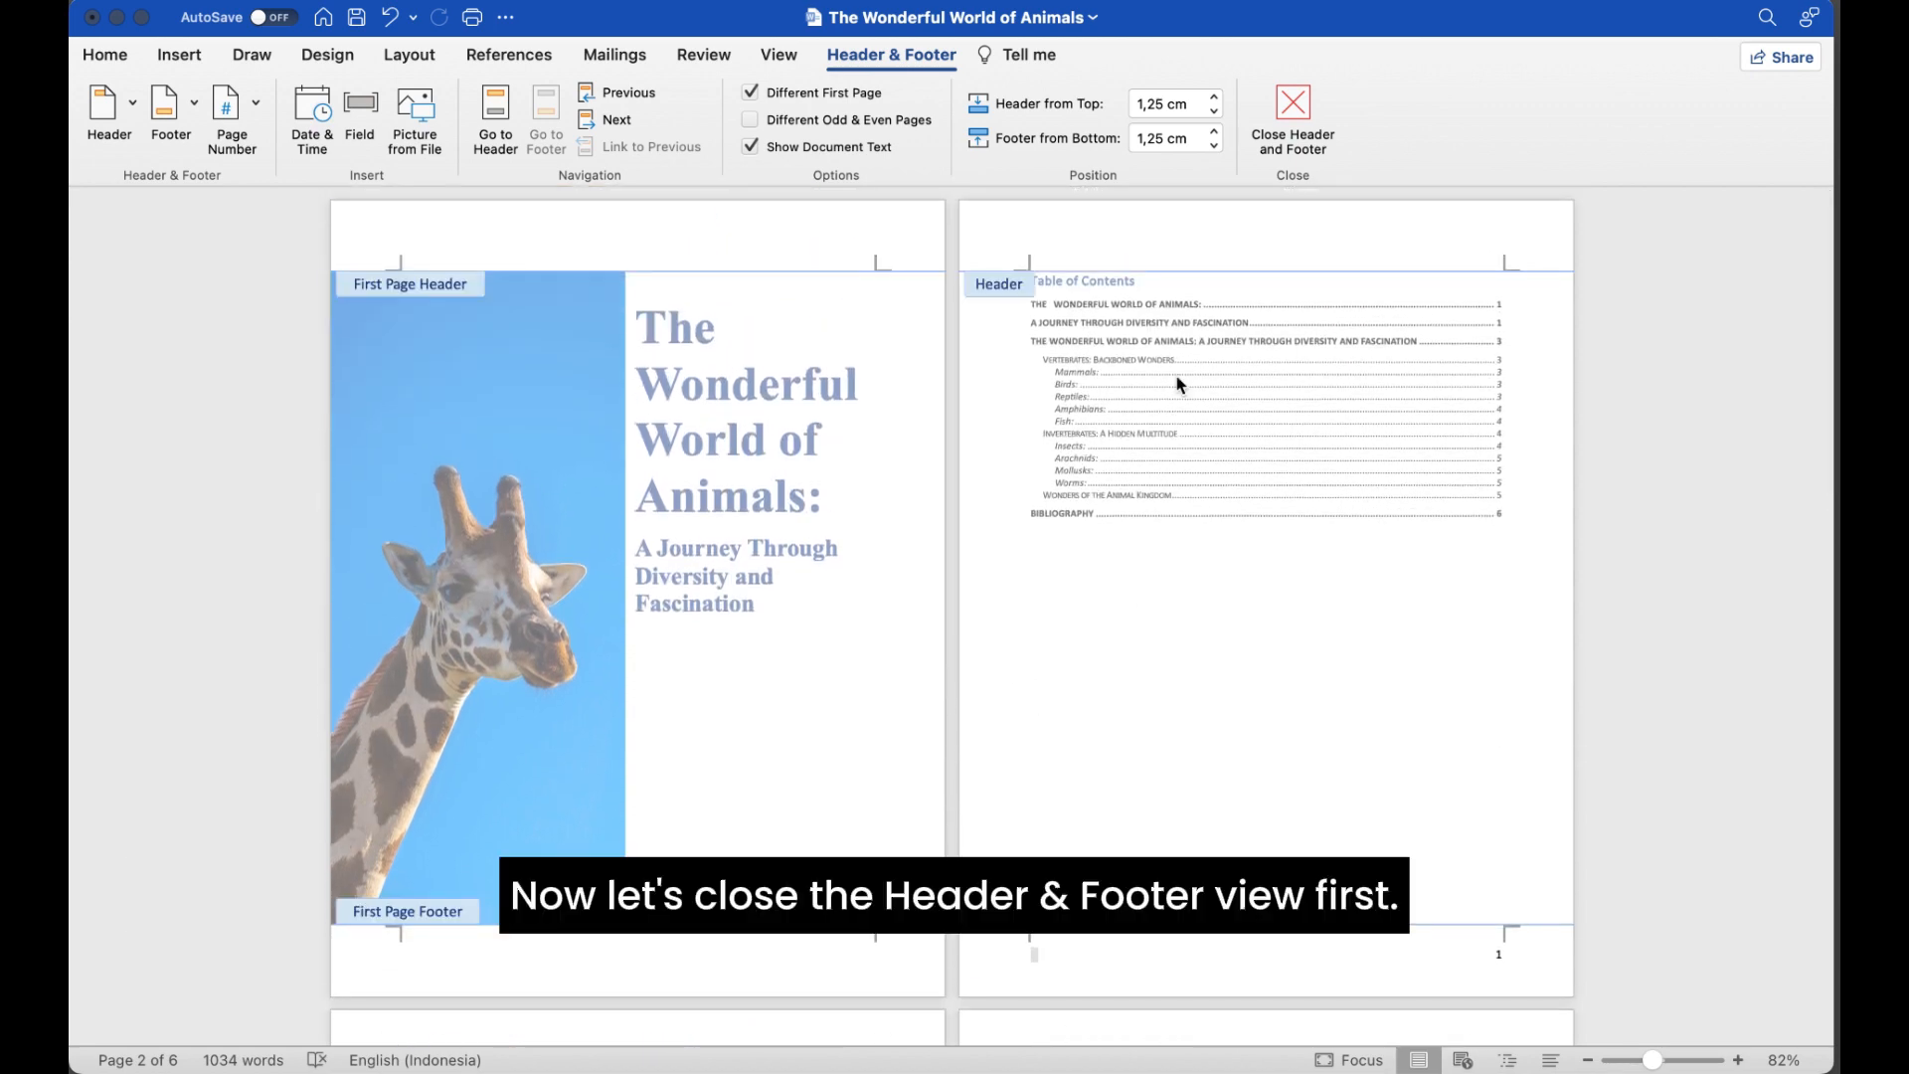
{"action": "left_click", "coordinate": [1293, 109]}
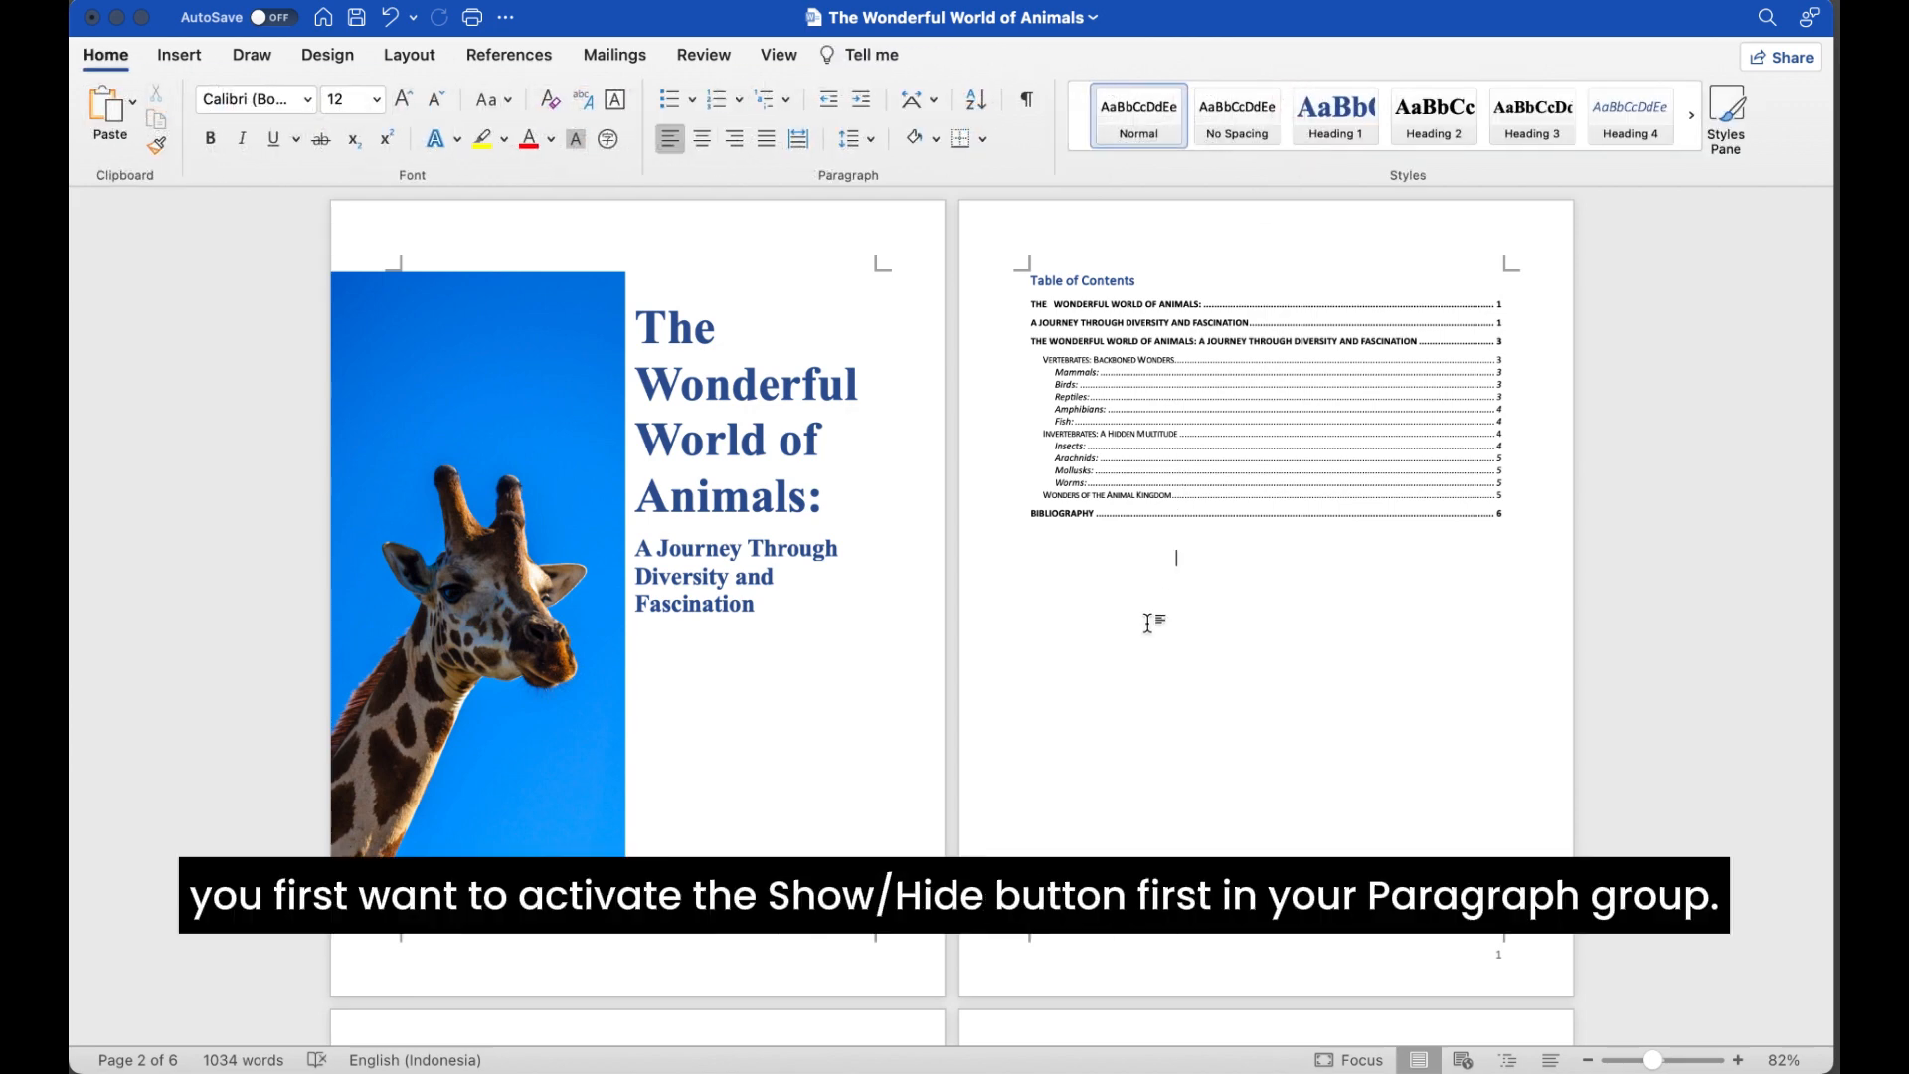
Show paragraph marks and insert a Next Page section break after the contents page break
{"action": "left_click", "coordinate": [1025, 100]}
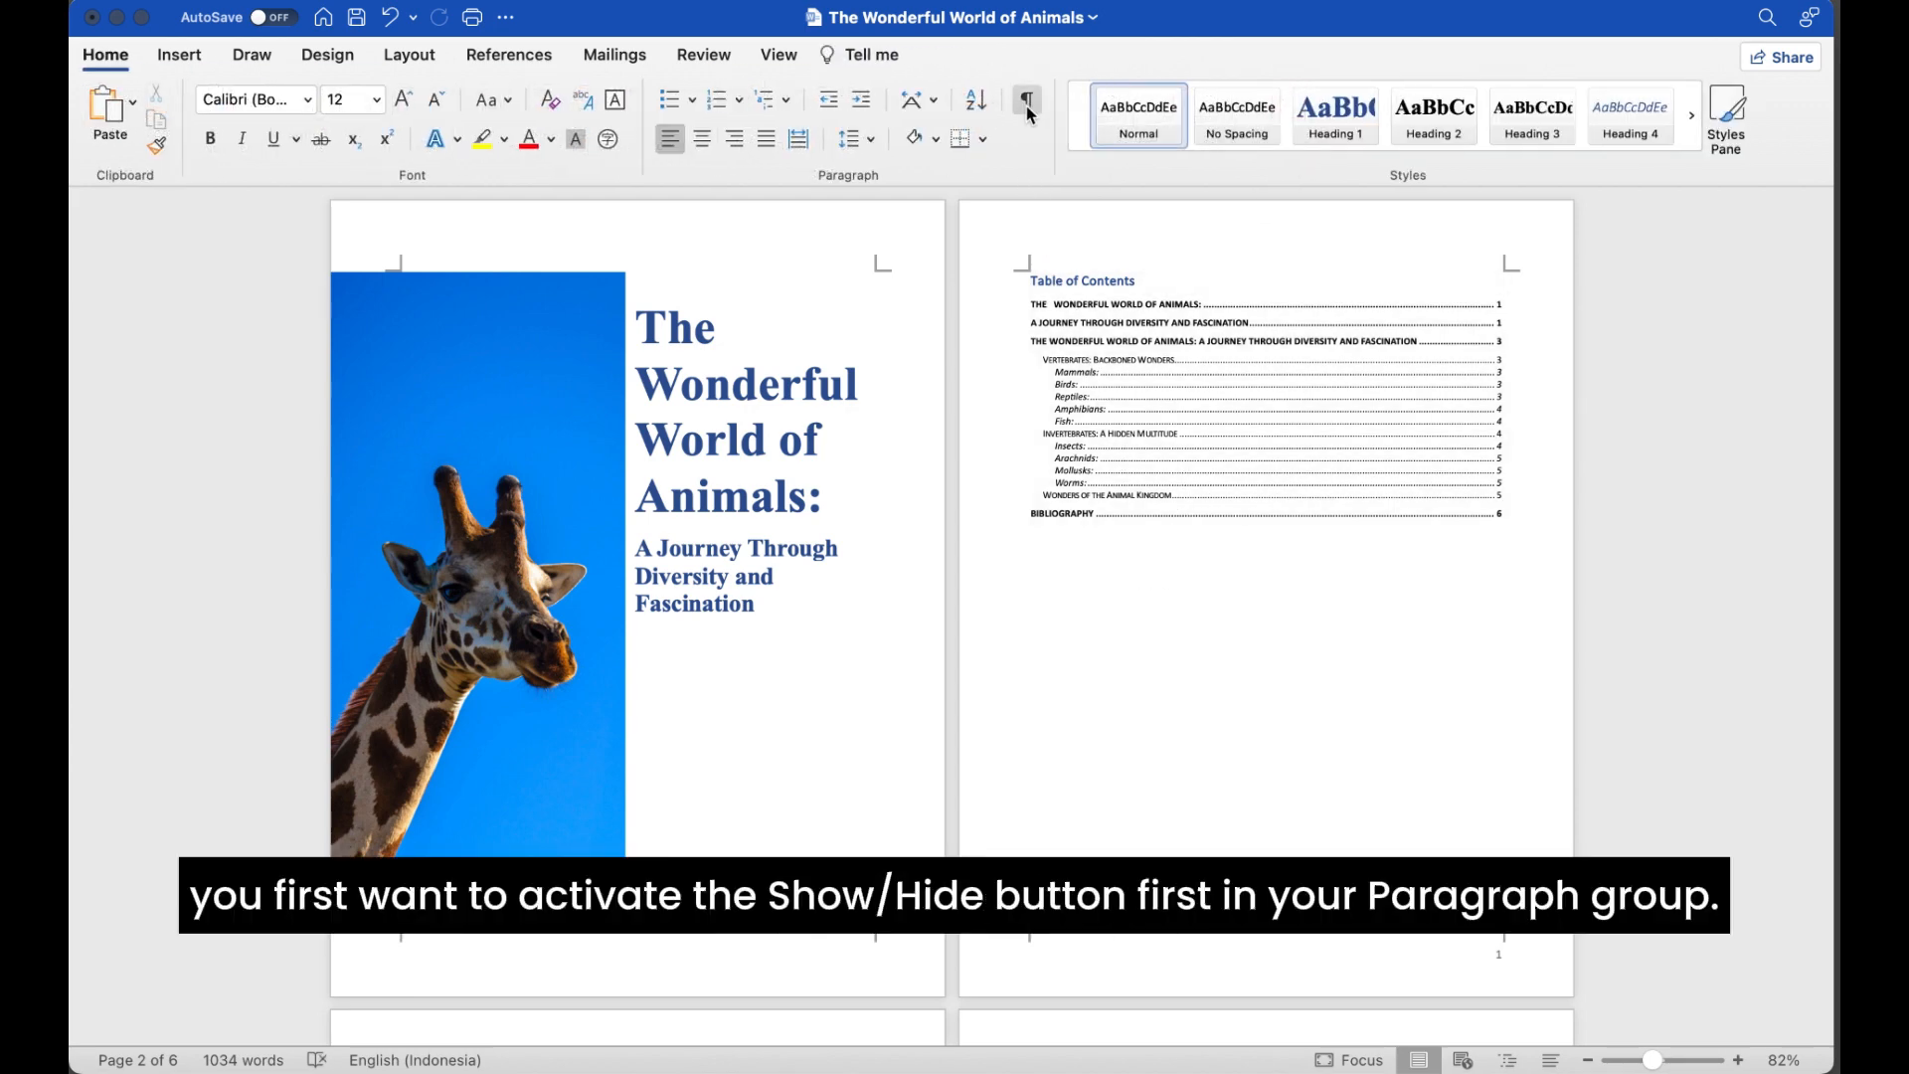
{"action": "left_click", "coordinate": [1028, 100]}
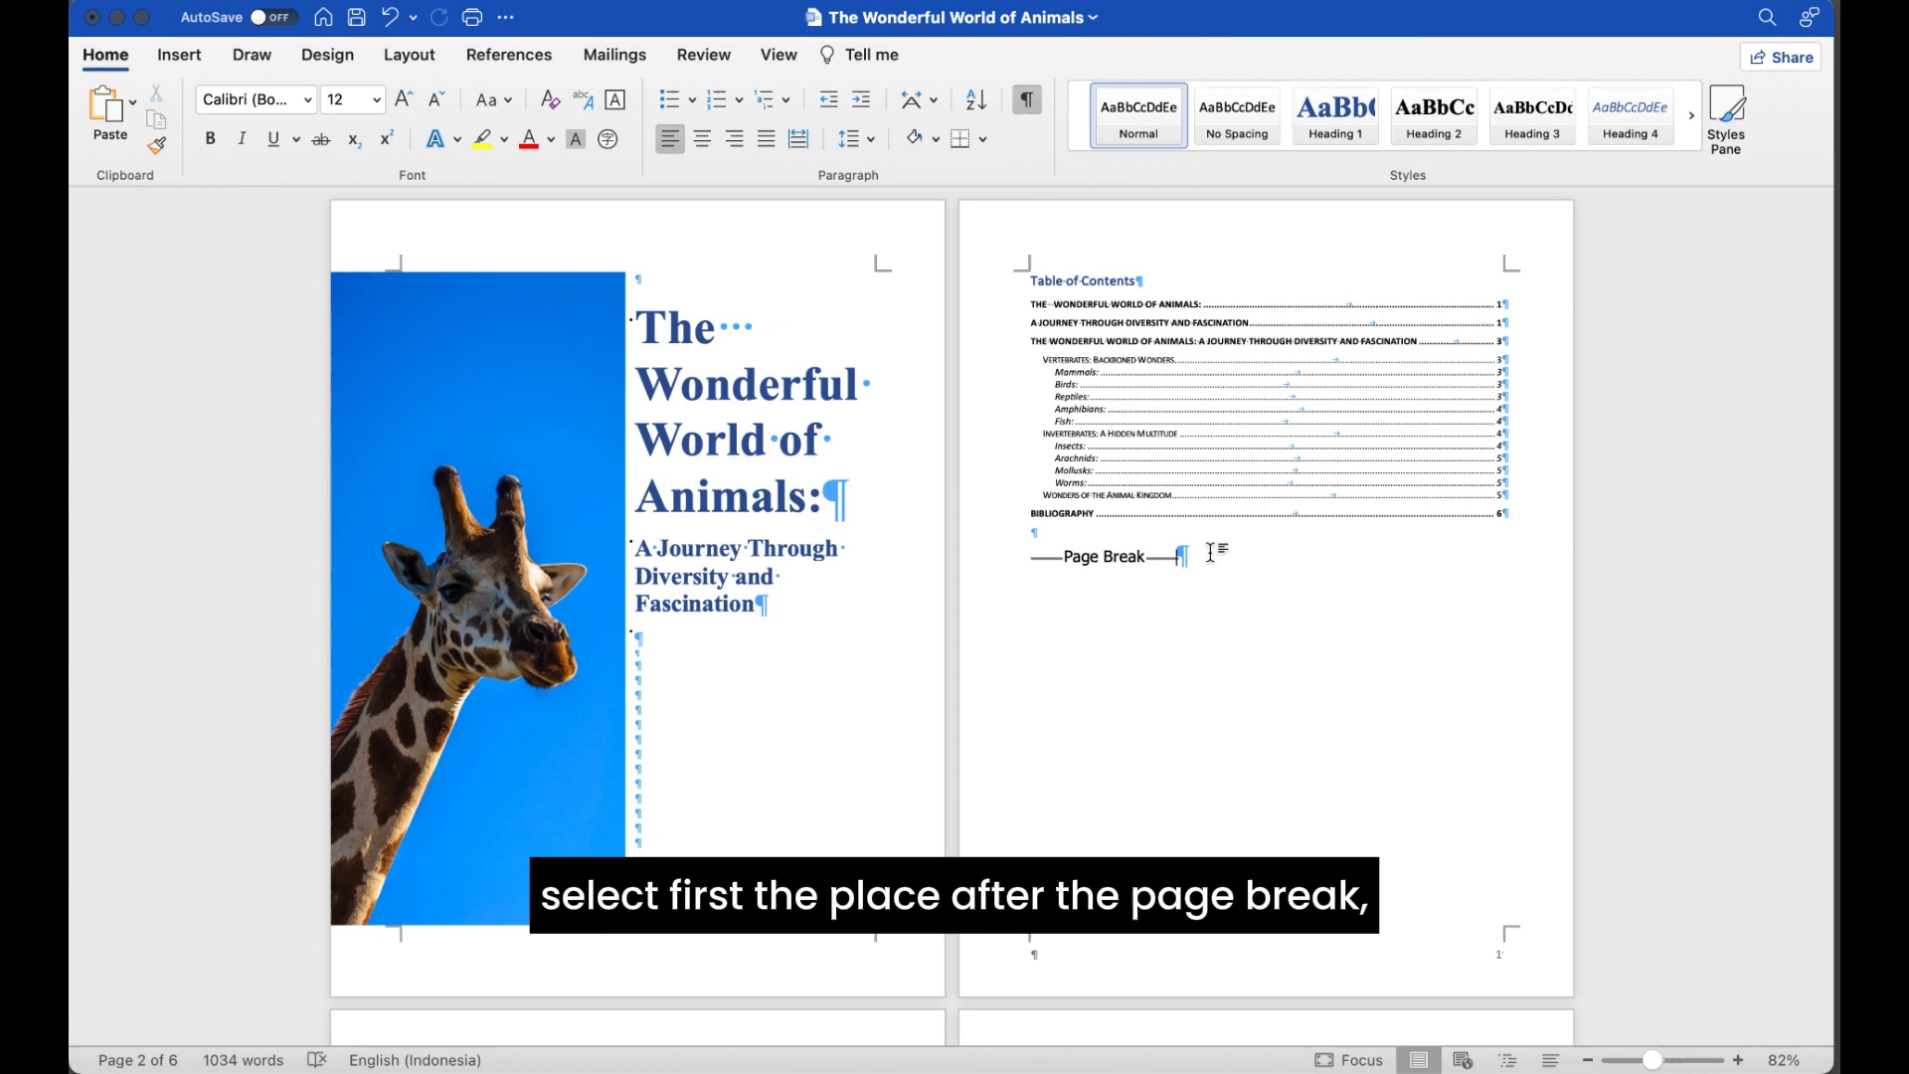
{"action": "mouse_move", "coordinate": [953, 390]}
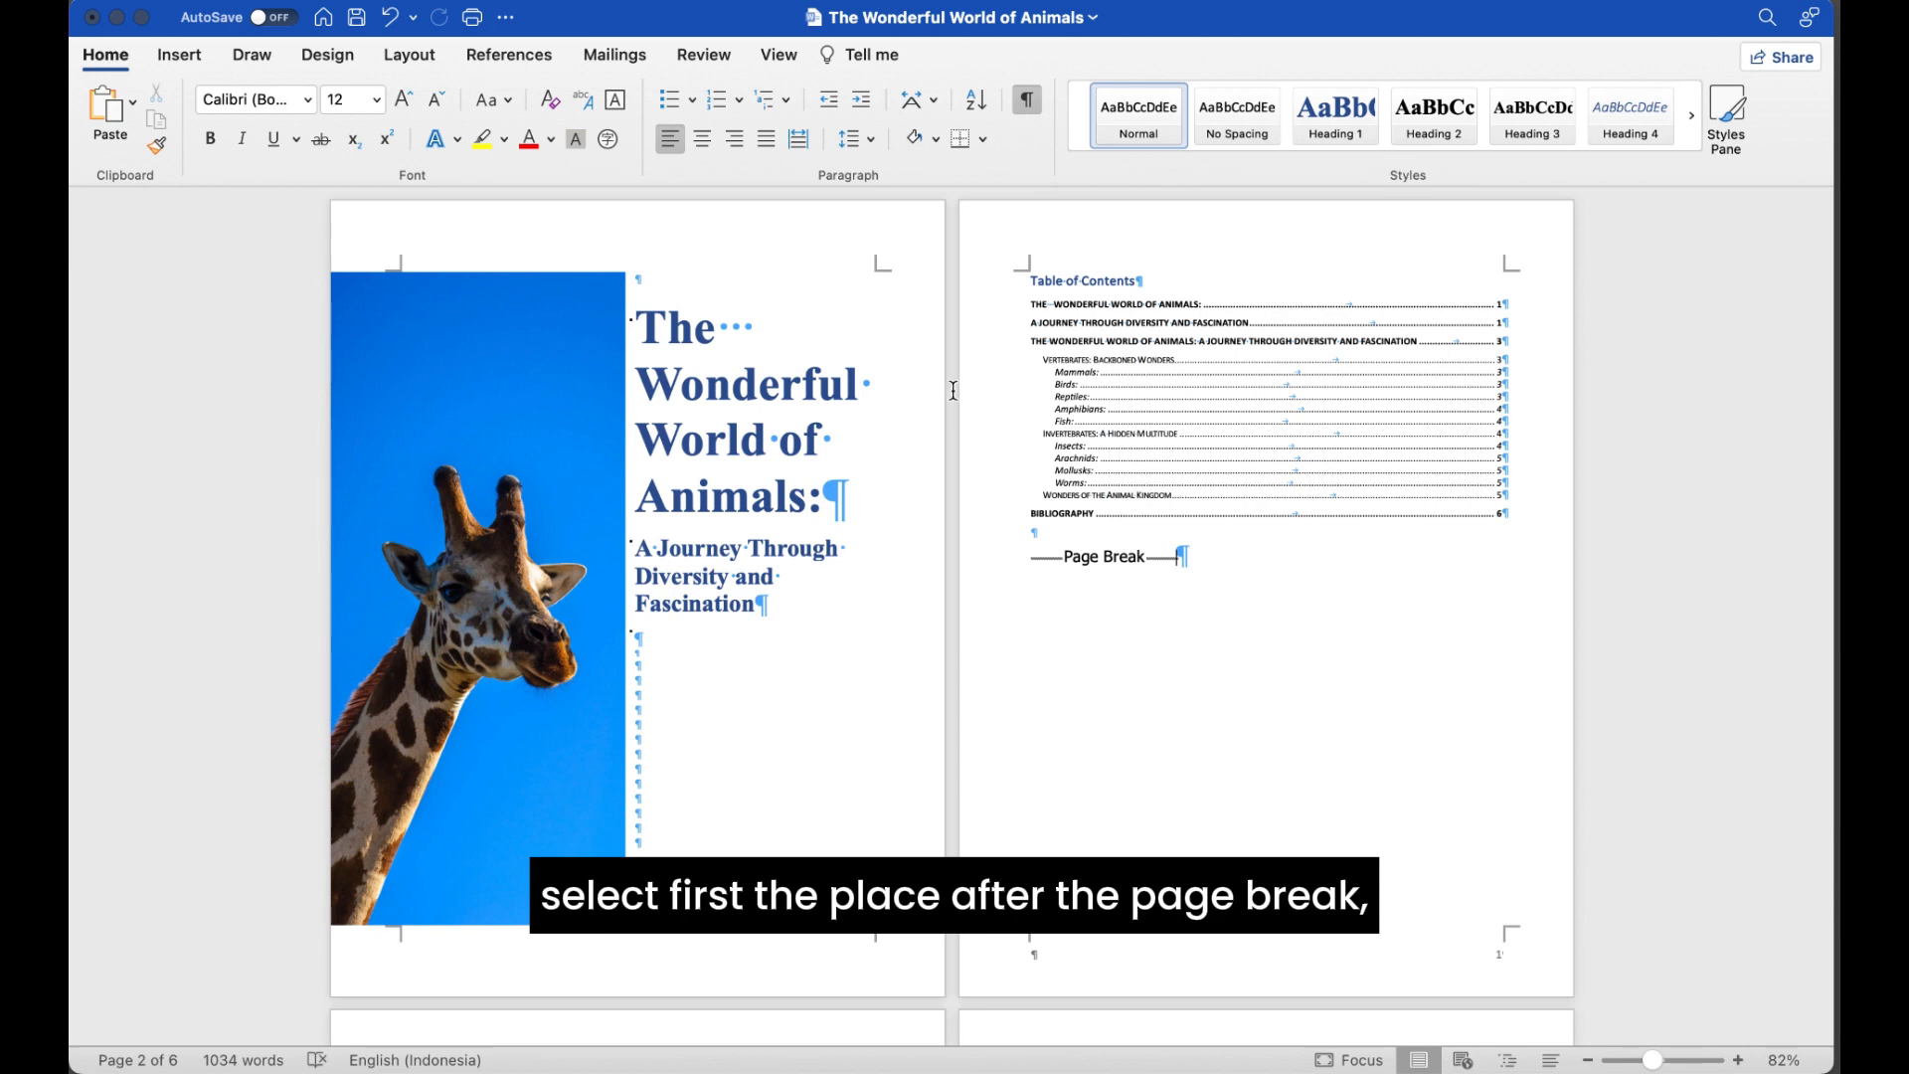
{"action": "left_click", "coordinate": [407, 55]}
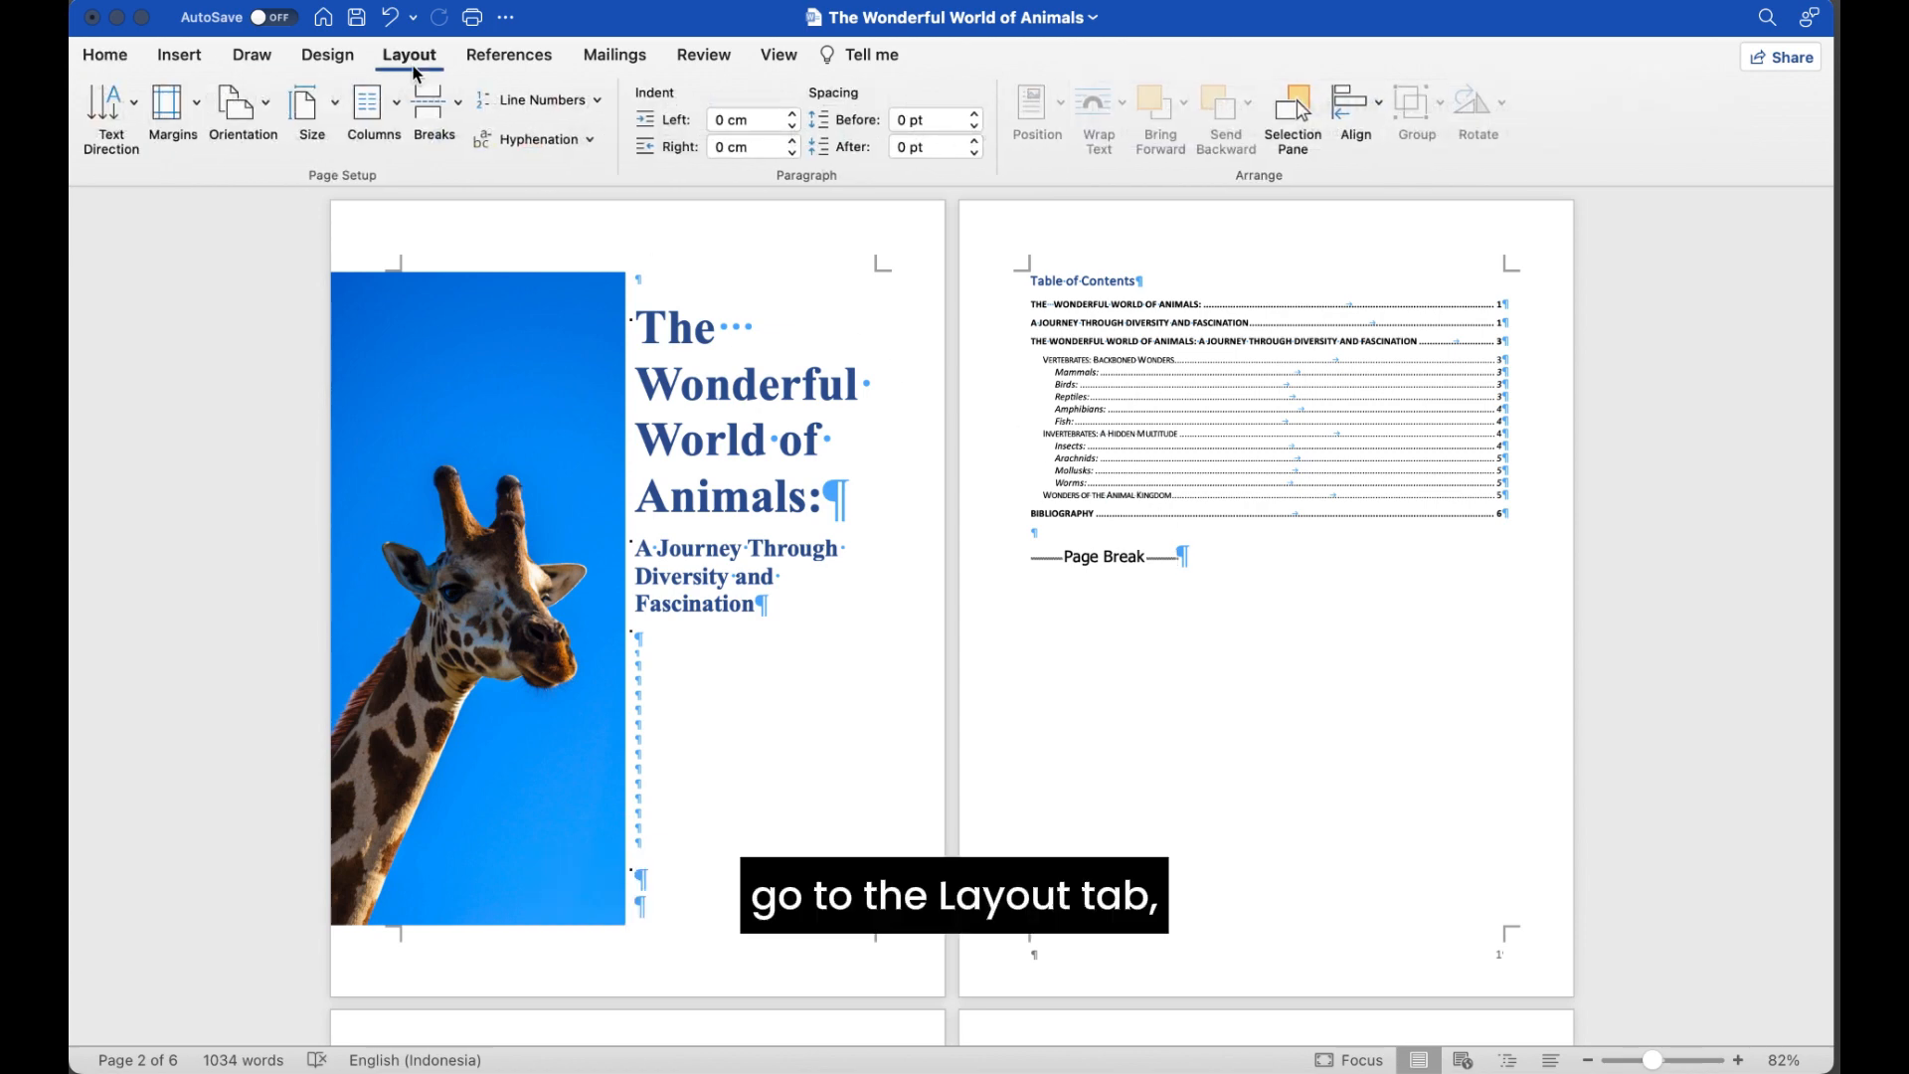
{"action": "mouse_move", "coordinate": [441, 117]}
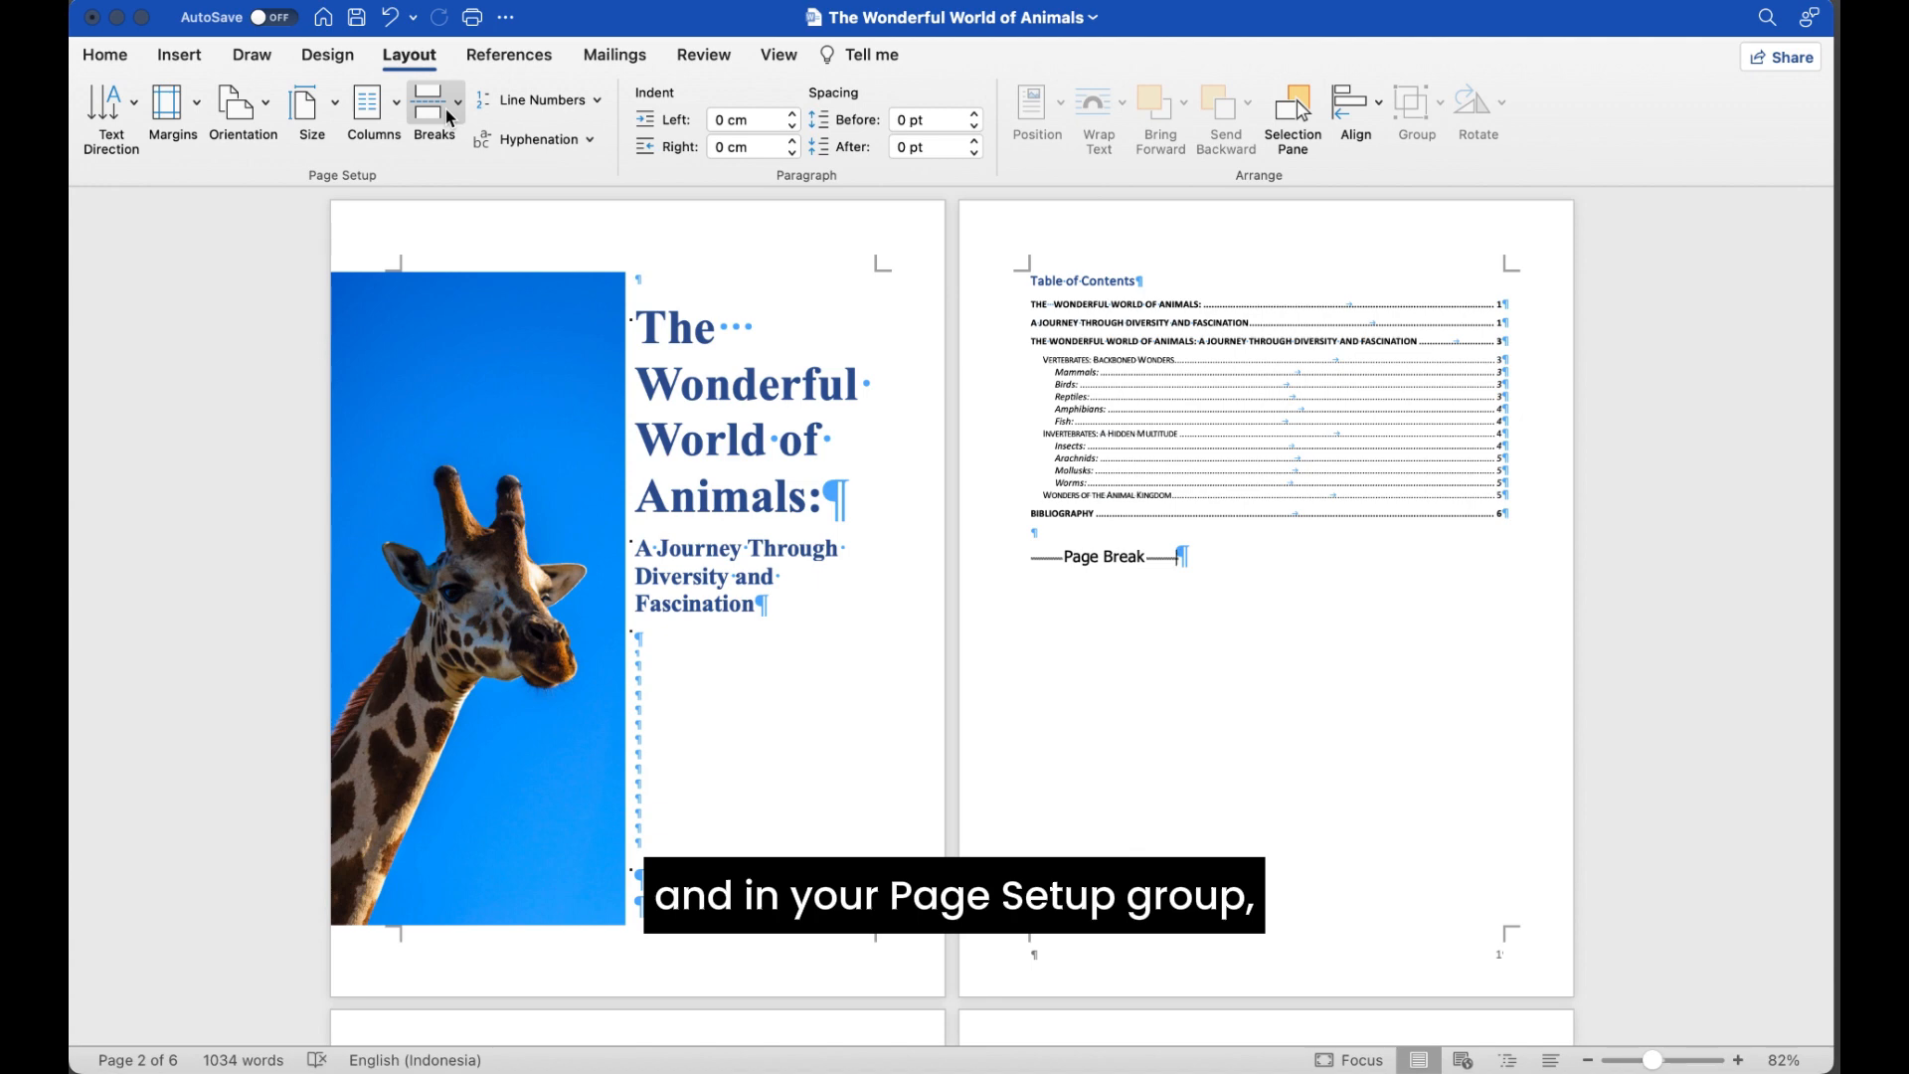
{"action": "left_click", "coordinate": [430, 99]}
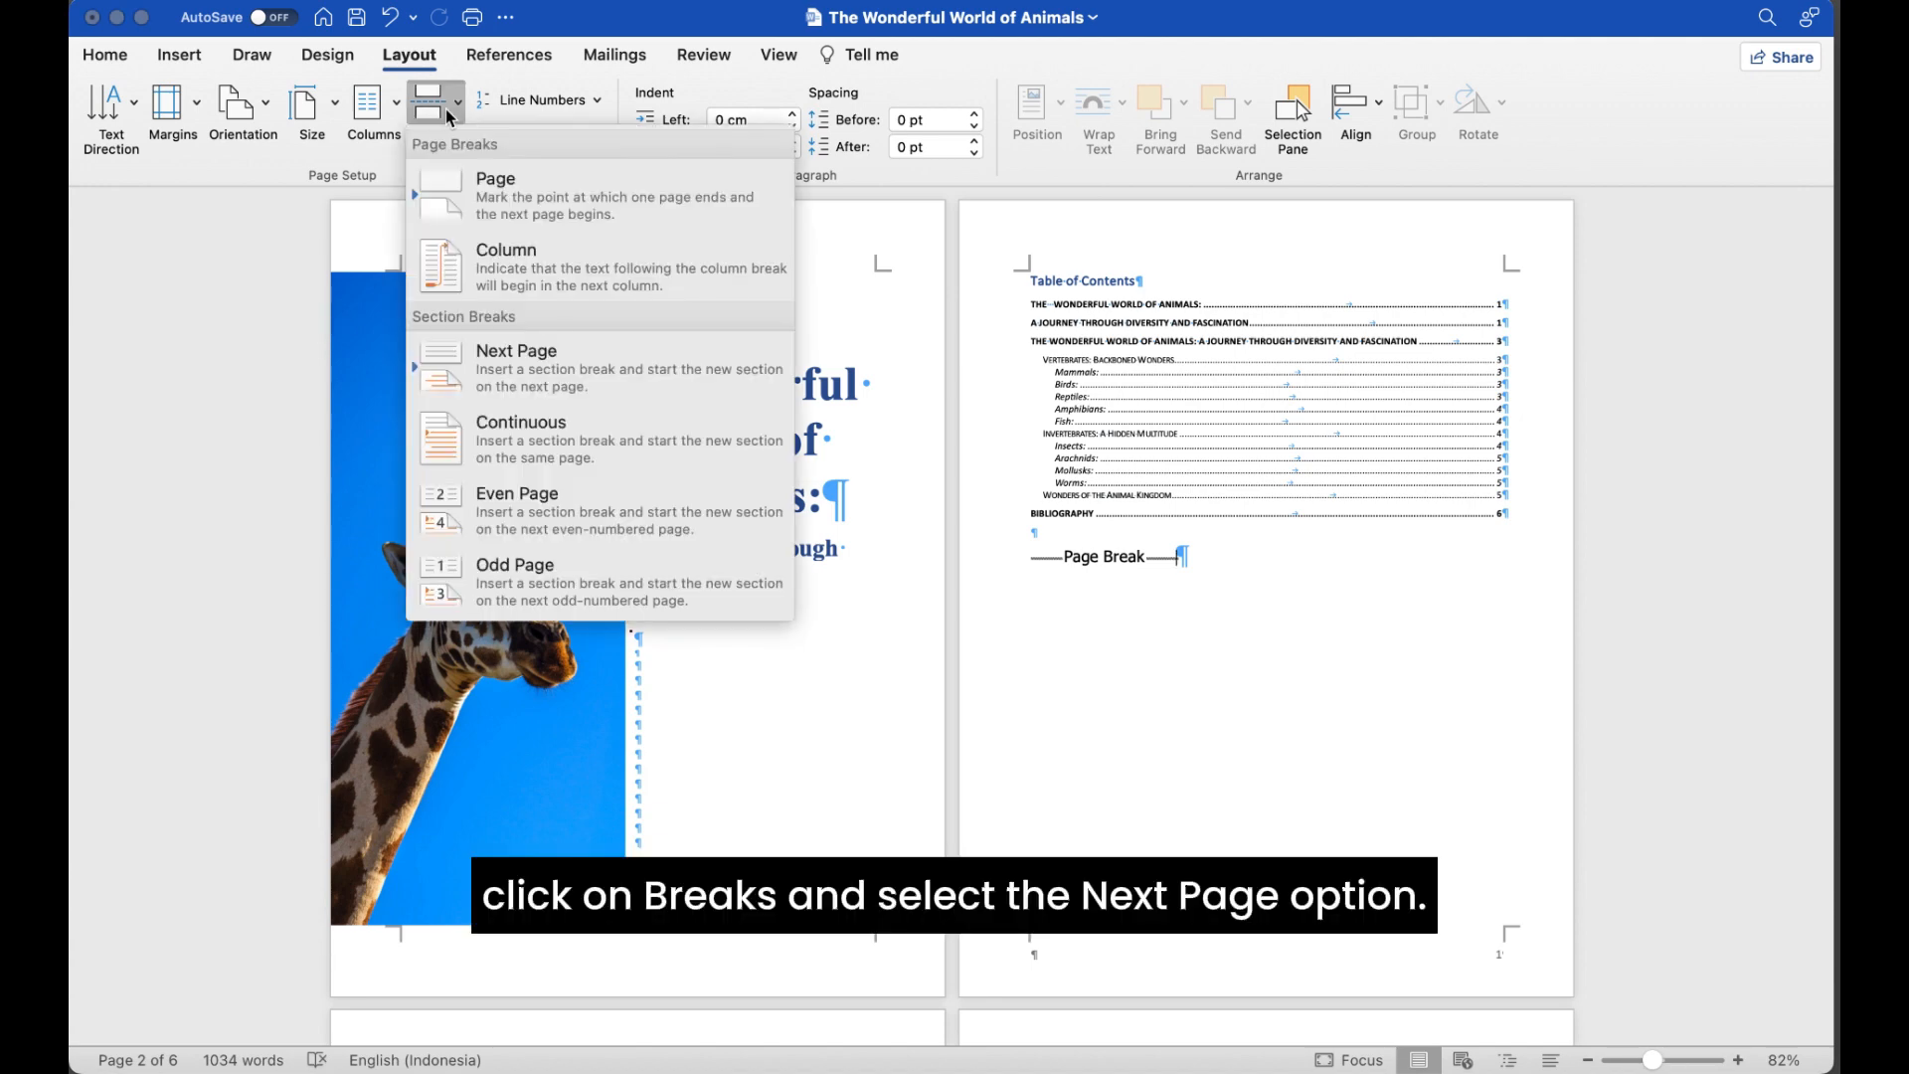
{"action": "mouse_move", "coordinate": [605, 366]}
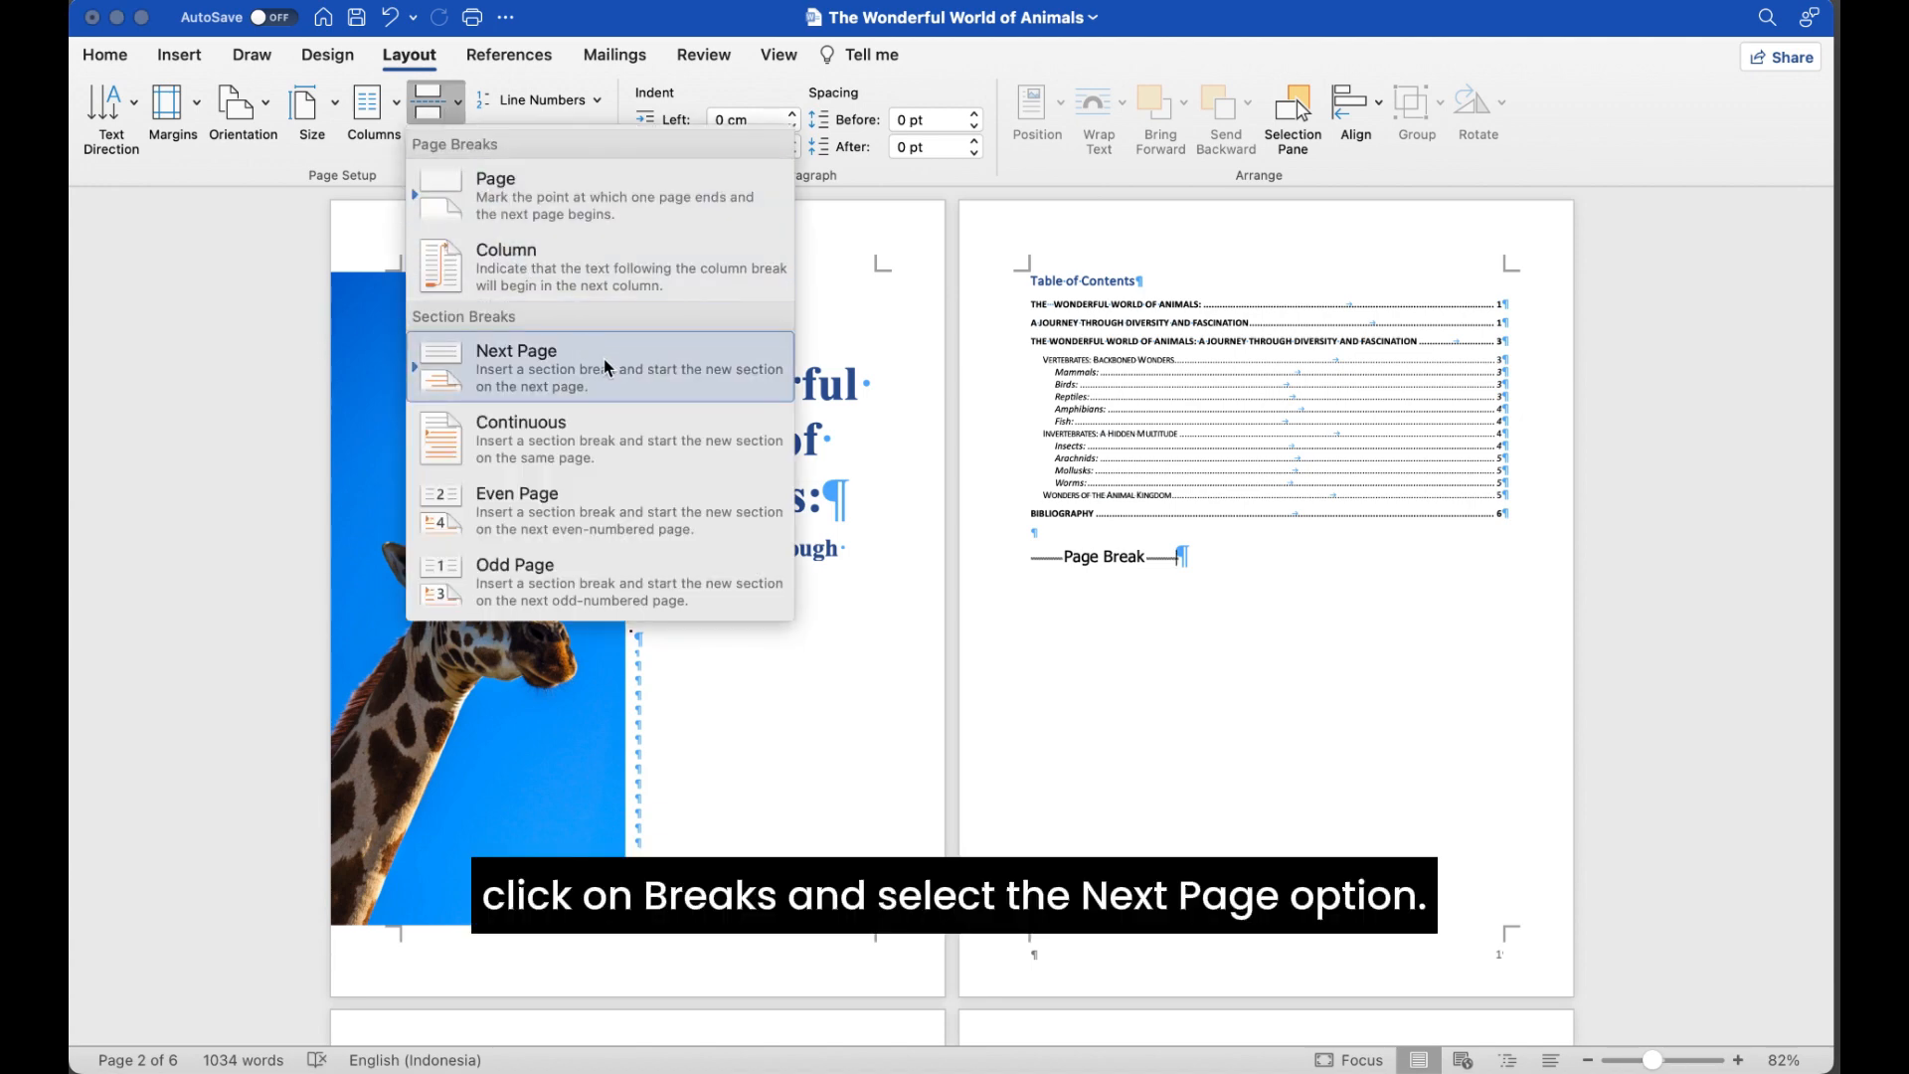
{"action": "left_click", "coordinate": [515, 366]}
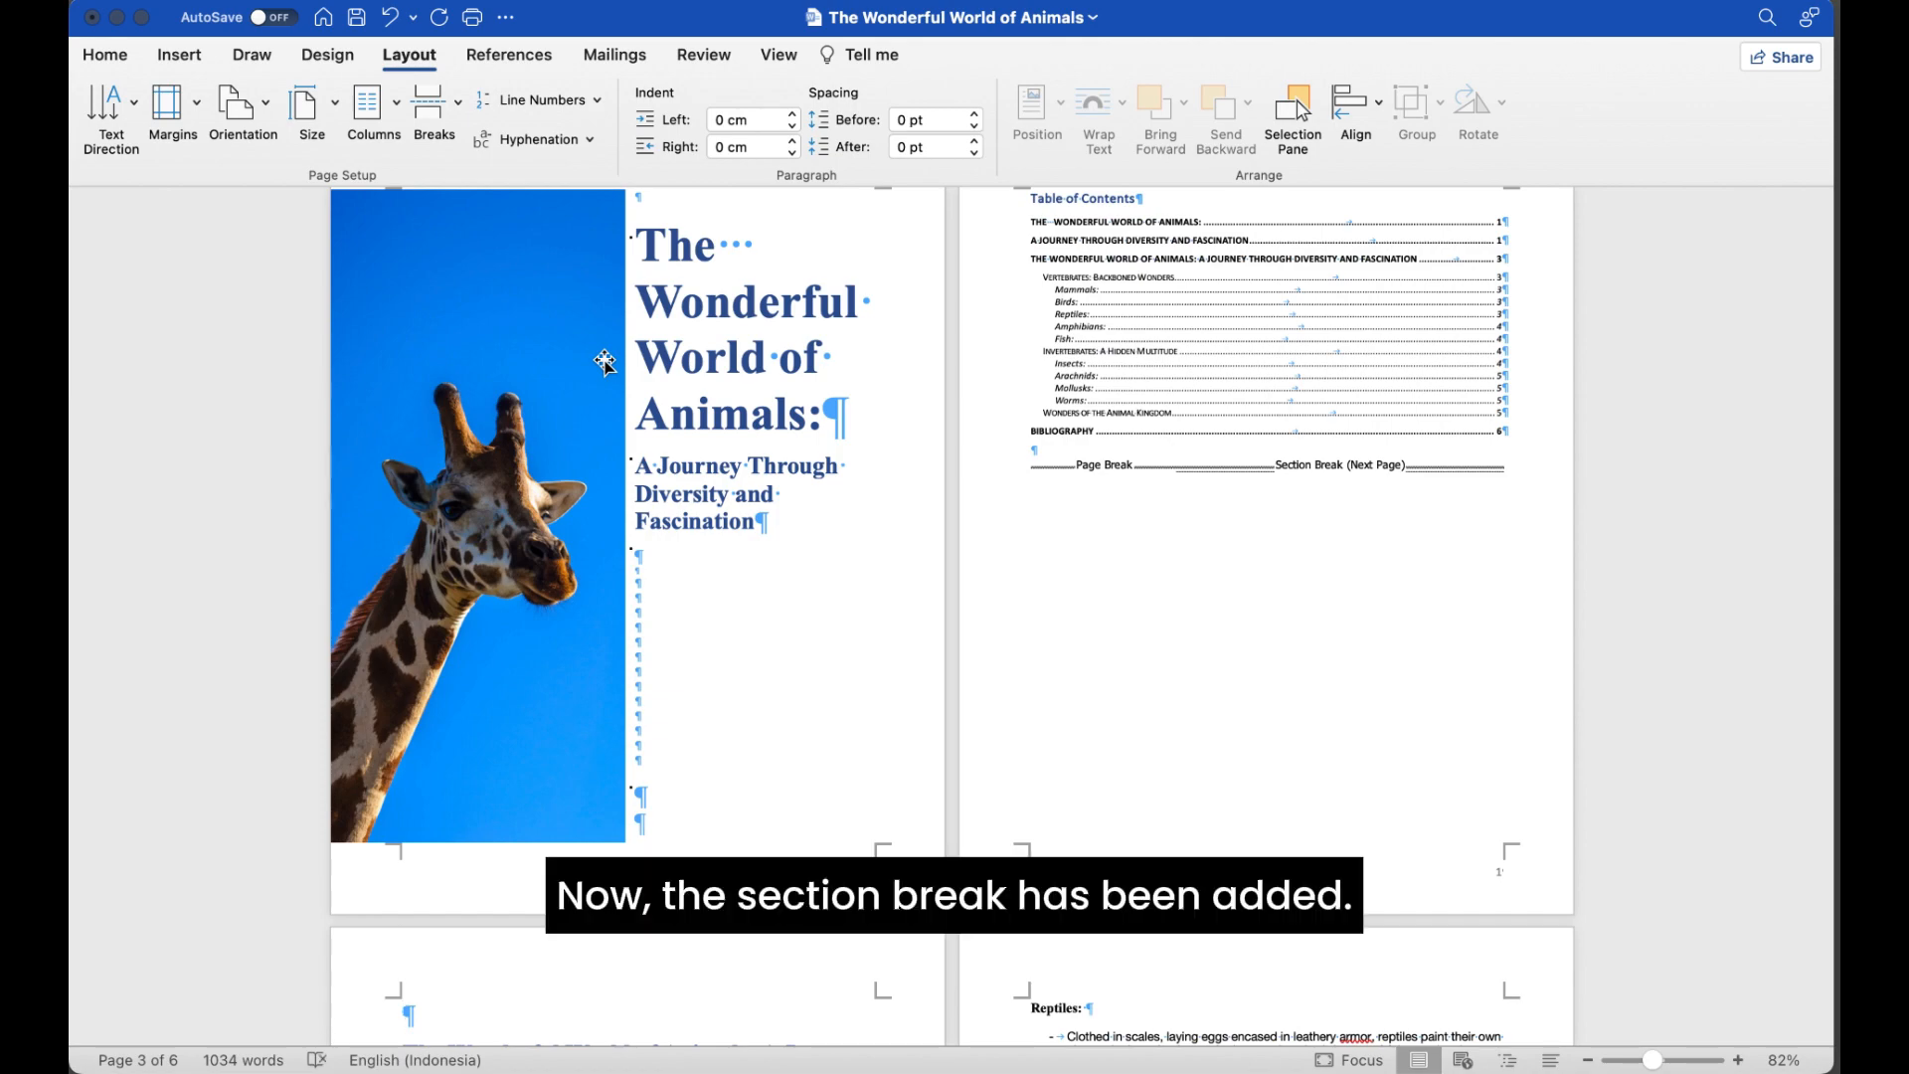
{"action": "scroll", "scroll_direction": "down", "scroll_amount": 3}
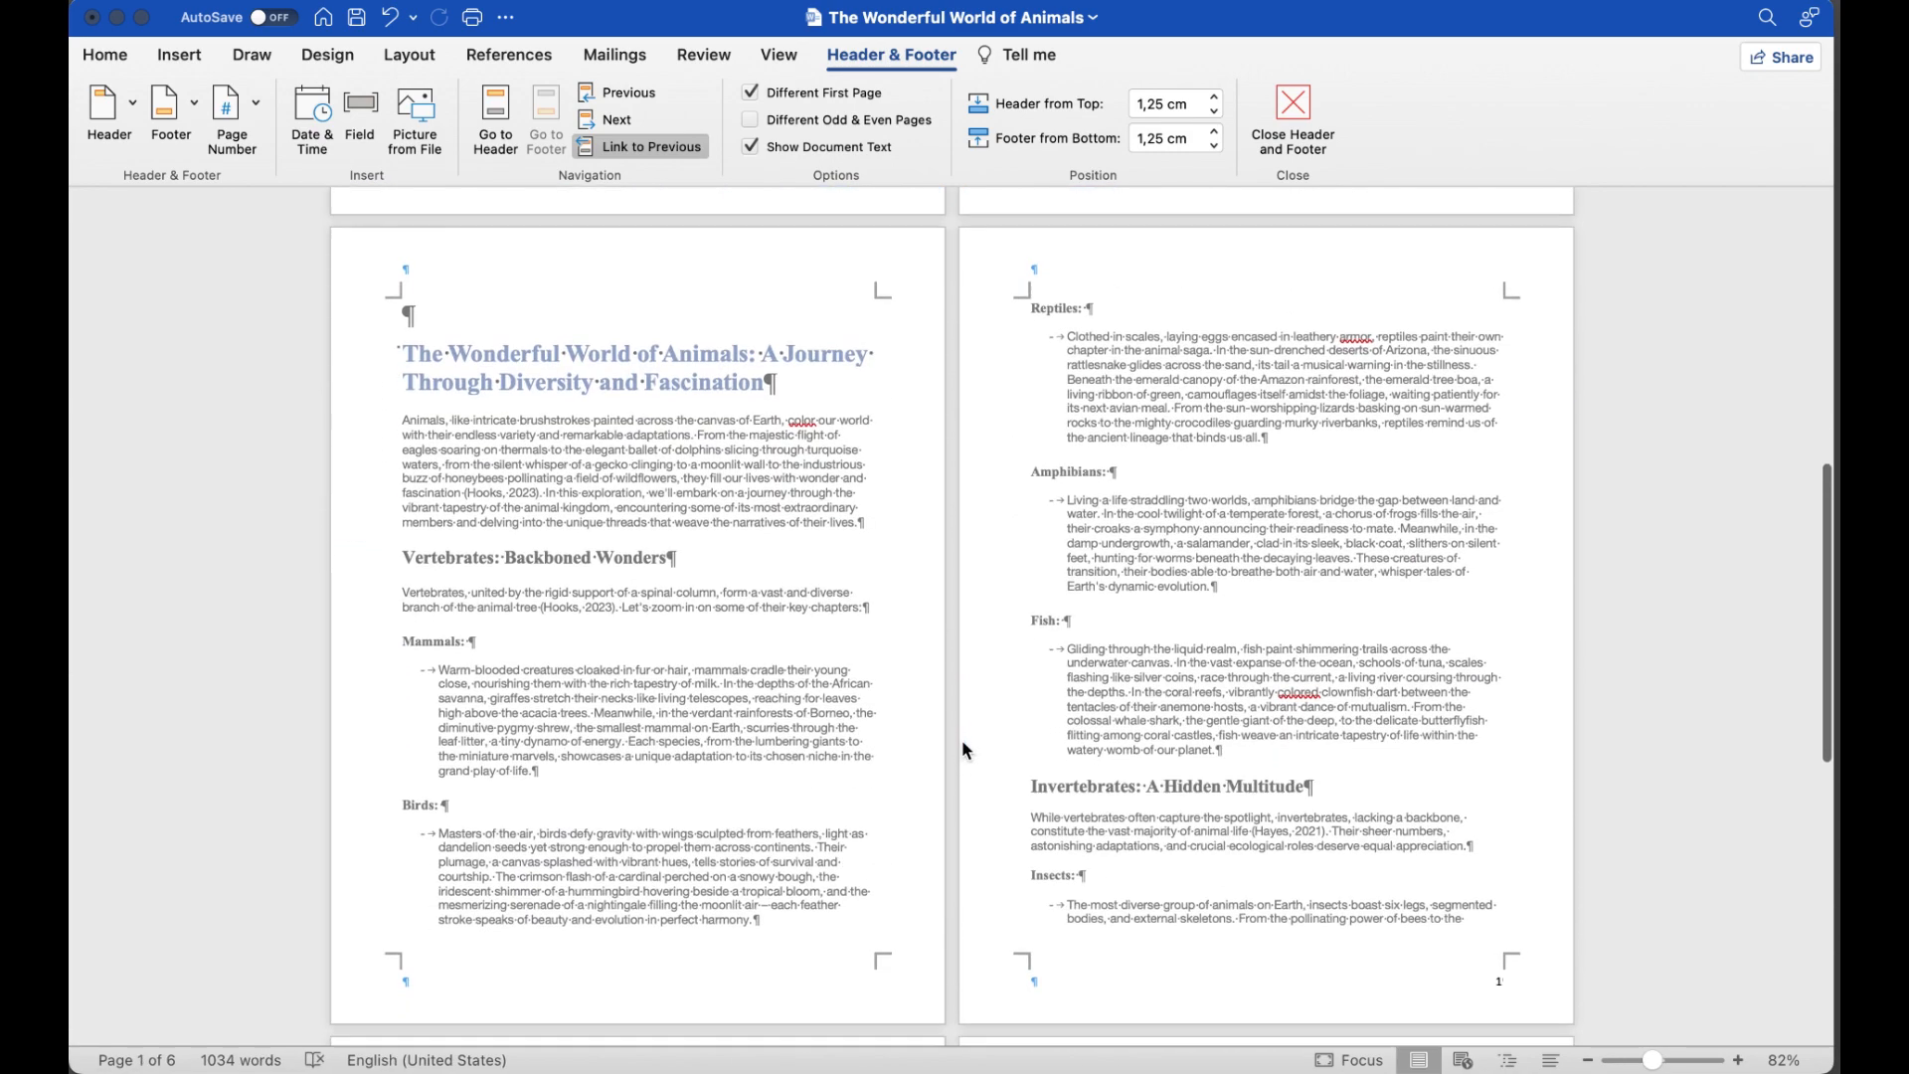
Edit the section 2 footer on the third page and bring up the Page Number settings
{"action": "scroll", "scroll_direction": "down", "scroll_amount": 3}
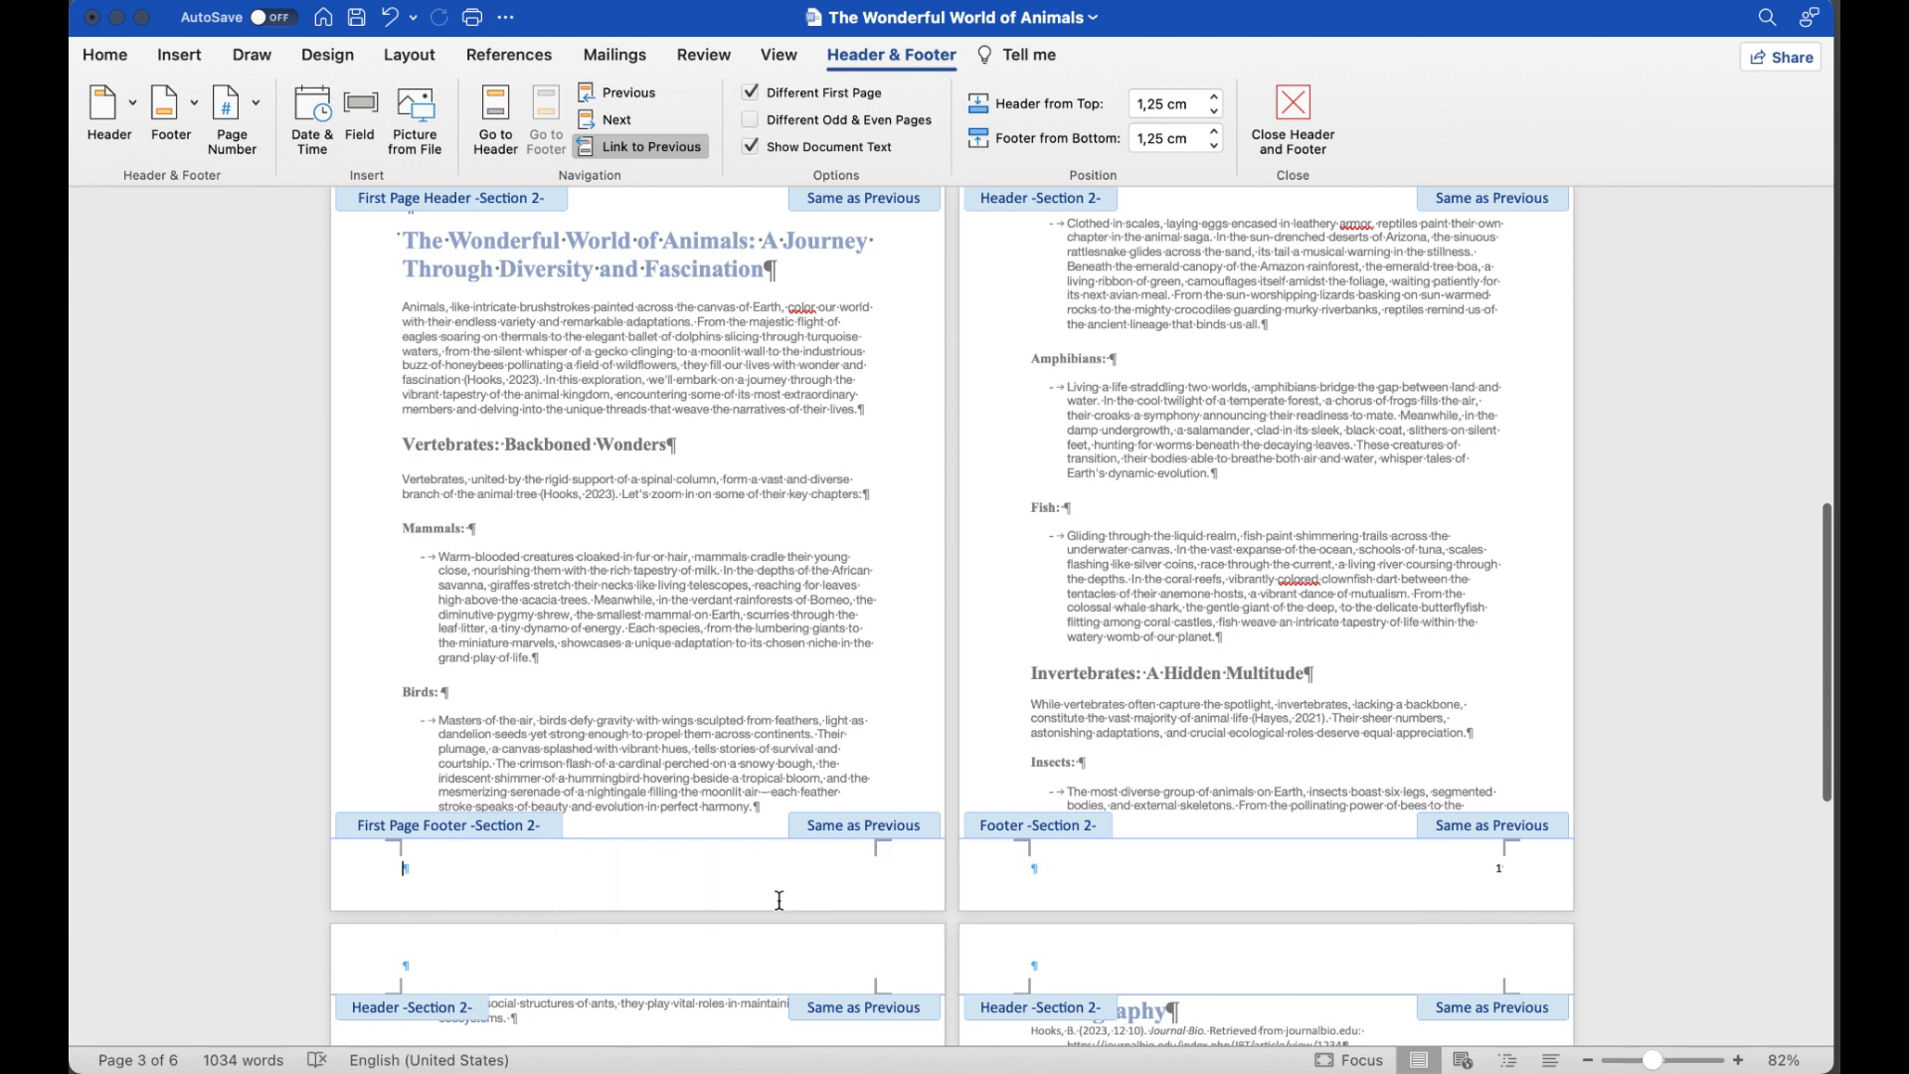
{"action": "left_click", "coordinate": [653, 147]}
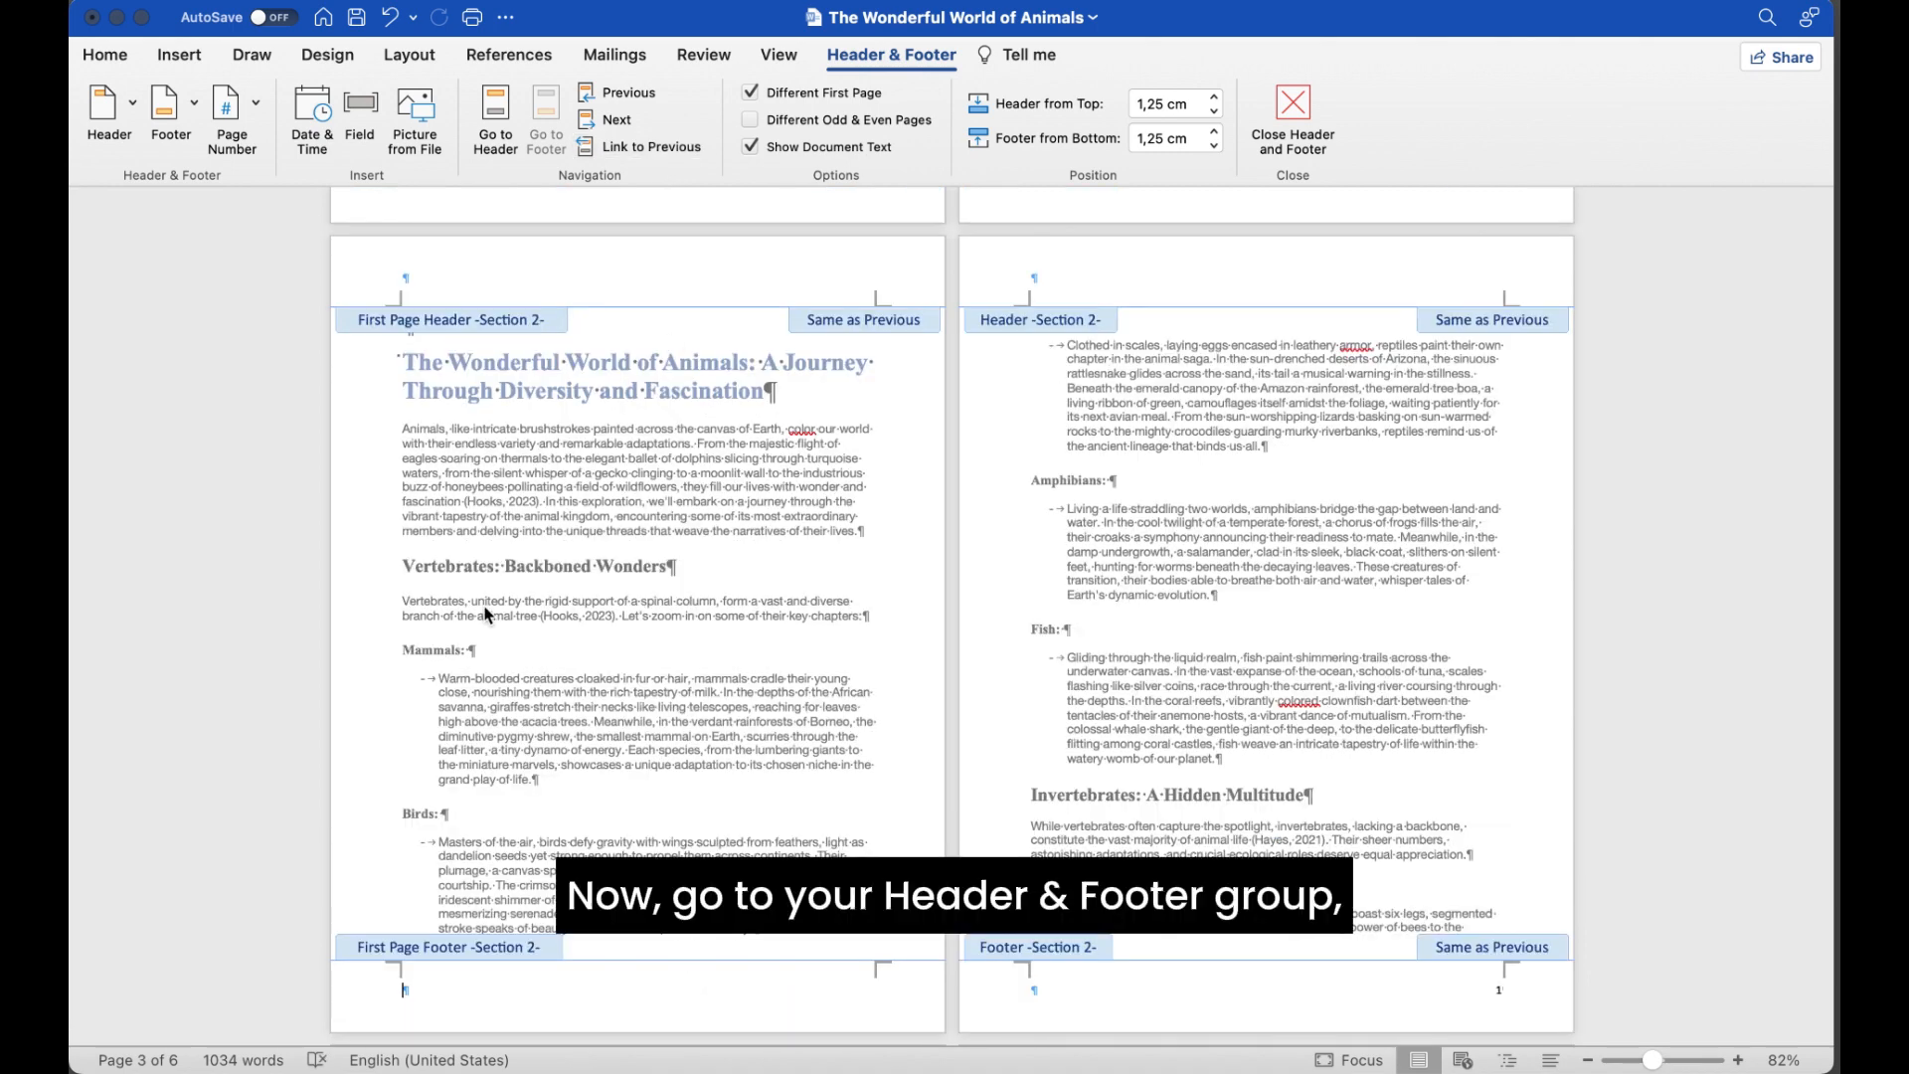
{"action": "left_click", "coordinate": [257, 104]}
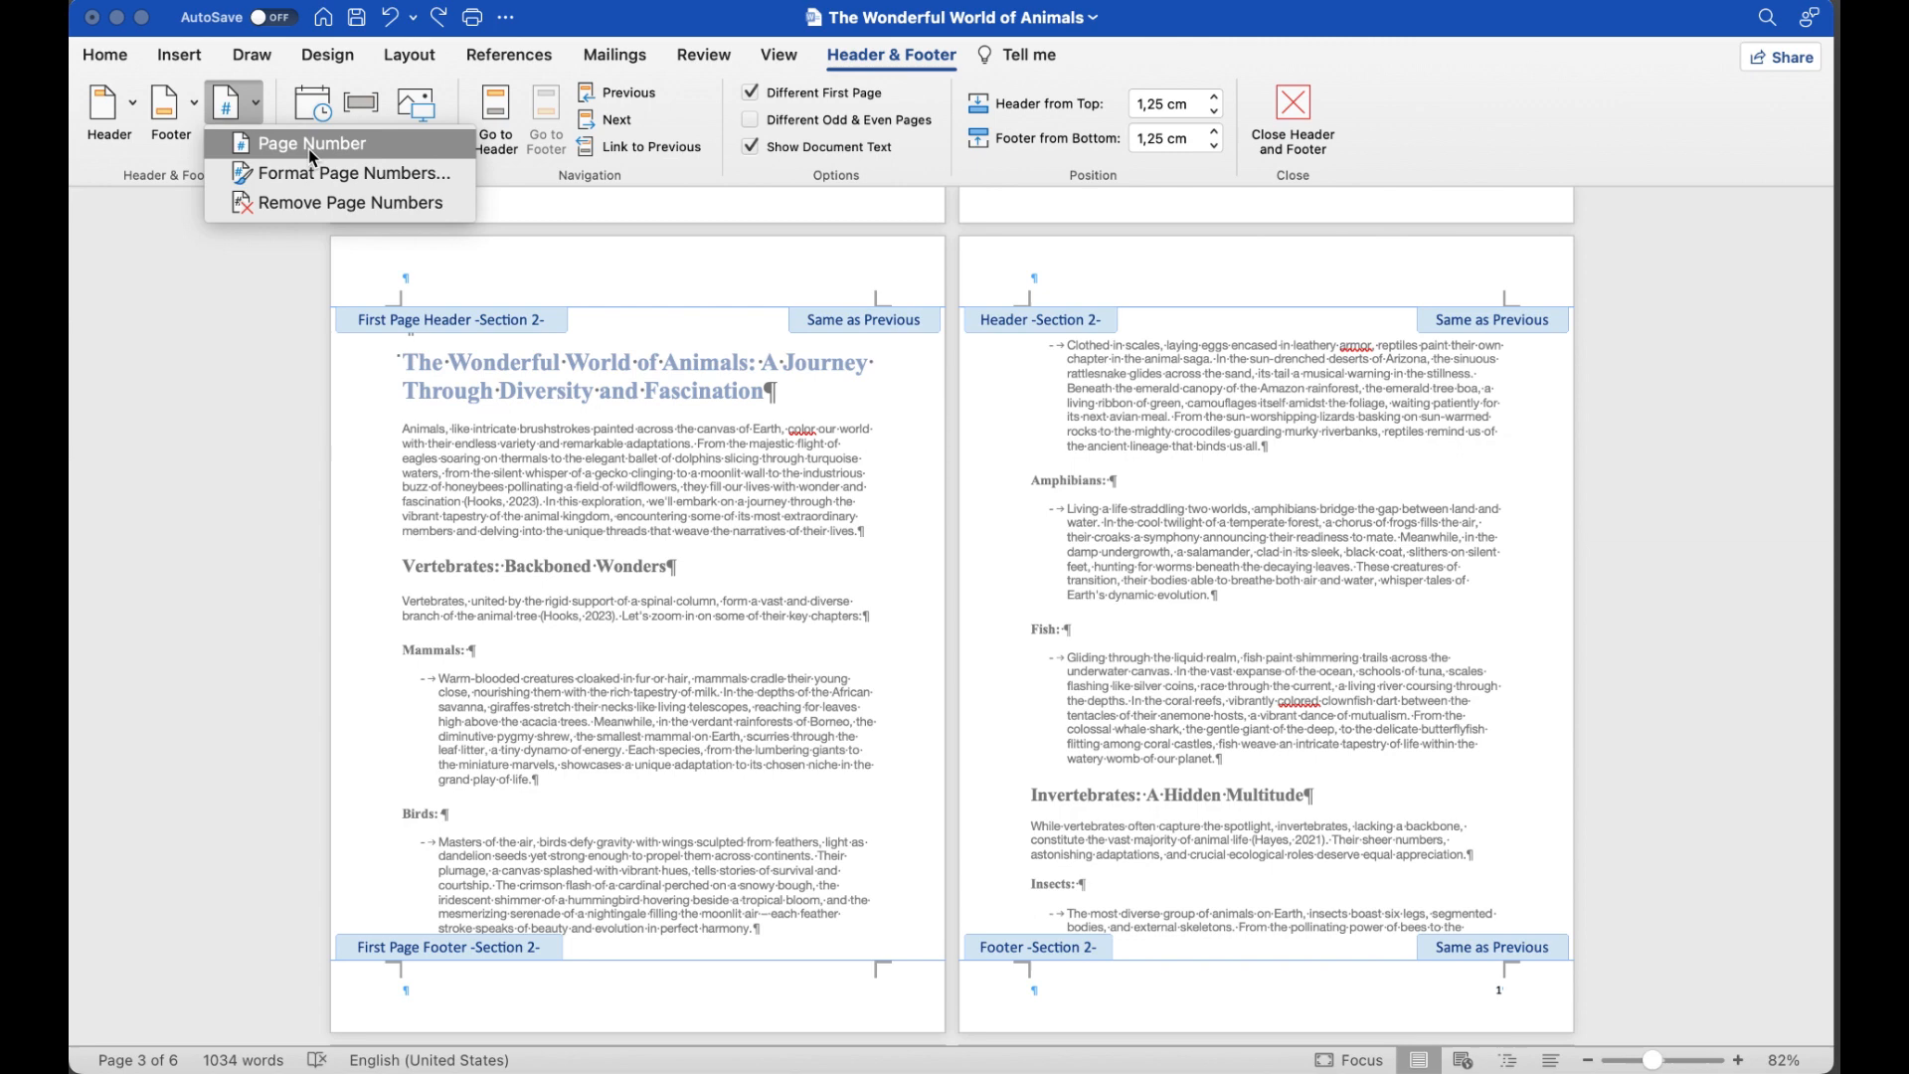
{"action": "left_click", "coordinate": [311, 144]}
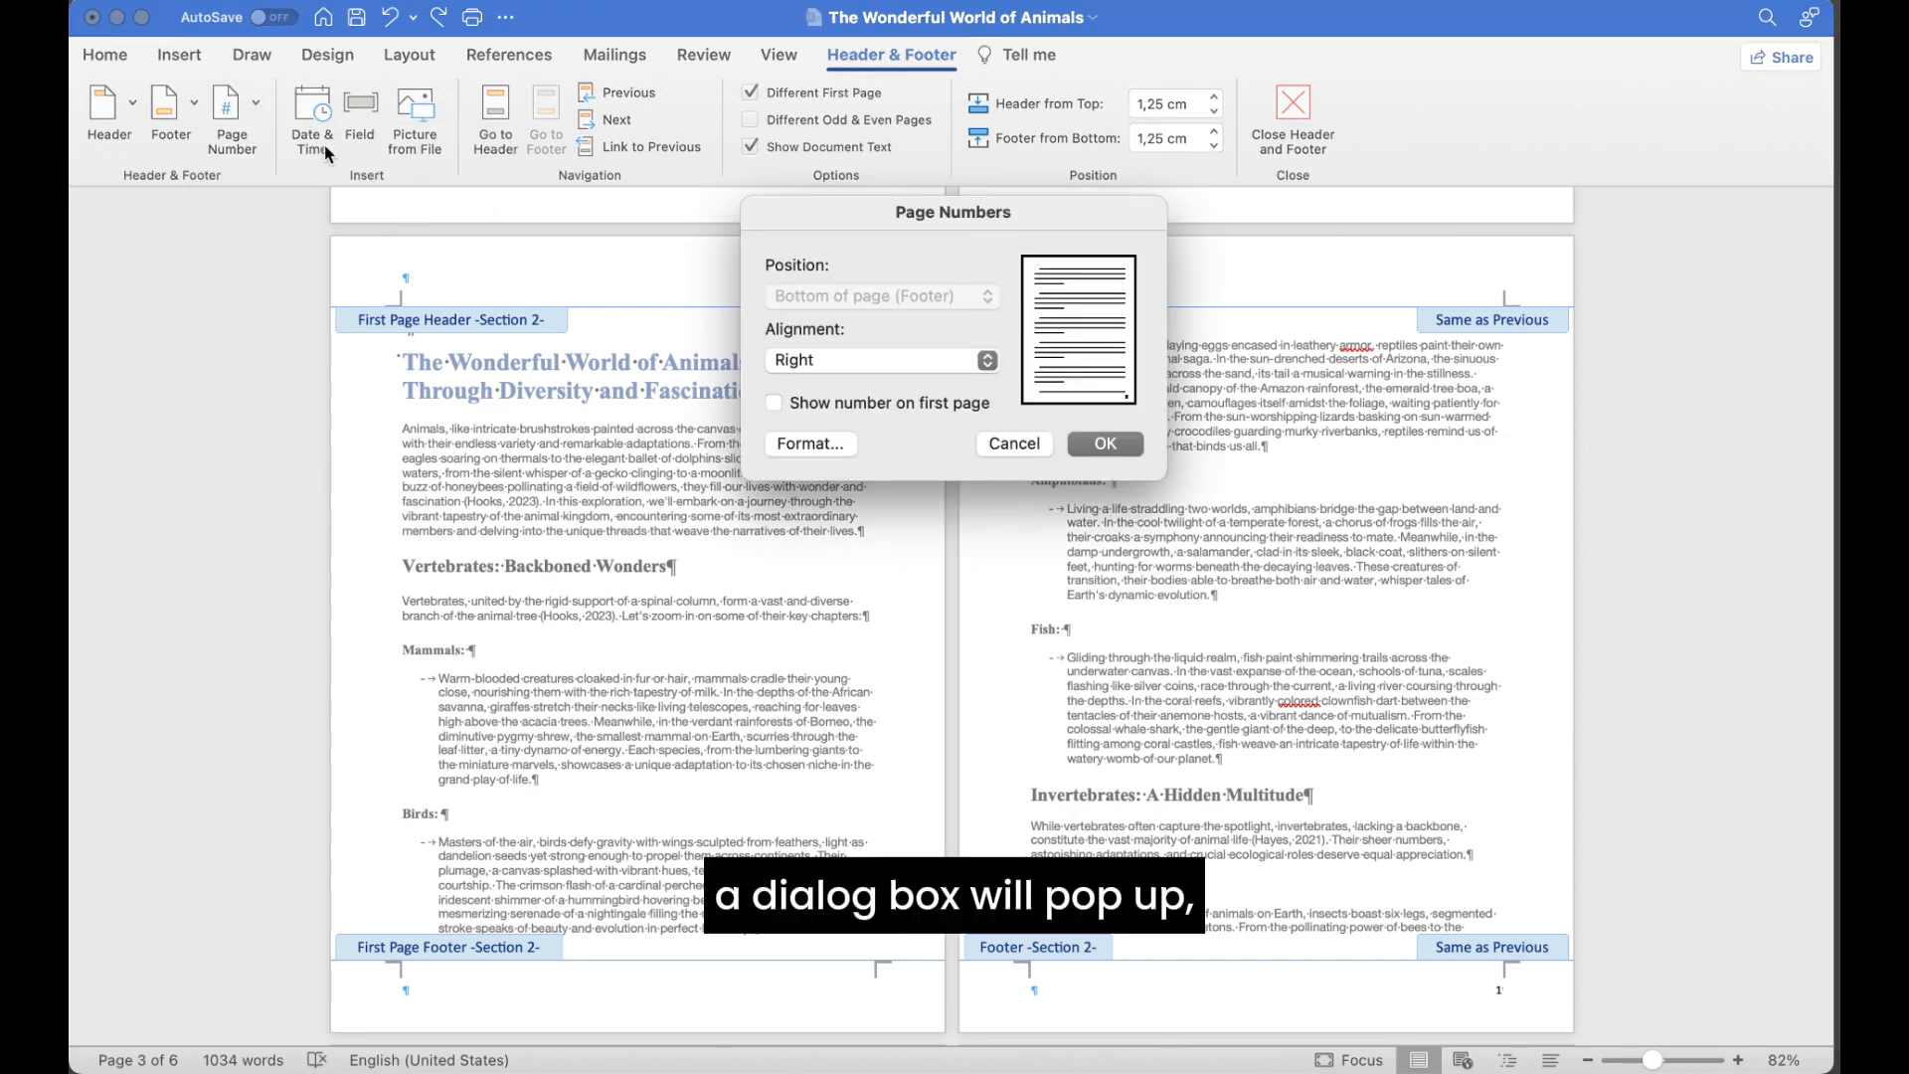
Number section 2 bottom-right starting at 1, including its first page
{"action": "left_click", "coordinate": [774, 402]}
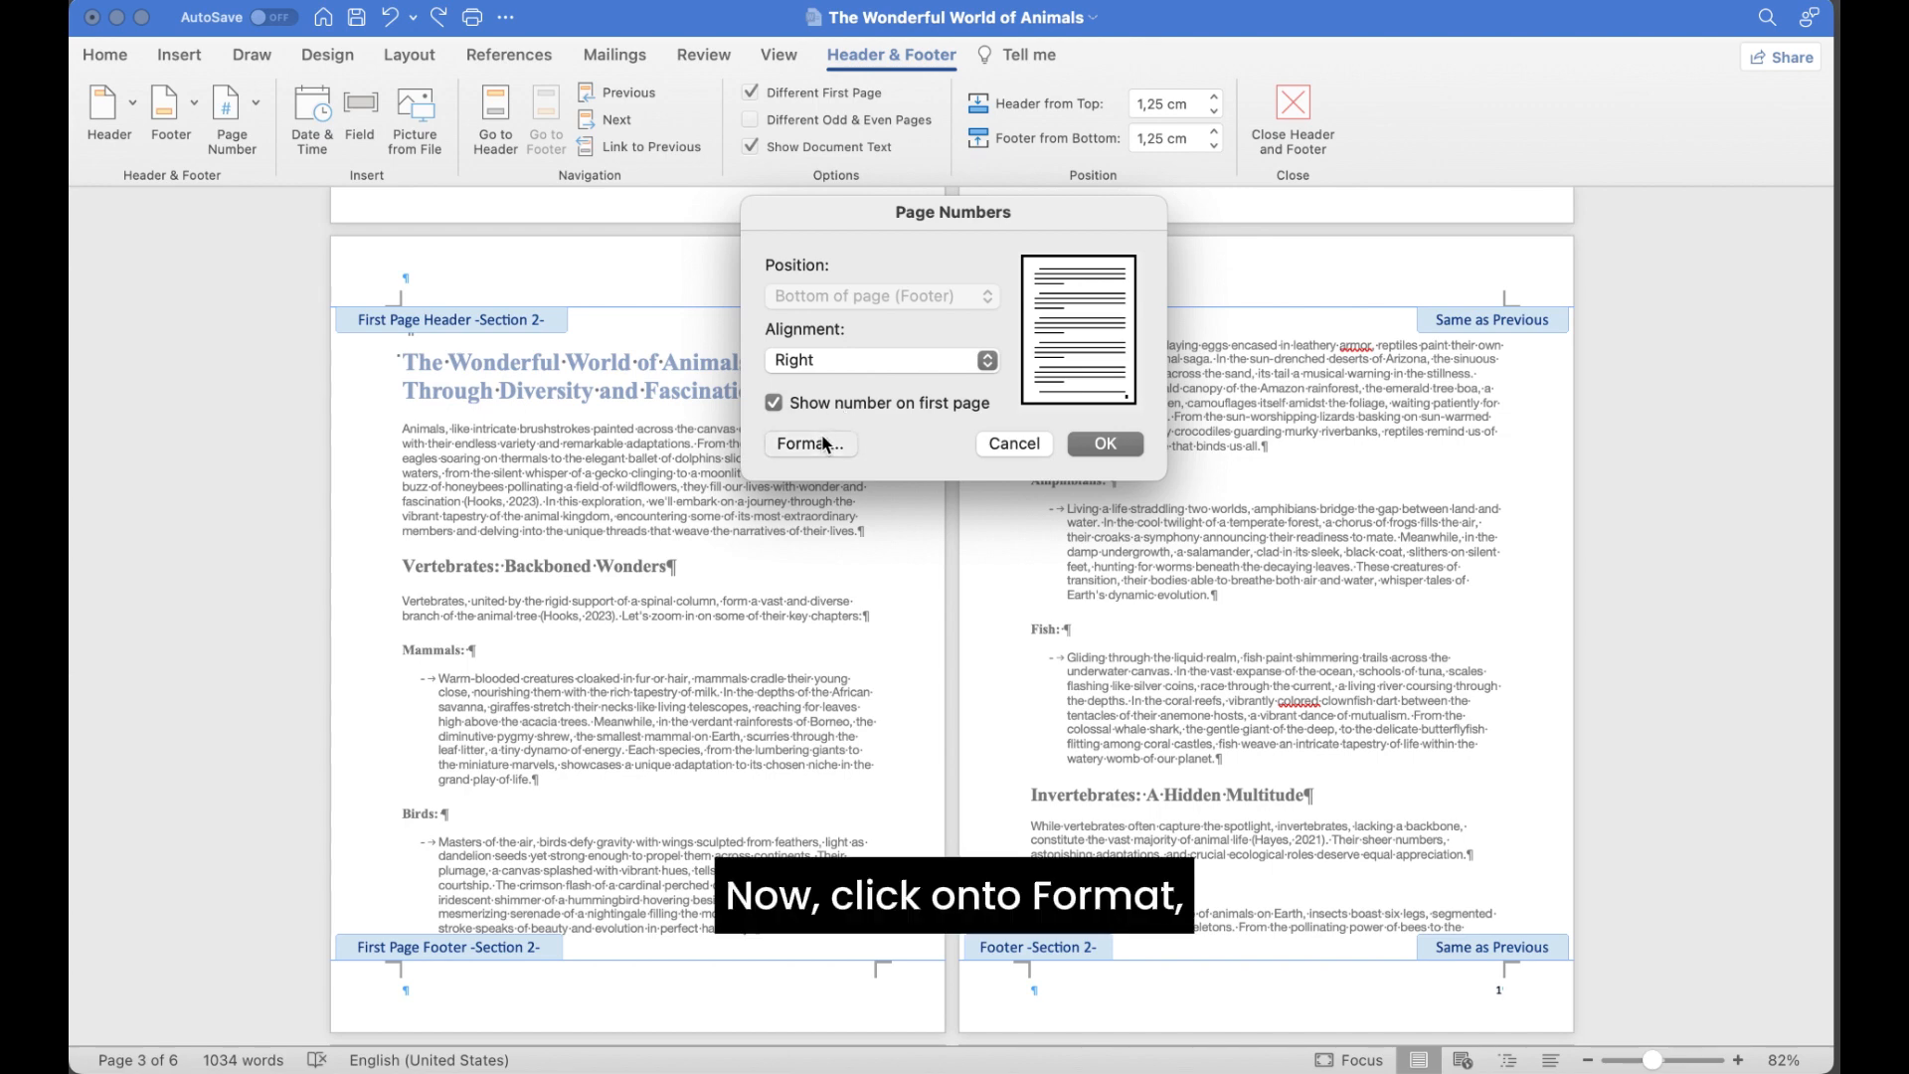
{"action": "left_click", "coordinate": [812, 444]}
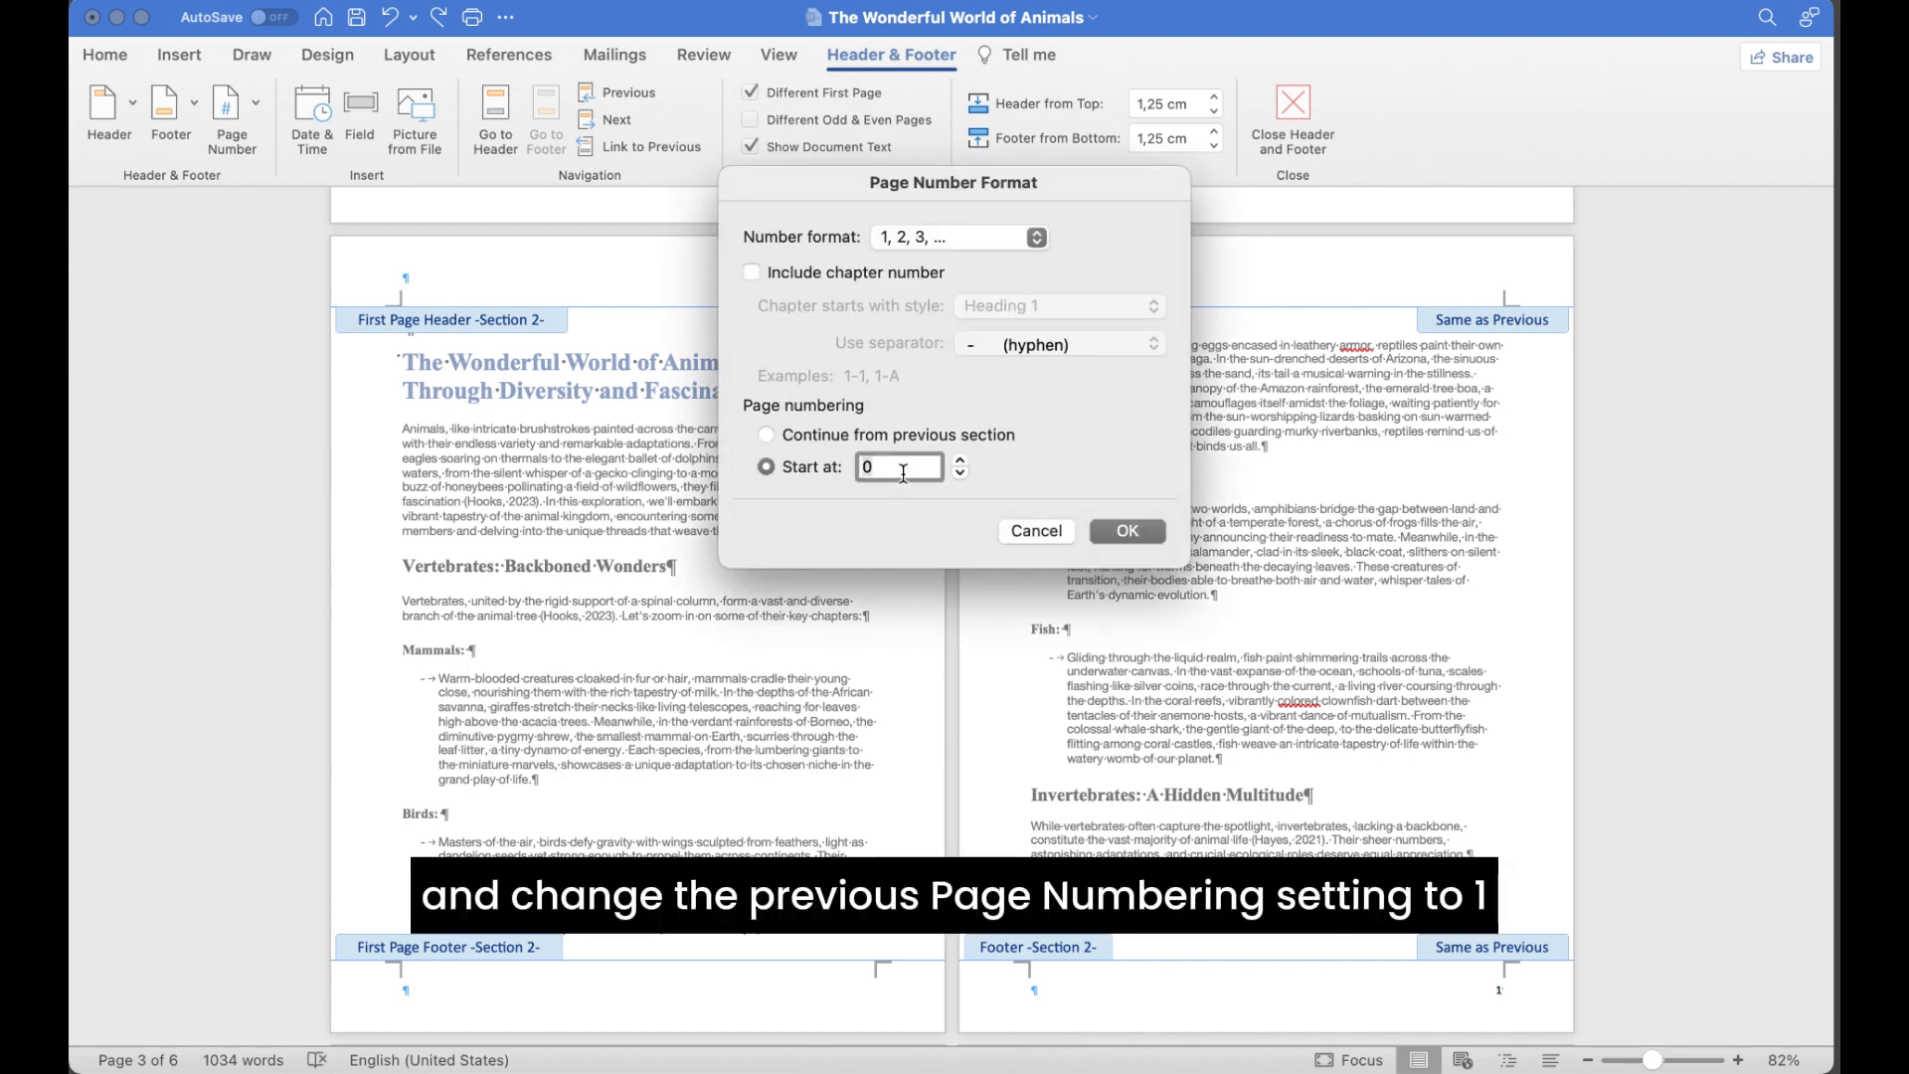
{"action": "type", "text": "1"}
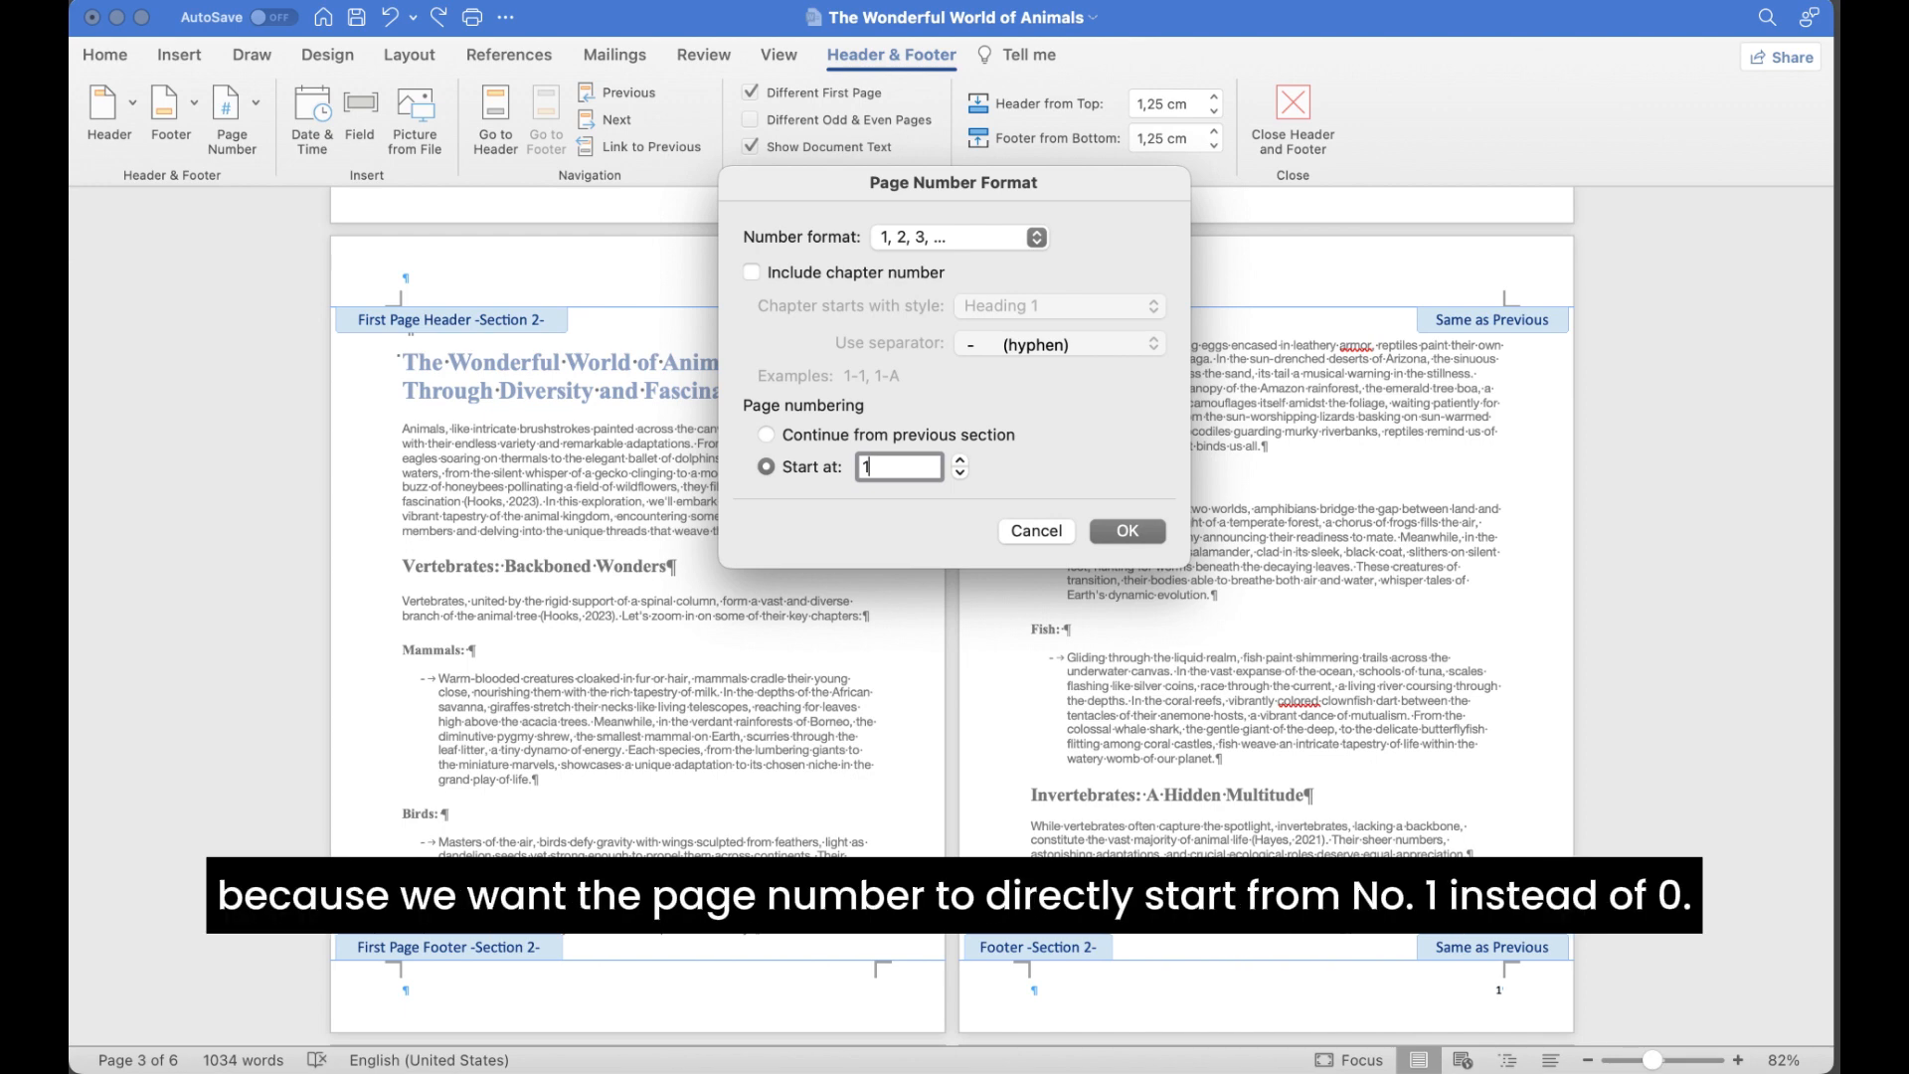
{"action": "mouse_move", "coordinate": [903, 1060]}
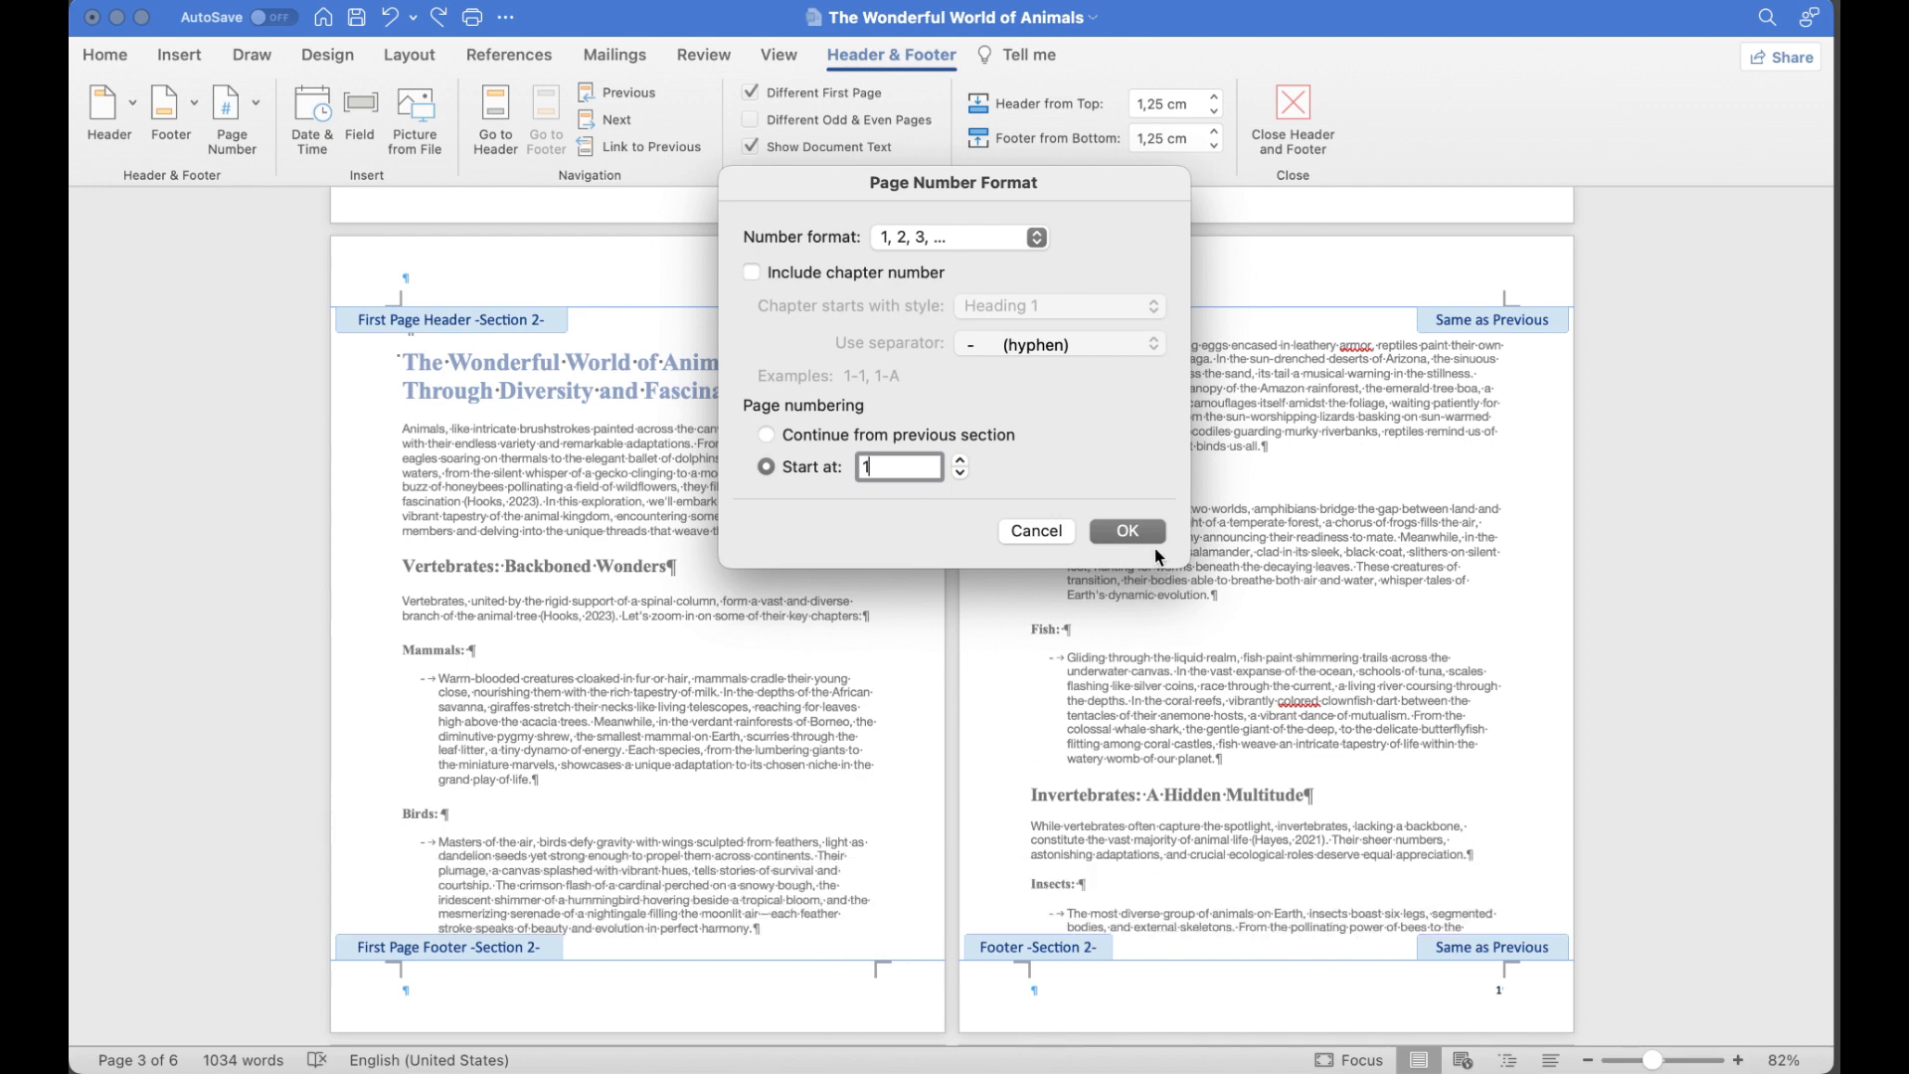
{"action": "left_click", "coordinate": [1128, 531]}
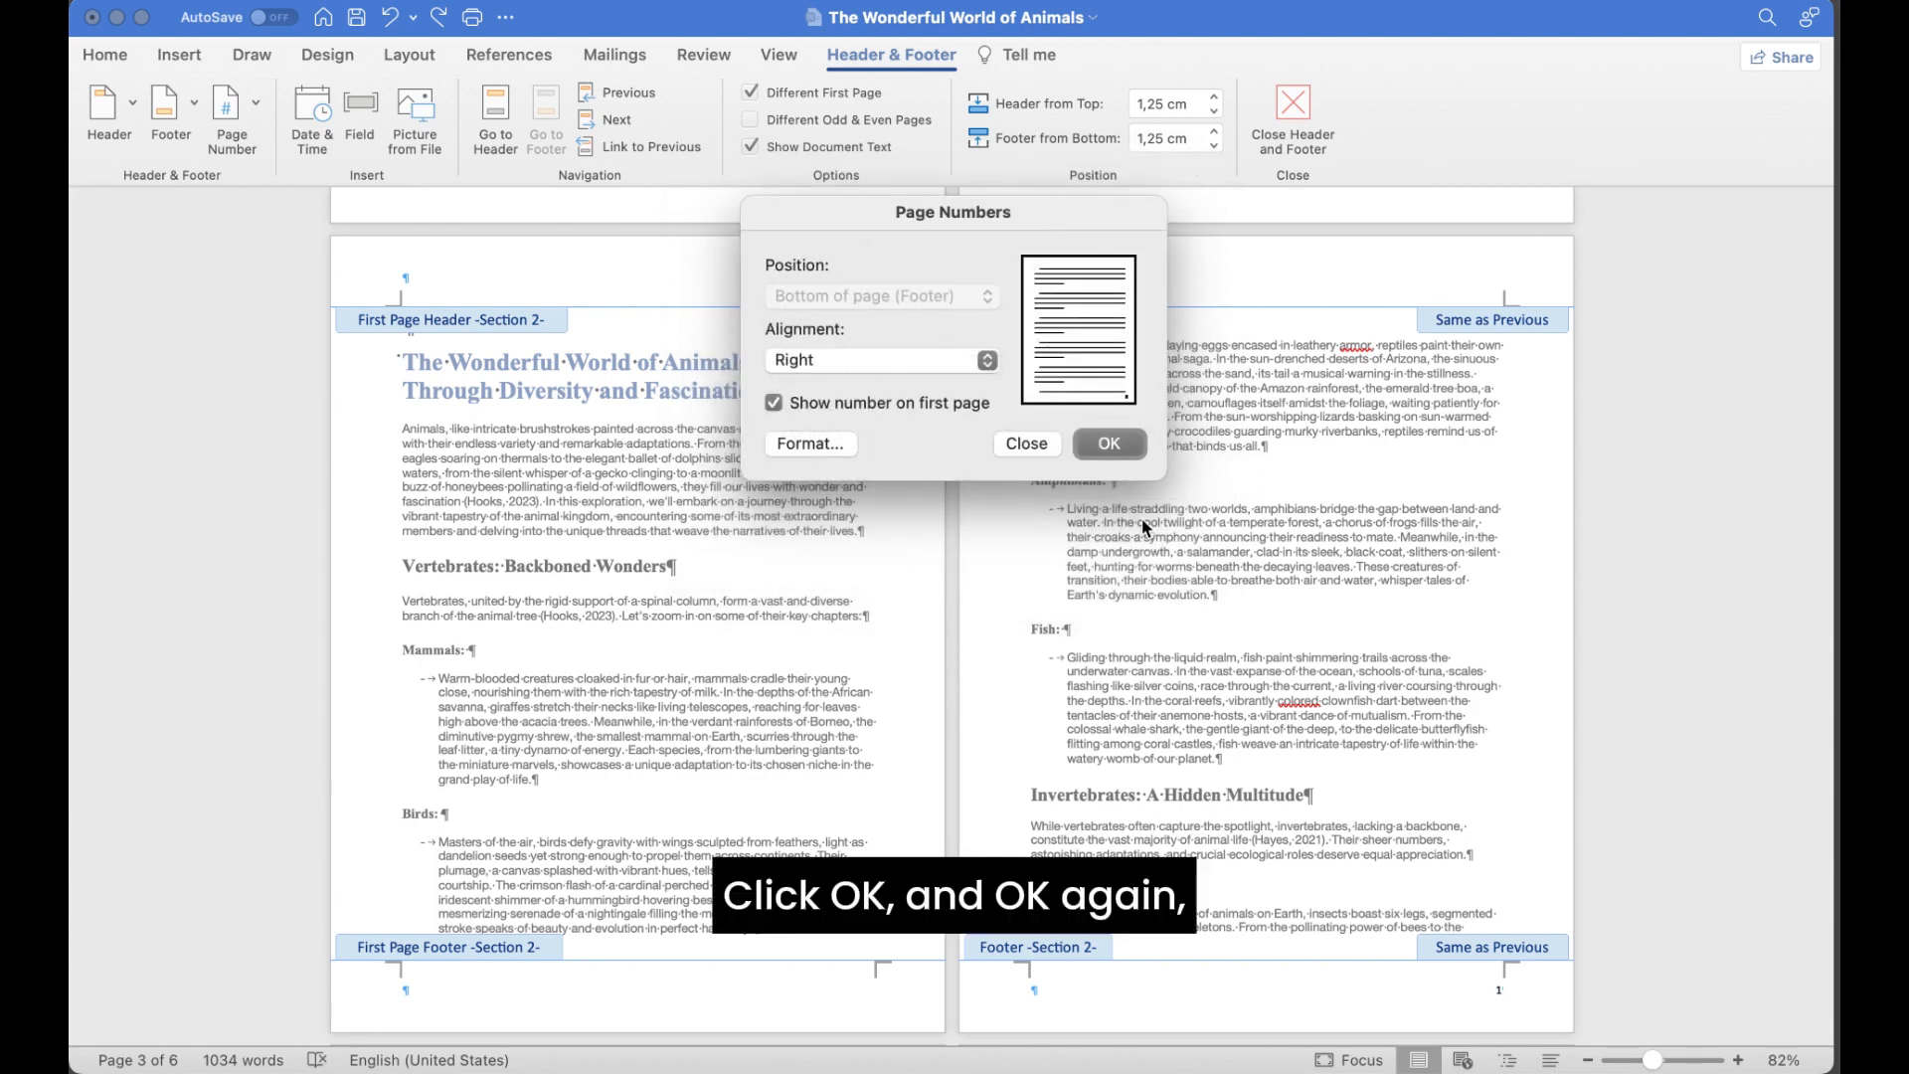
{"action": "left_click", "coordinate": [1110, 443]}
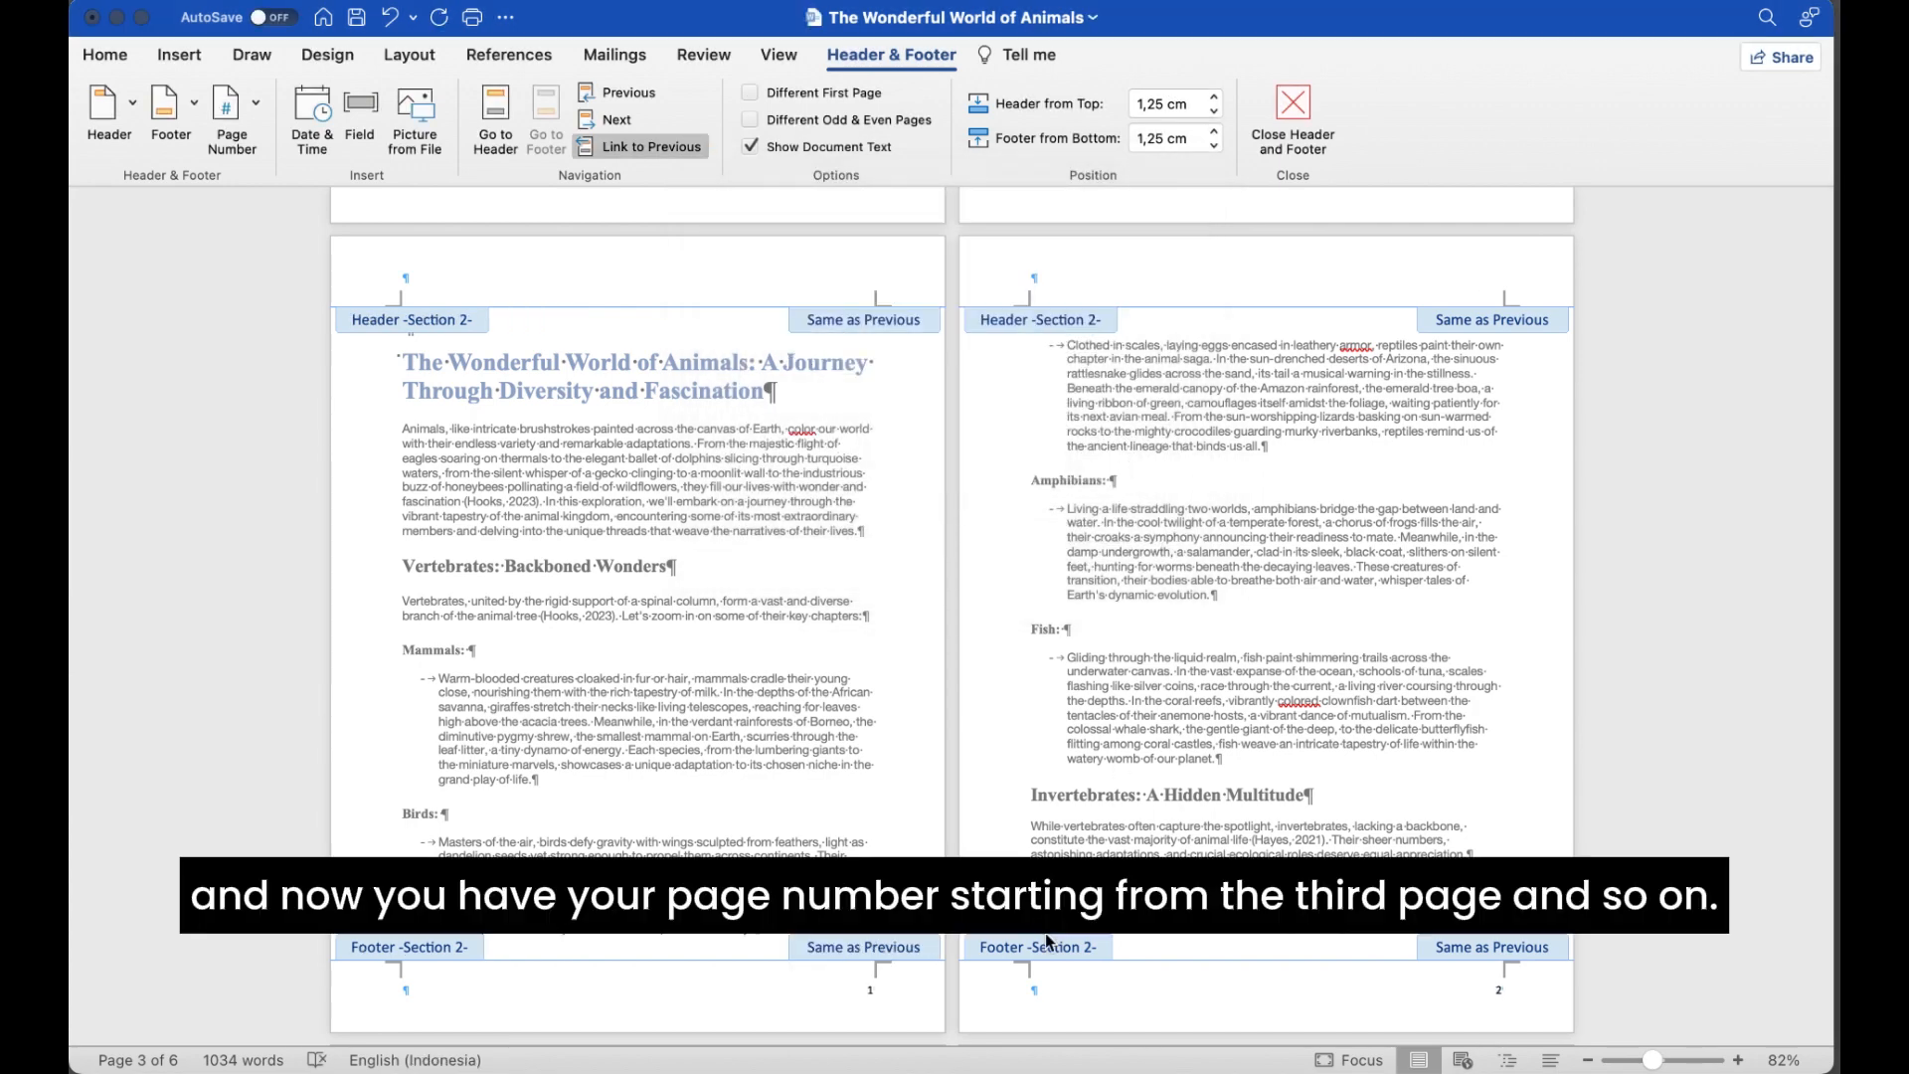
{"action": "scroll", "scroll_direction": "down", "scroll_amount": 3}
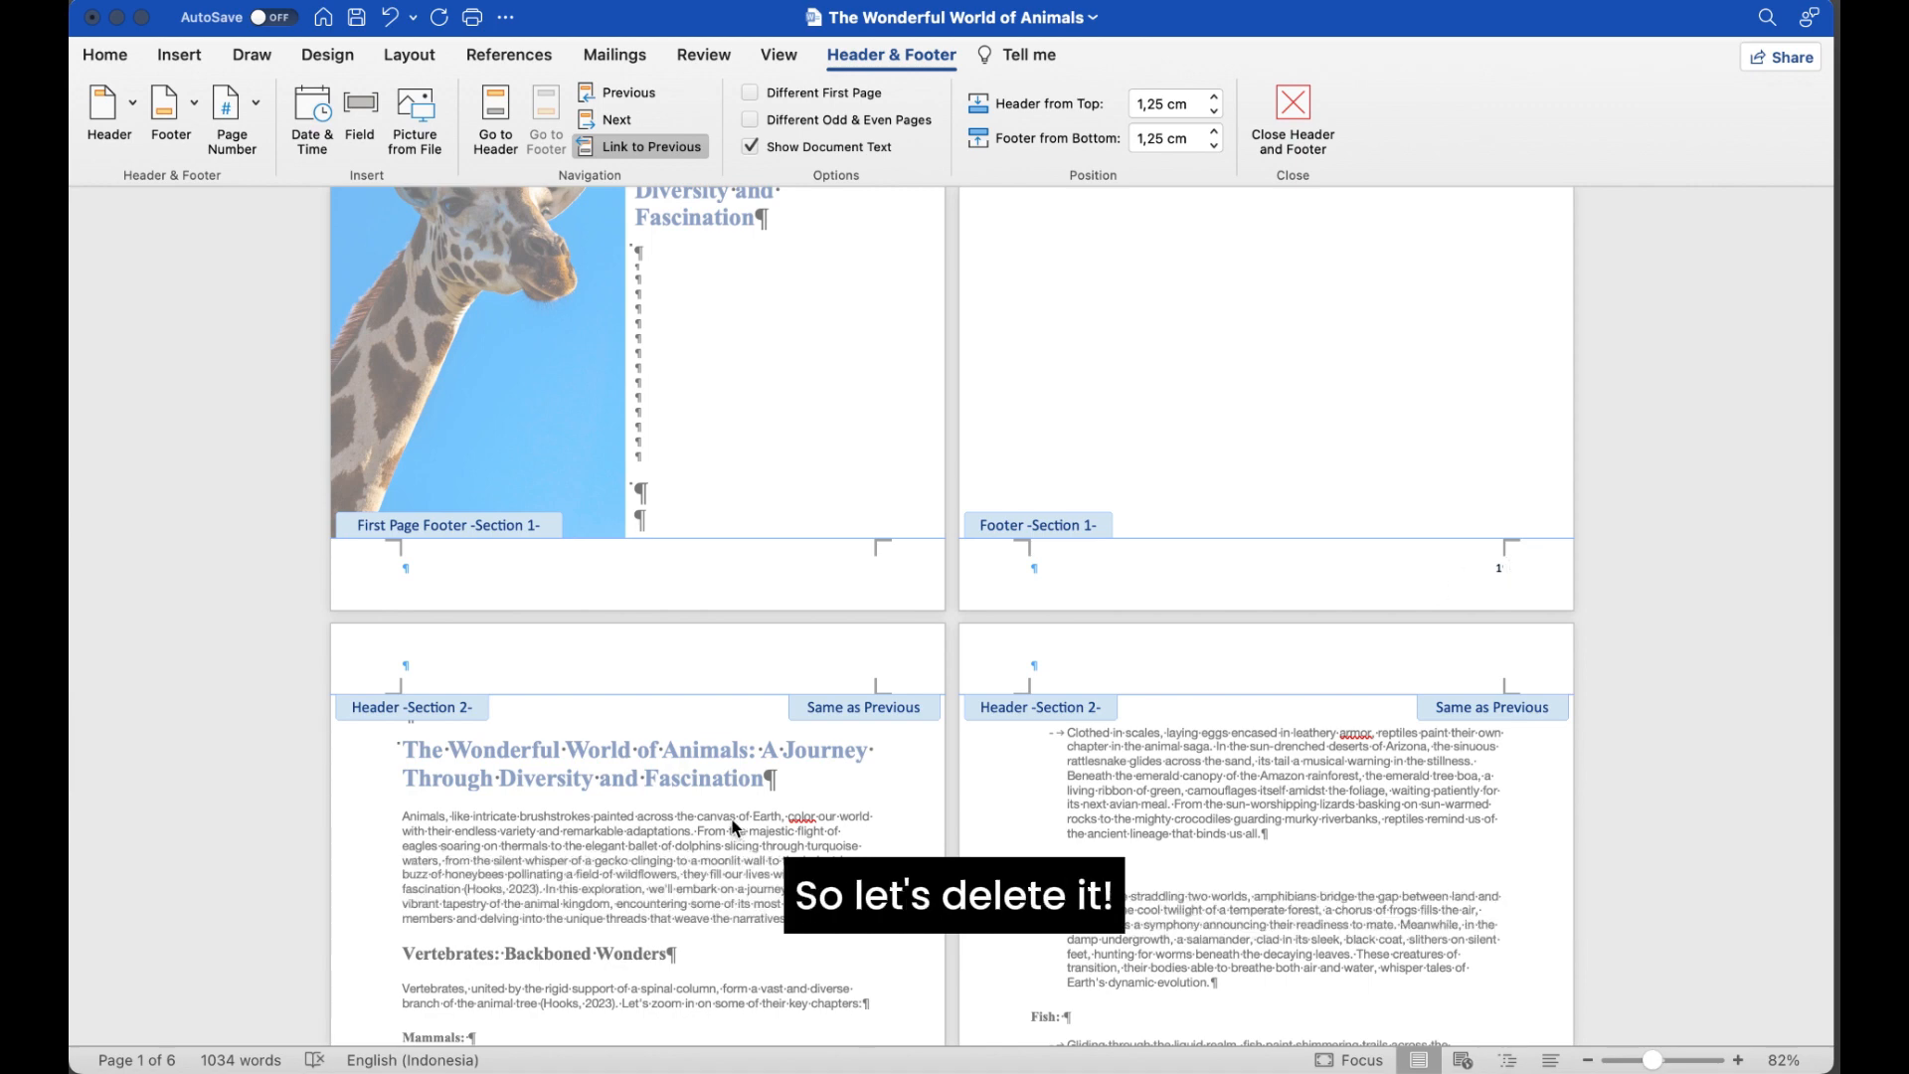
Clear the contents page footer number and close header and footer editing
{"action": "scroll", "scroll_direction": "down", "scroll_amount": 3}
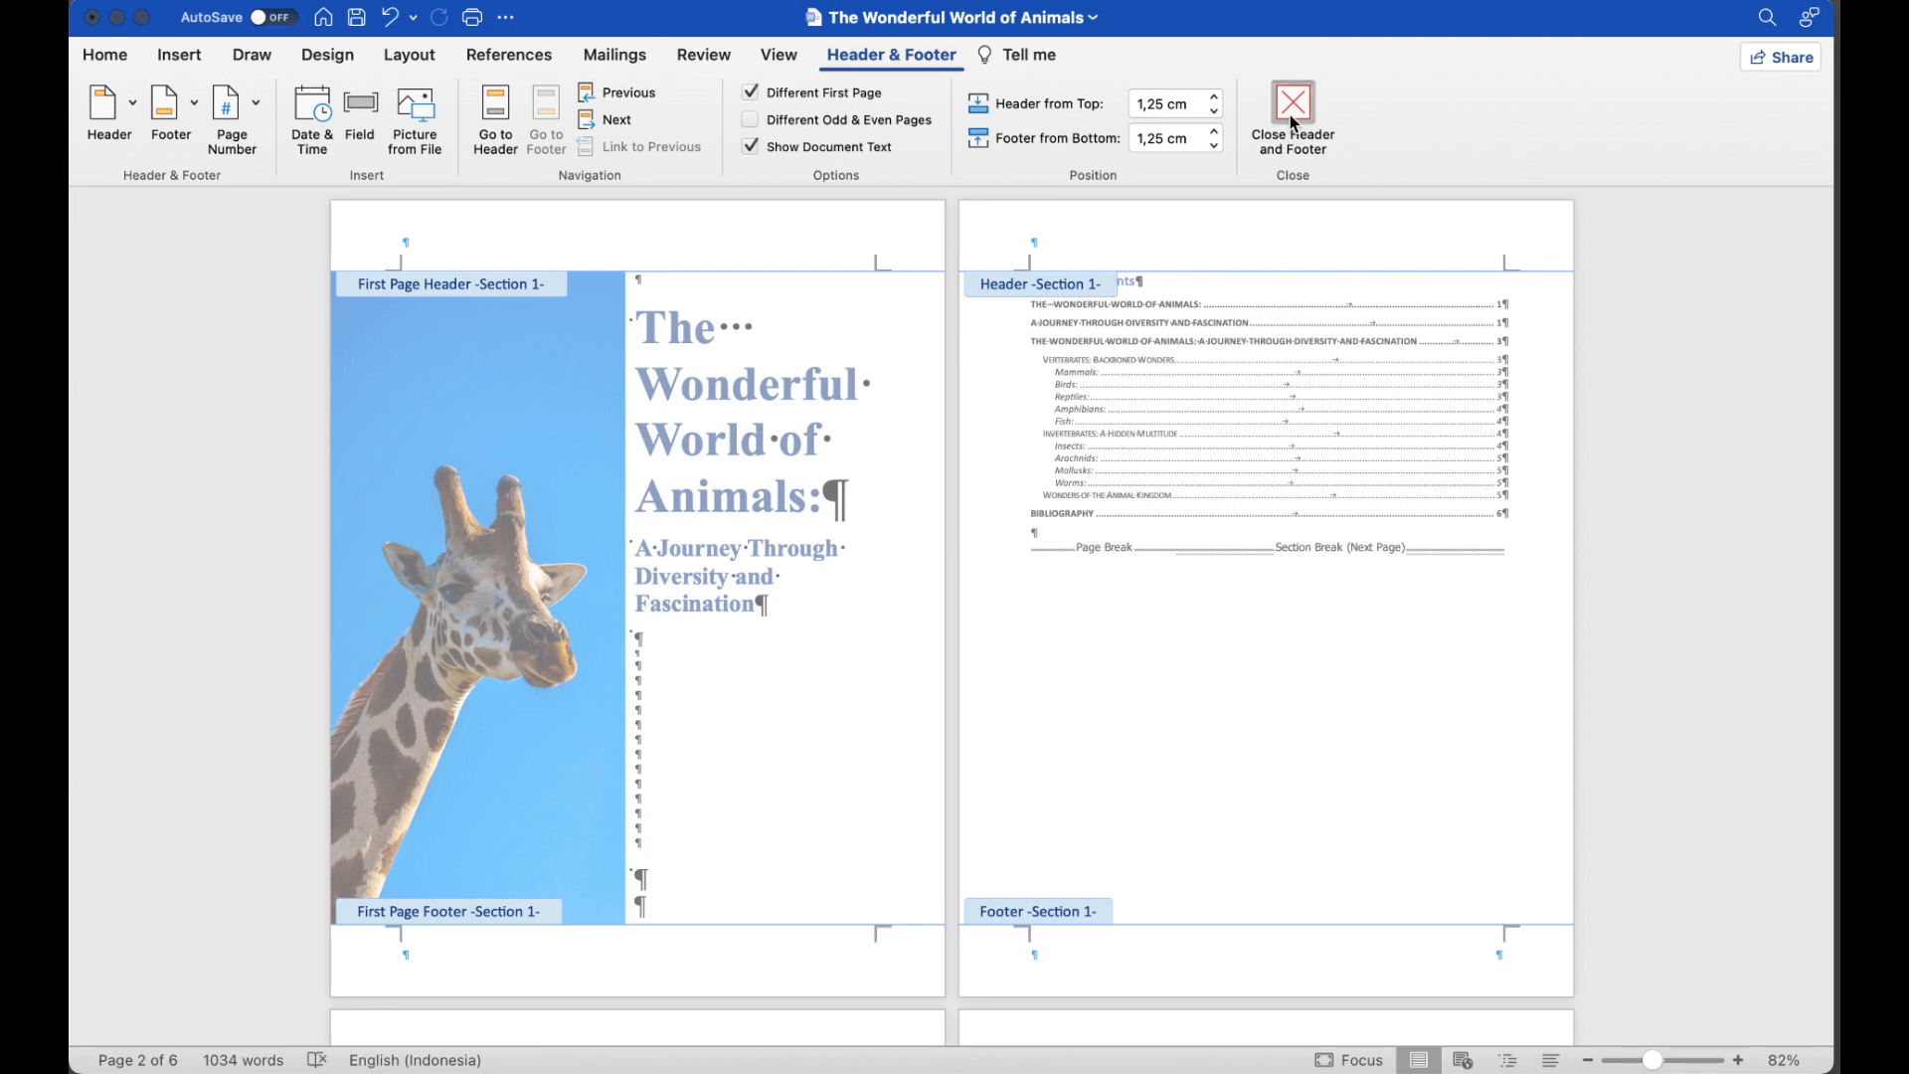
{"action": "left_click", "coordinate": [1296, 105]}
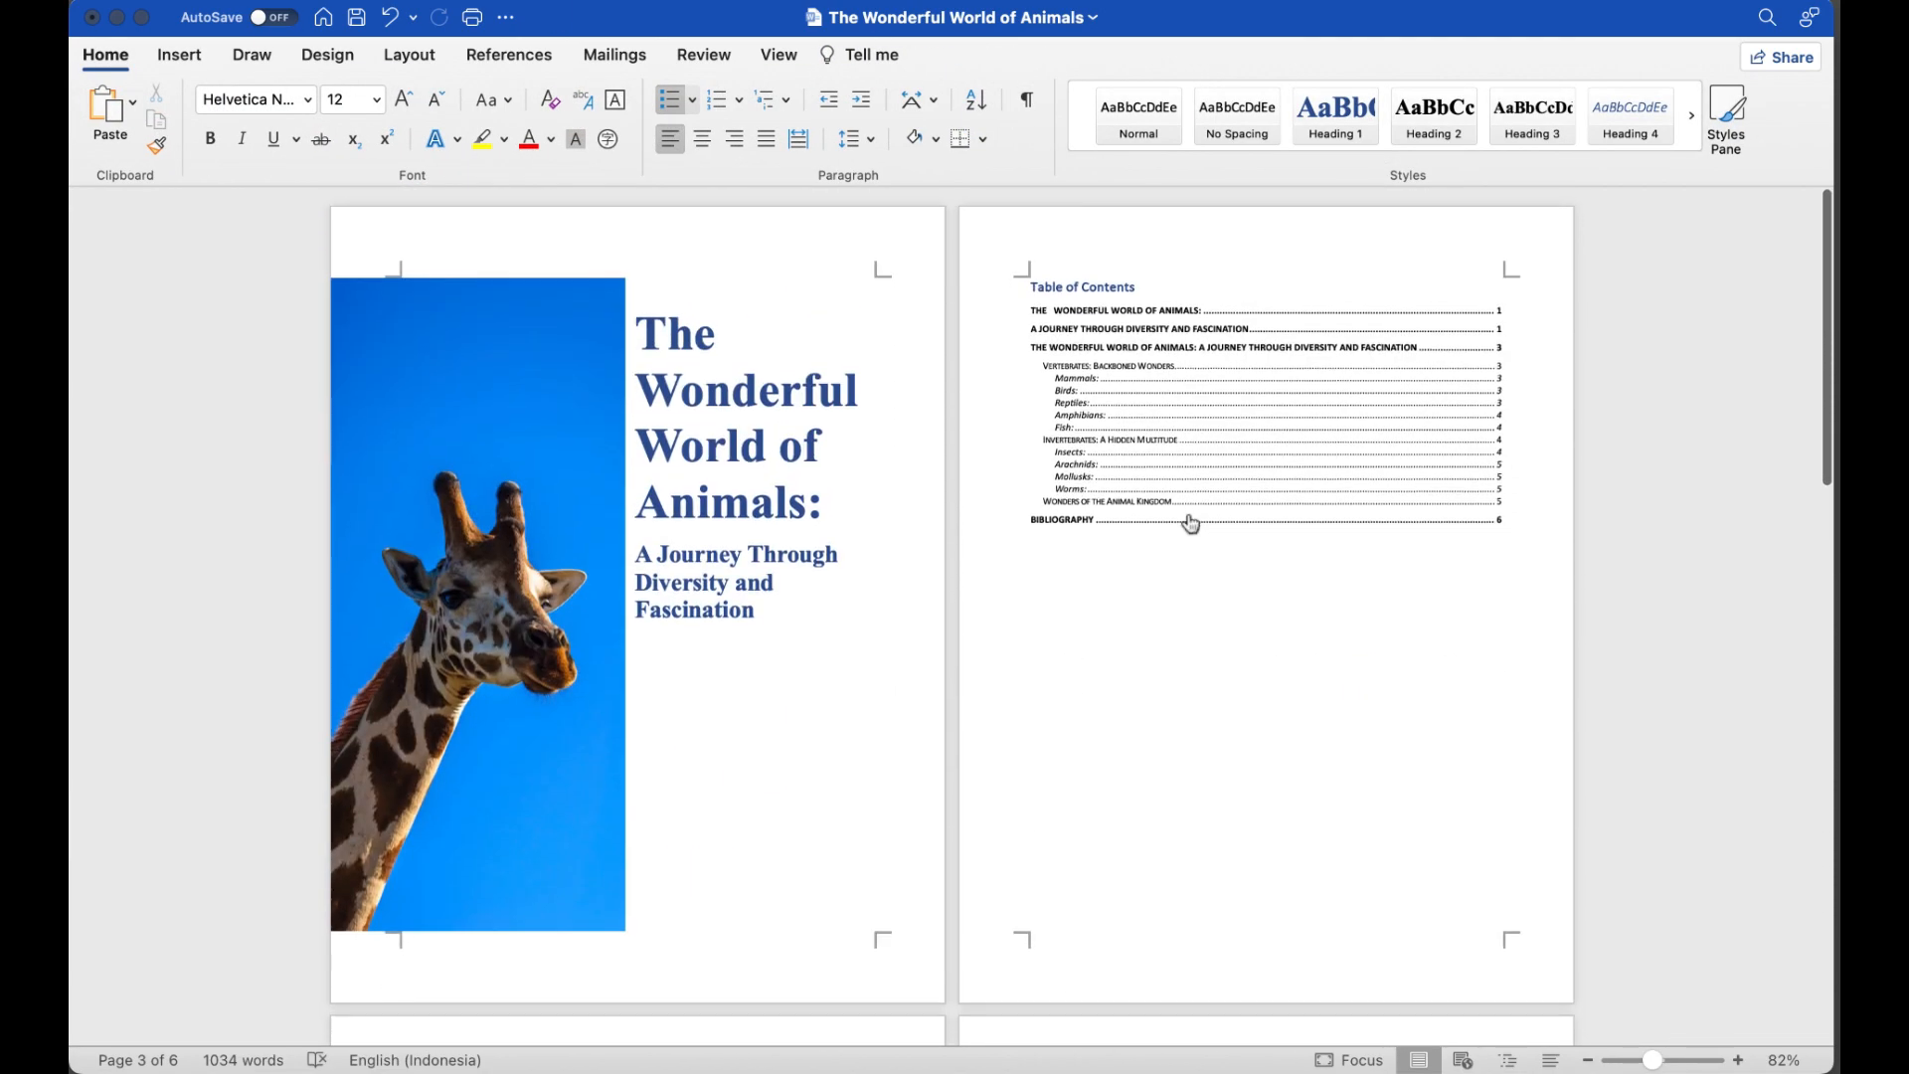
{"action": "scroll", "scroll_direction": "down", "scroll_amount": 3}
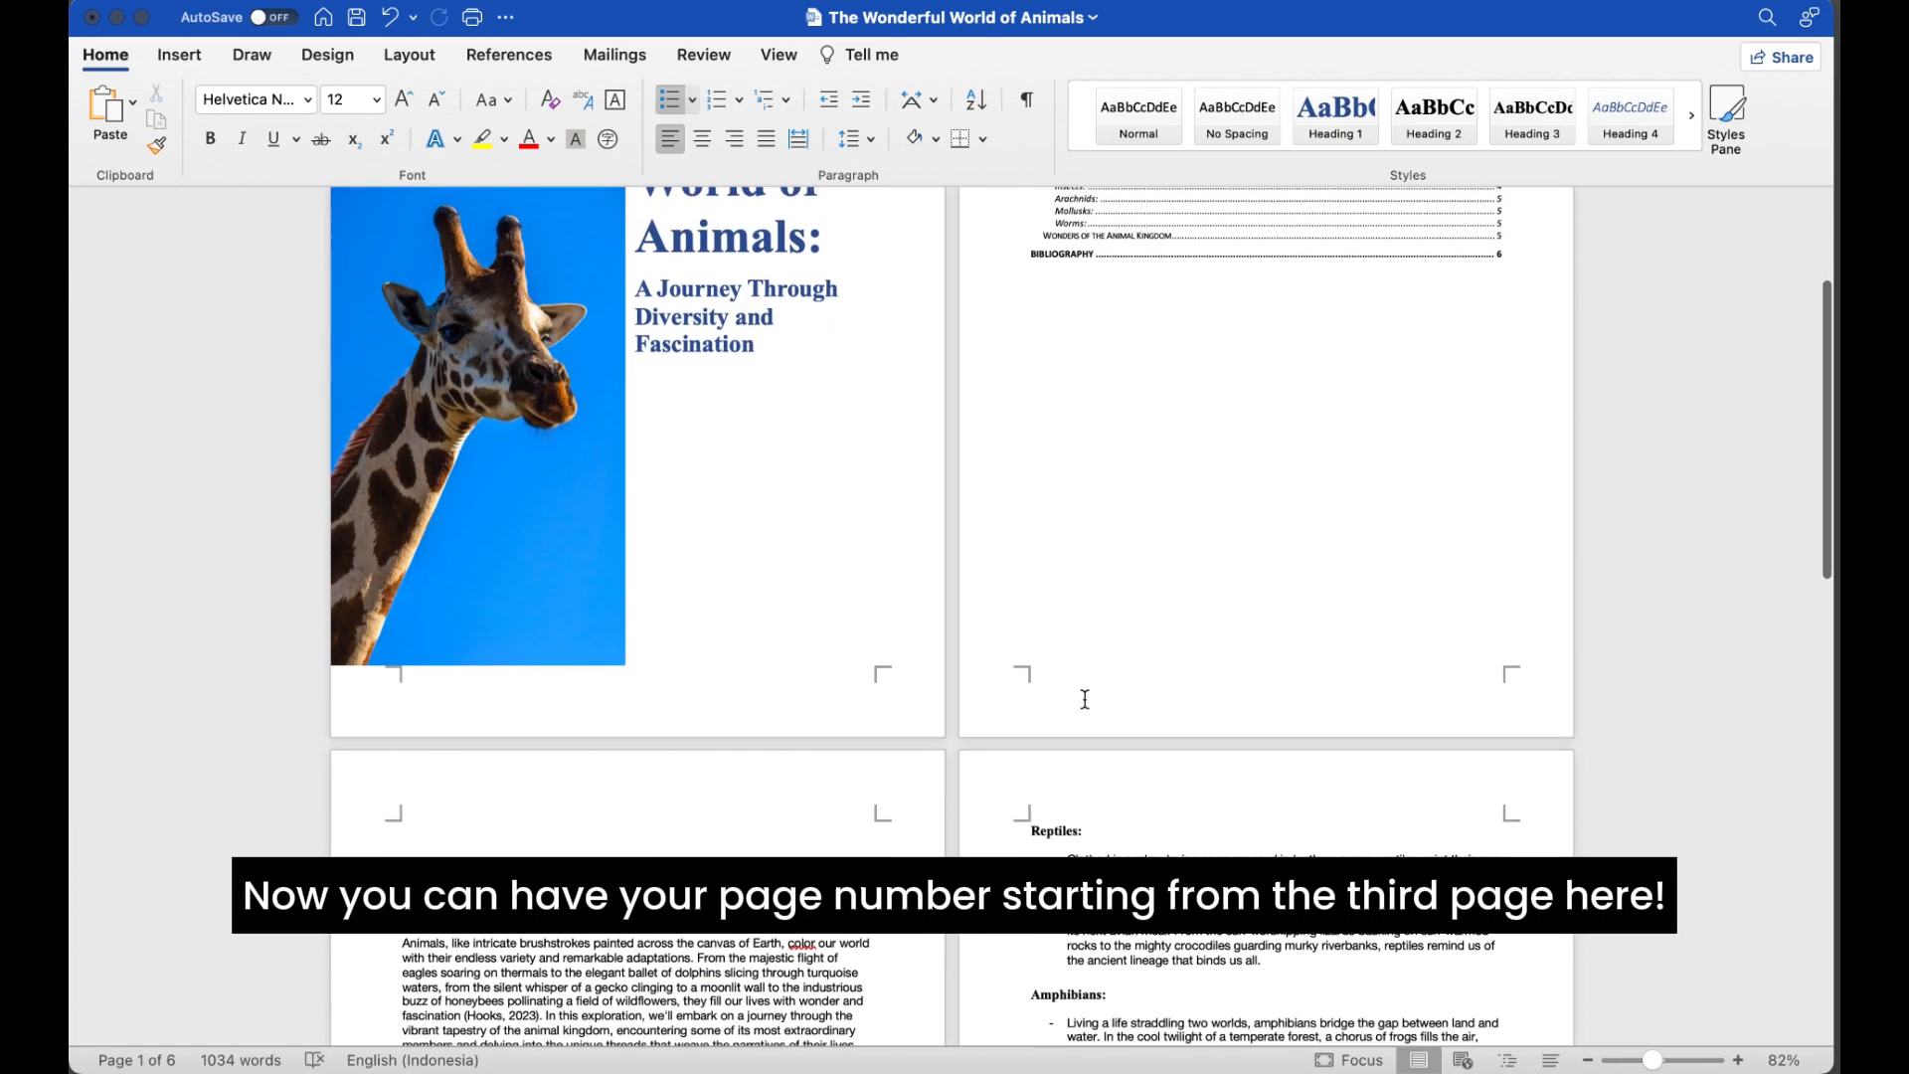
{"action": "scroll", "scroll_direction": "down", "scroll_amount": 3}
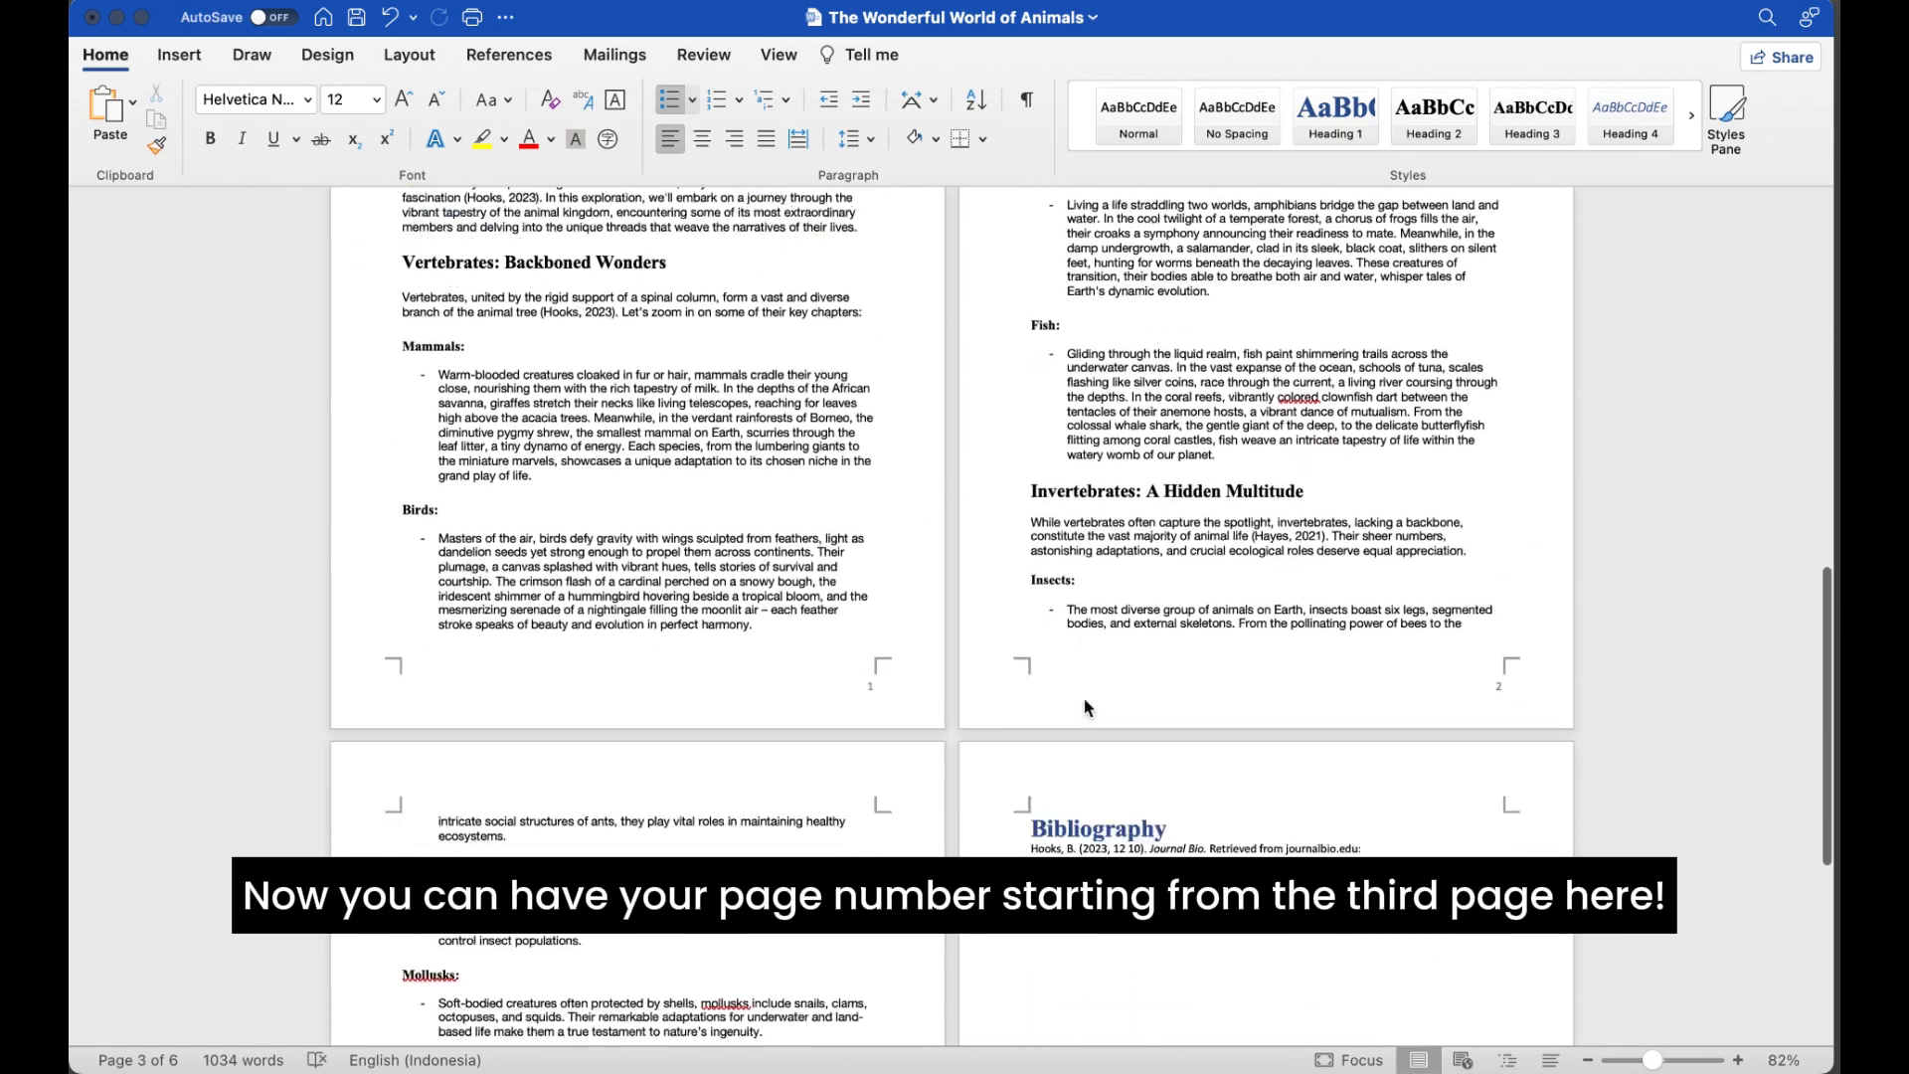